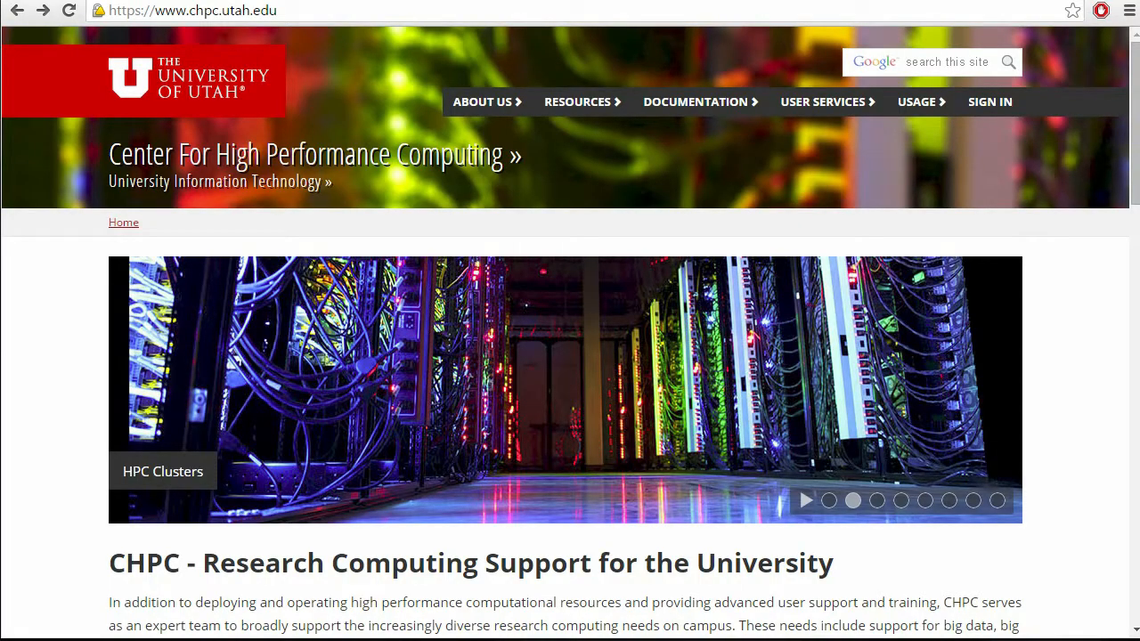
# Go from Documentation to Software, then Programming Tools, then the Modules page on the CHPC site.
pyautogui.click(695, 102)
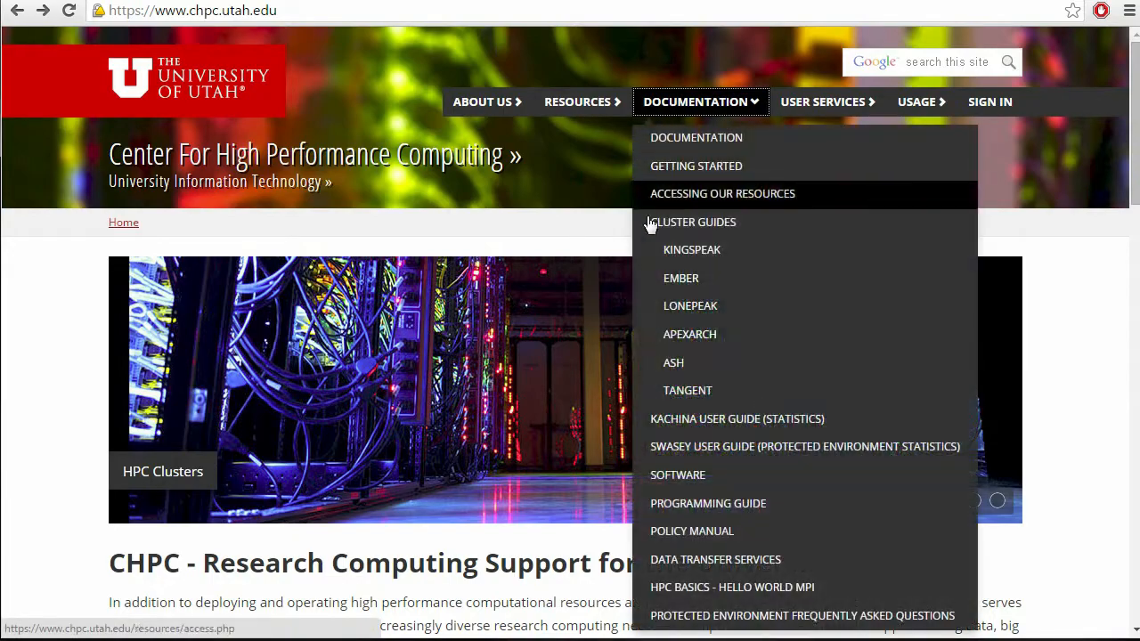
pyautogui.click(678, 475)
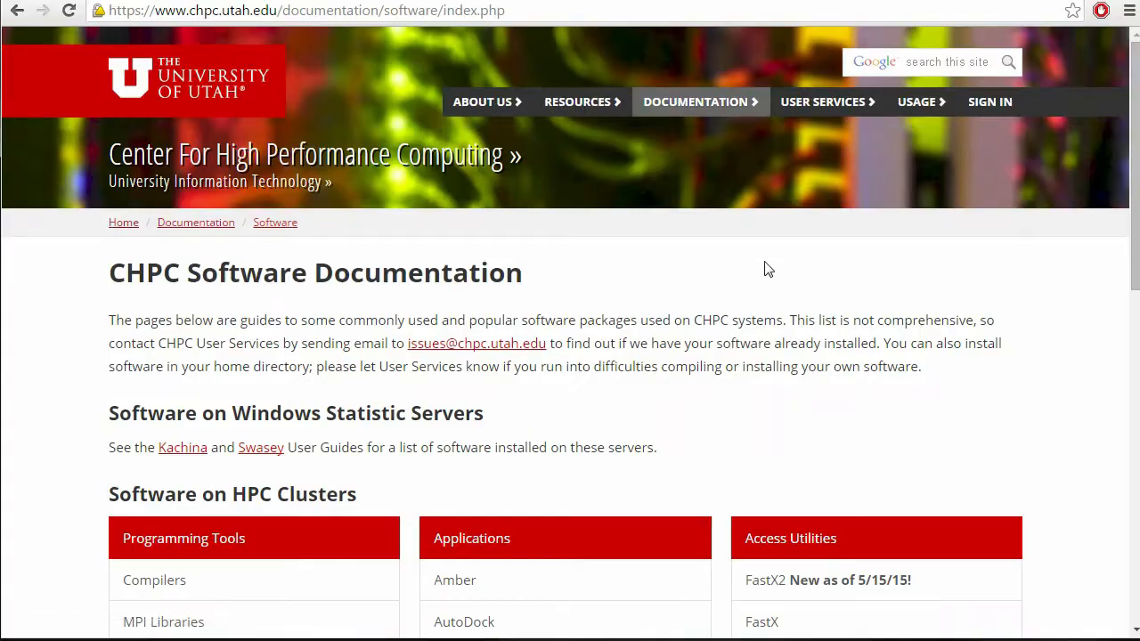
pyautogui.moveTo(755, 298)
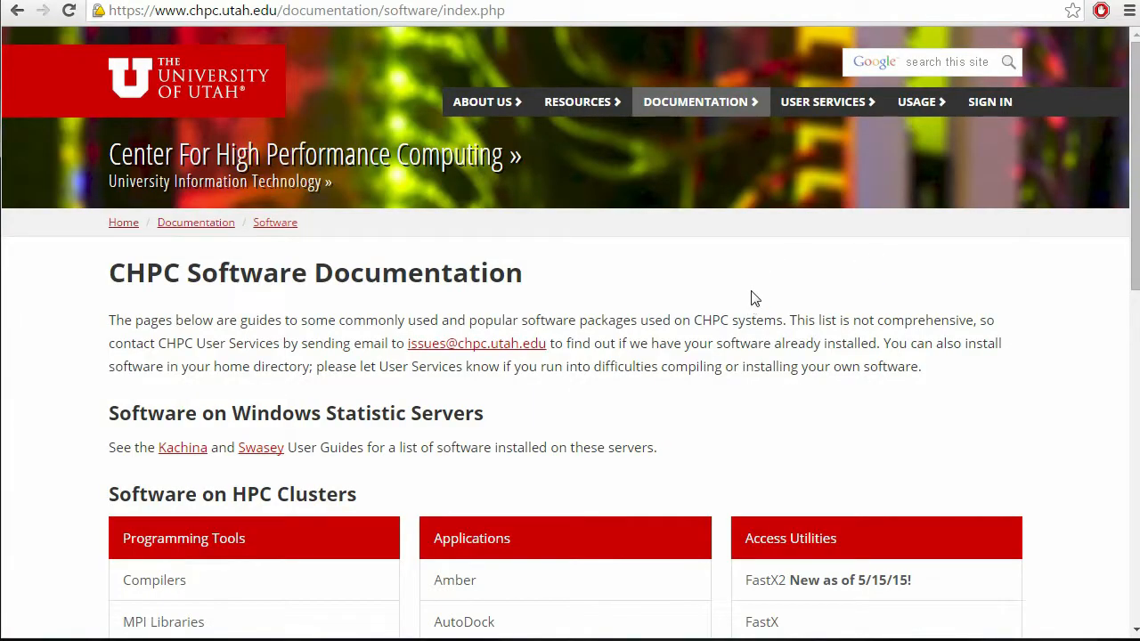
pyautogui.scroll(-3)
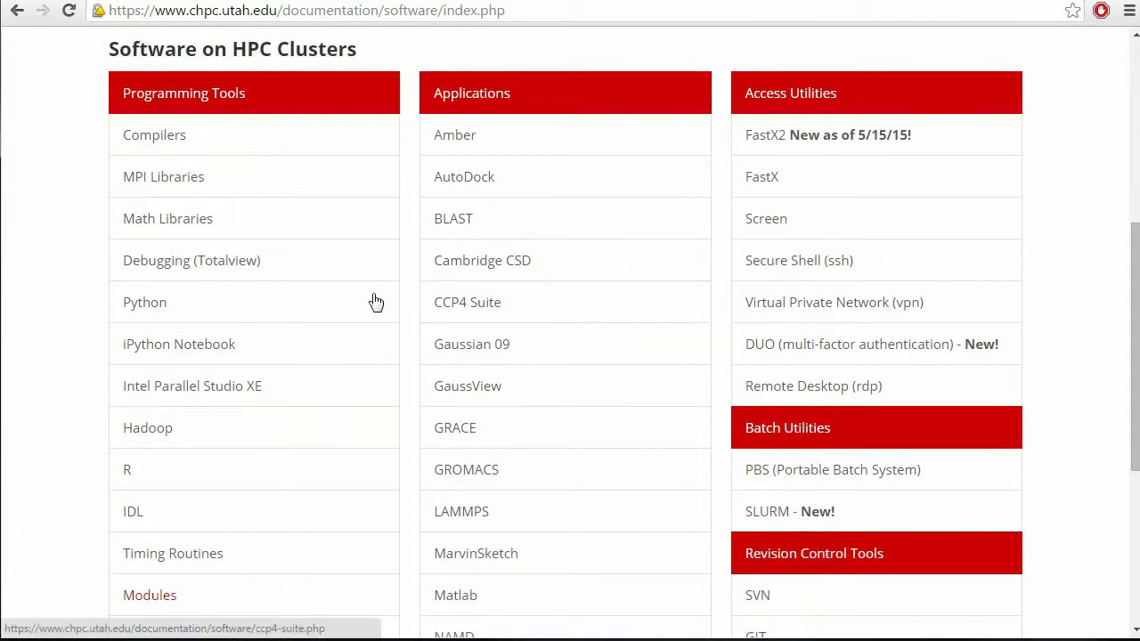
pyautogui.click(150, 595)
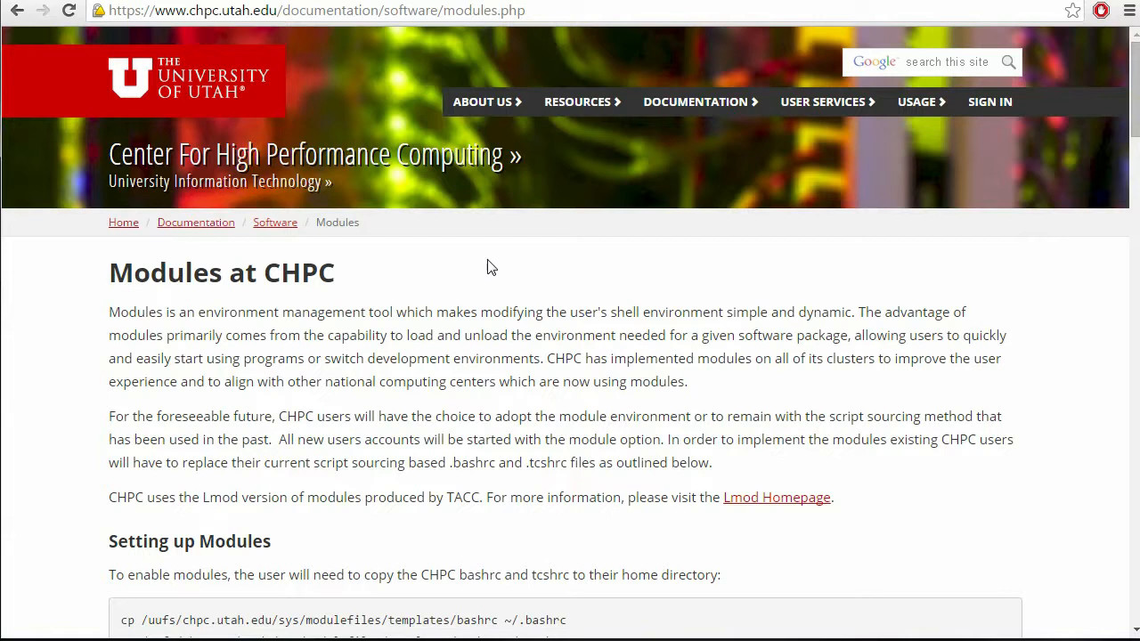
pyautogui.scroll(-3)
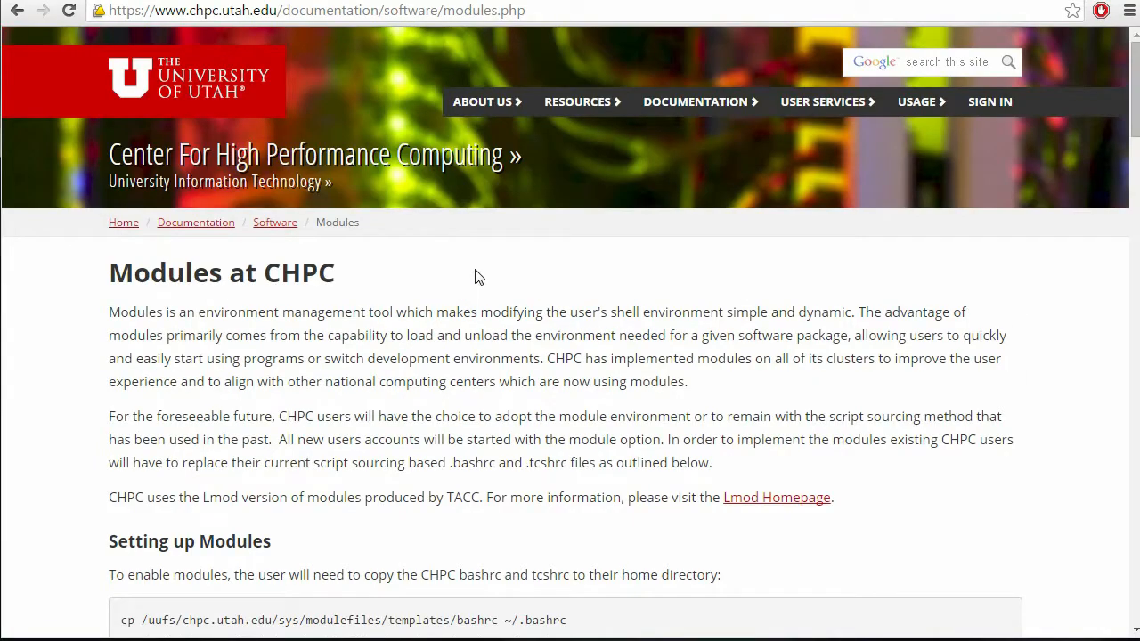
pyautogui.moveTo(627, 420)
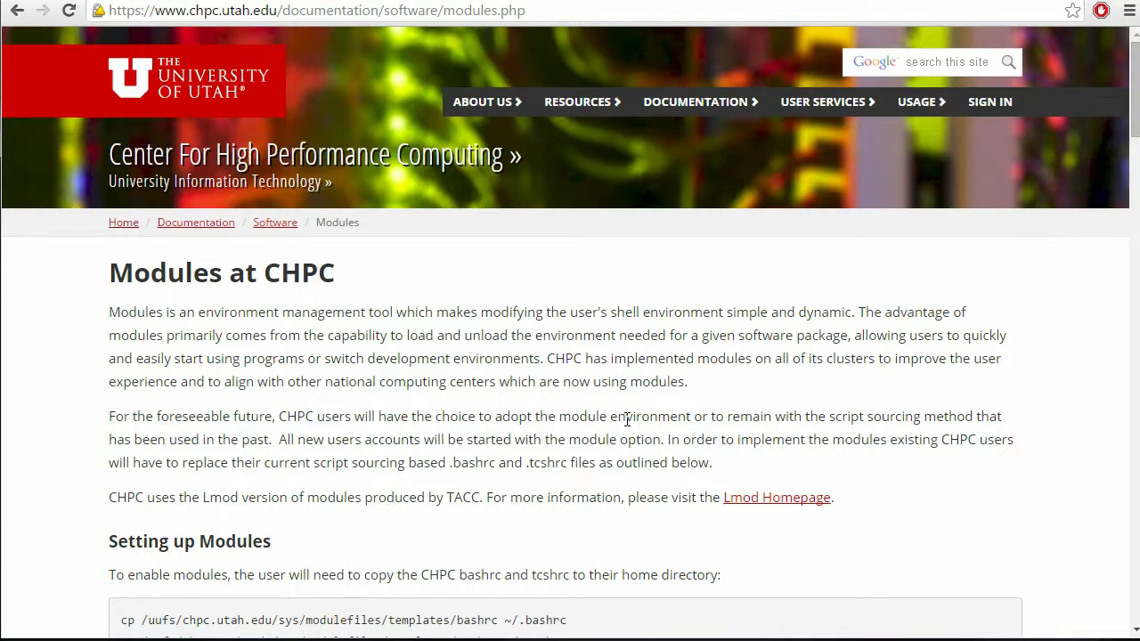
pyautogui.moveTo(684, 314)
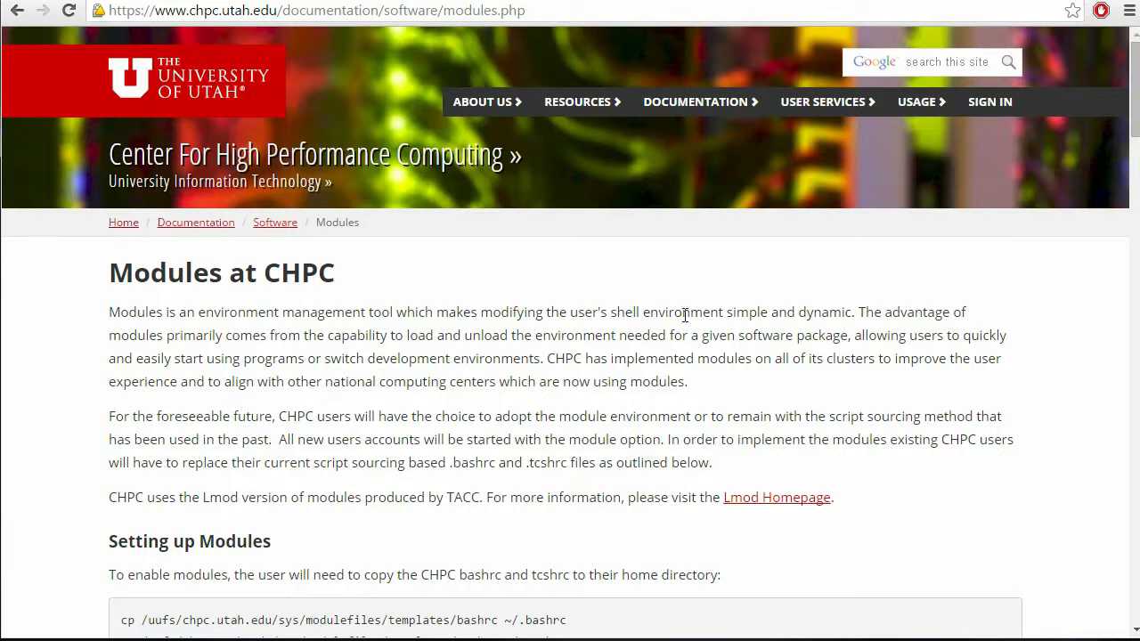
pyautogui.moveTo(684, 294)
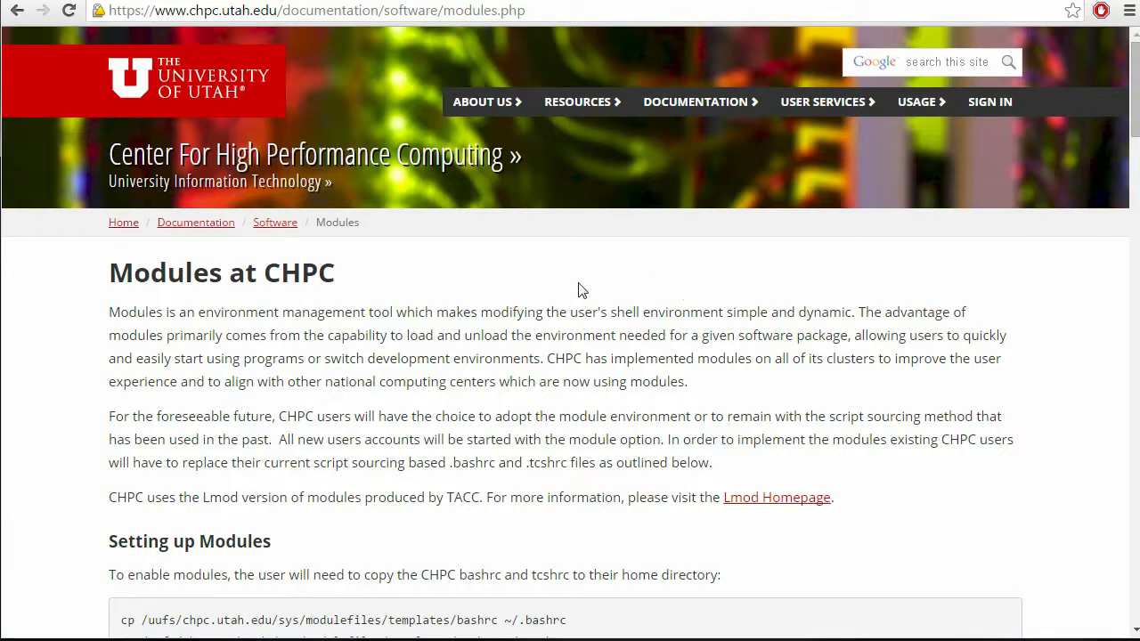
pyautogui.scroll(-3)
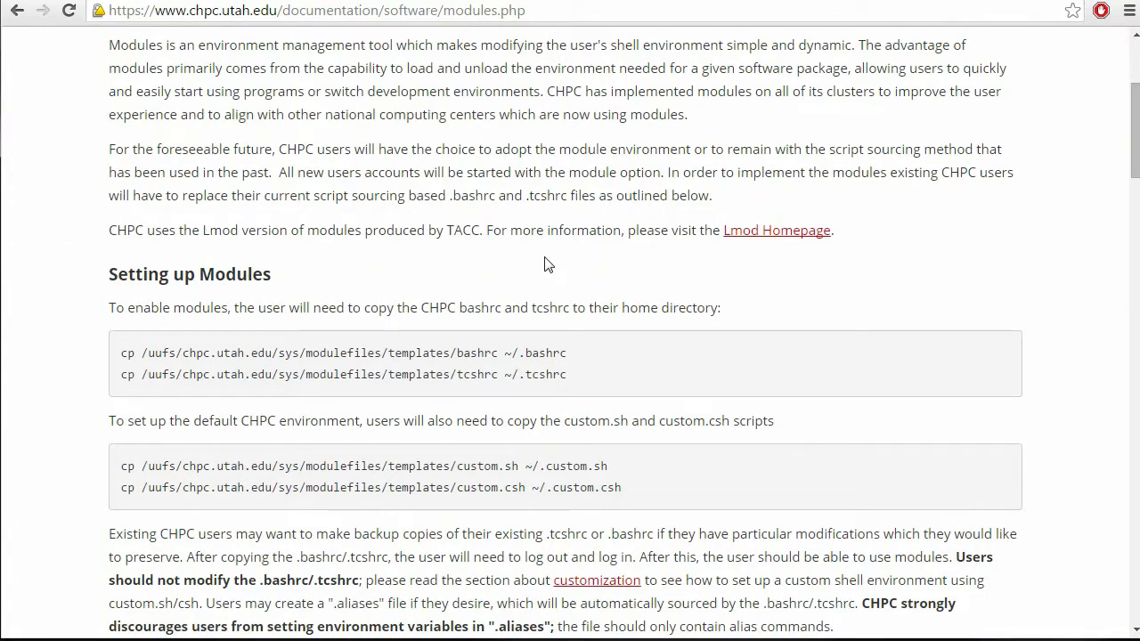
pyautogui.moveTo(544, 250)
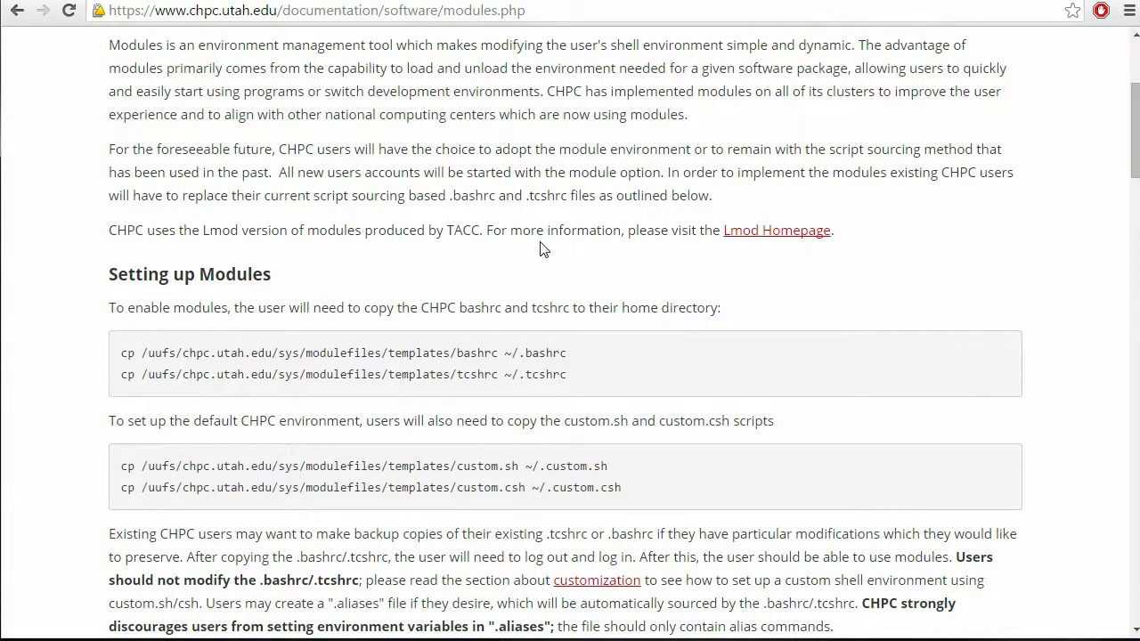
pyautogui.scroll(-3)
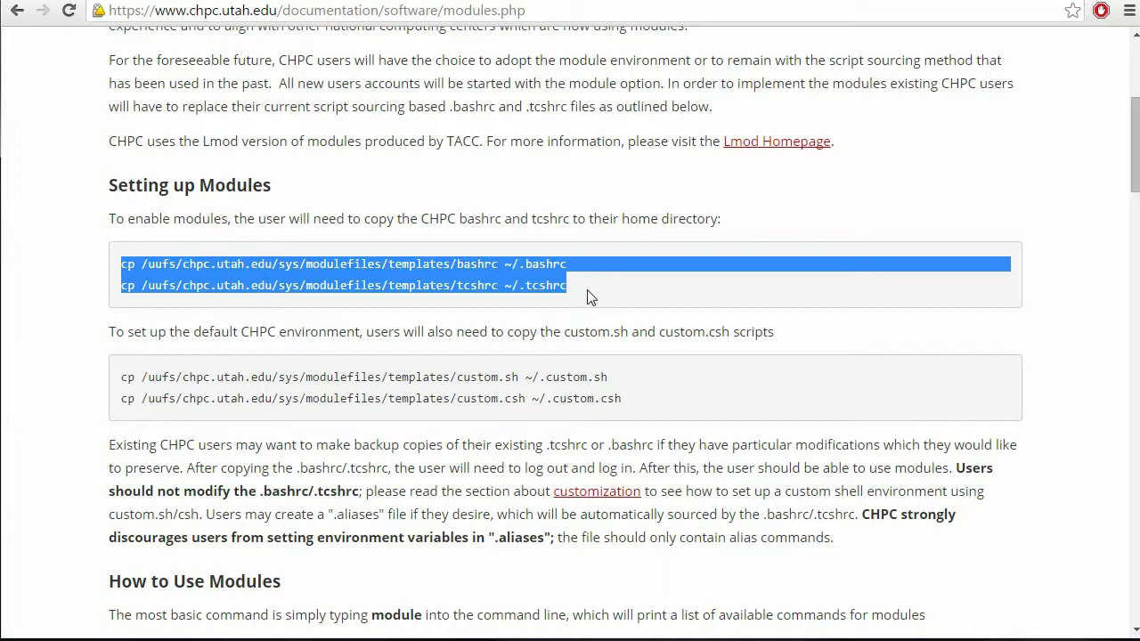
pyautogui.moveTo(121, 377); pyautogui.dragTo(621, 398)
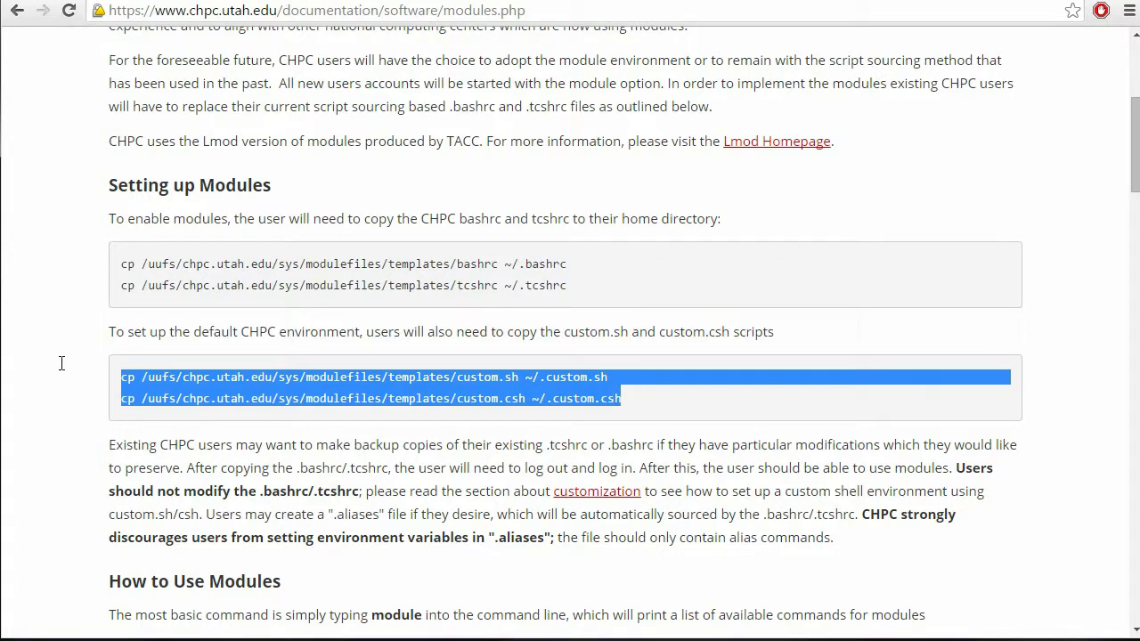
pyautogui.moveTo(628, 377)
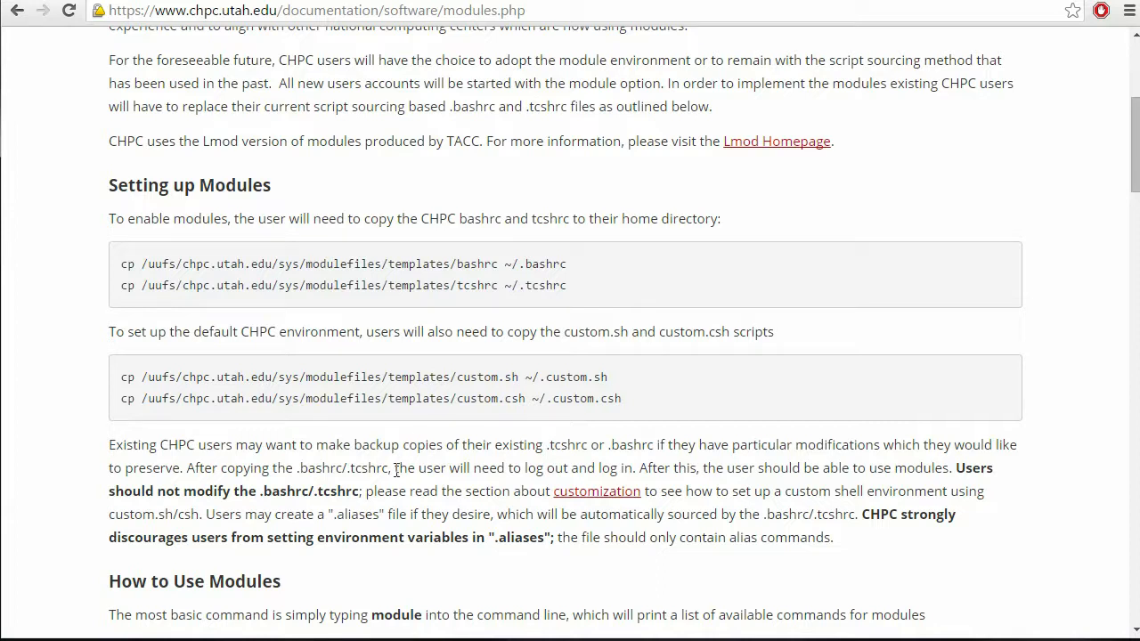
pyautogui.moveTo(551, 552)
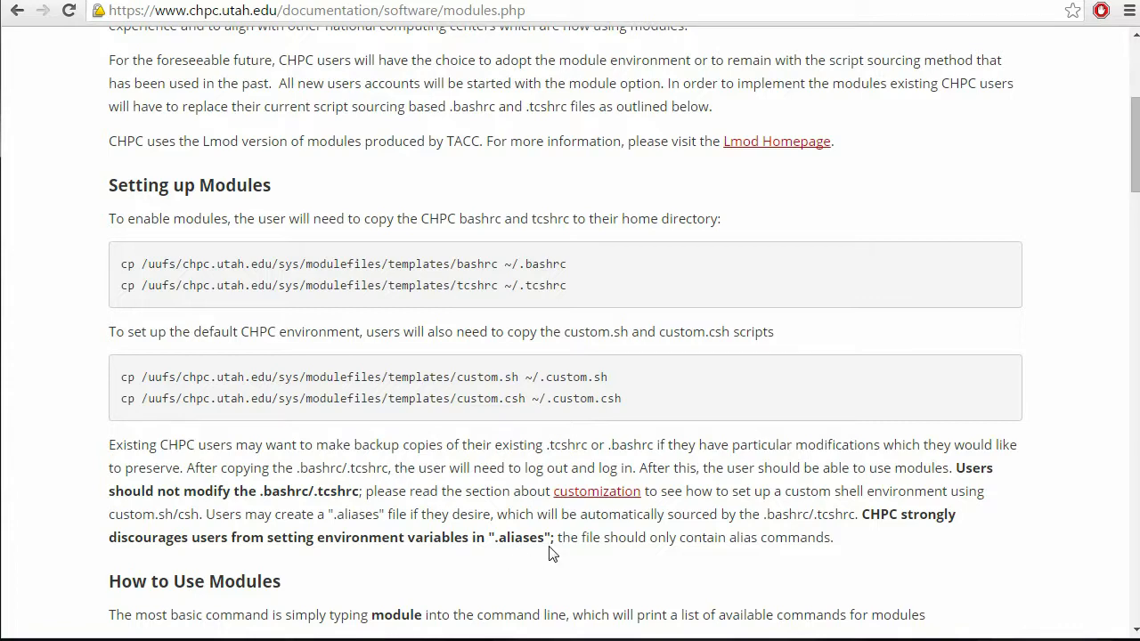
pyautogui.moveTo(35, 227)
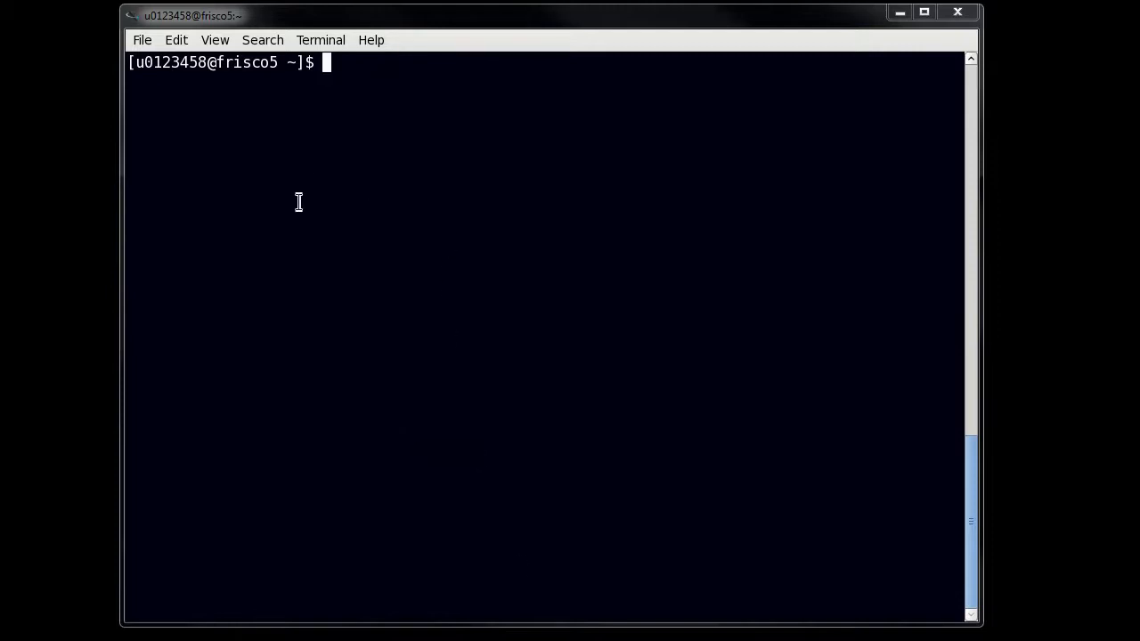
pyautogui.moveTo(372, 337)
pyautogui.write('module')
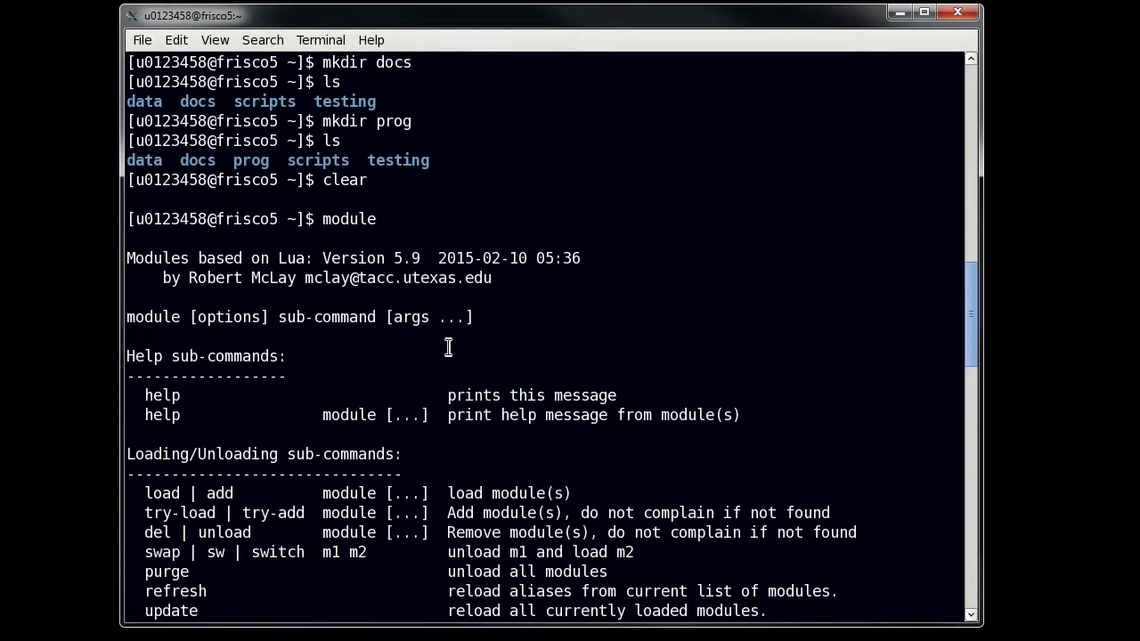
# Scroll through the Lmod help listing of module sub-commands and descriptions.
pyautogui.scroll(-3)
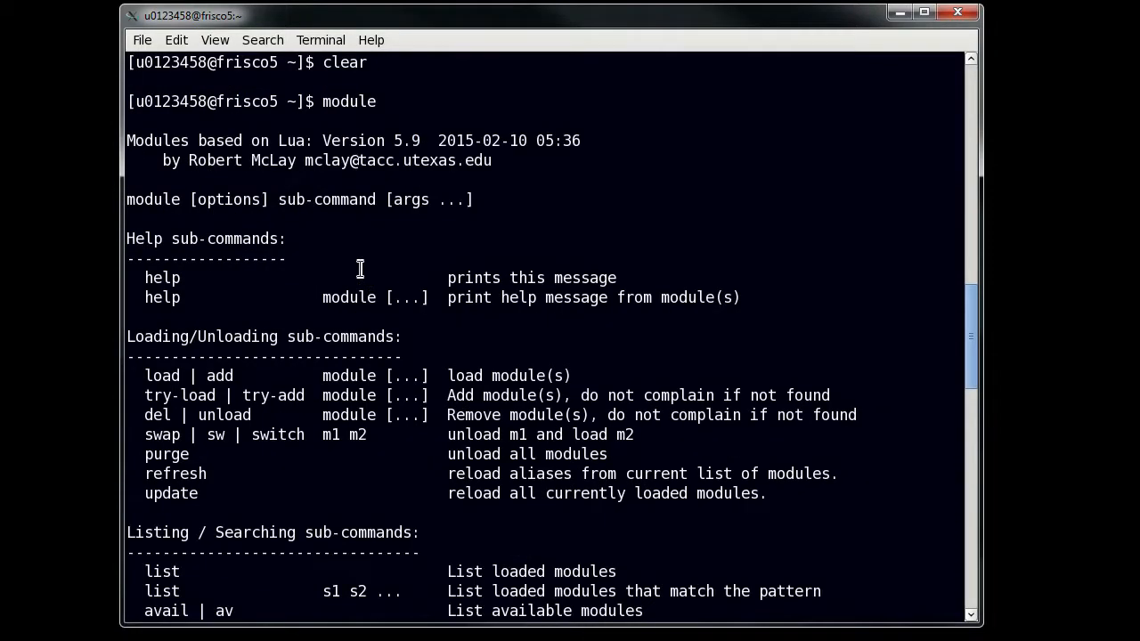
pyautogui.scroll(-3)
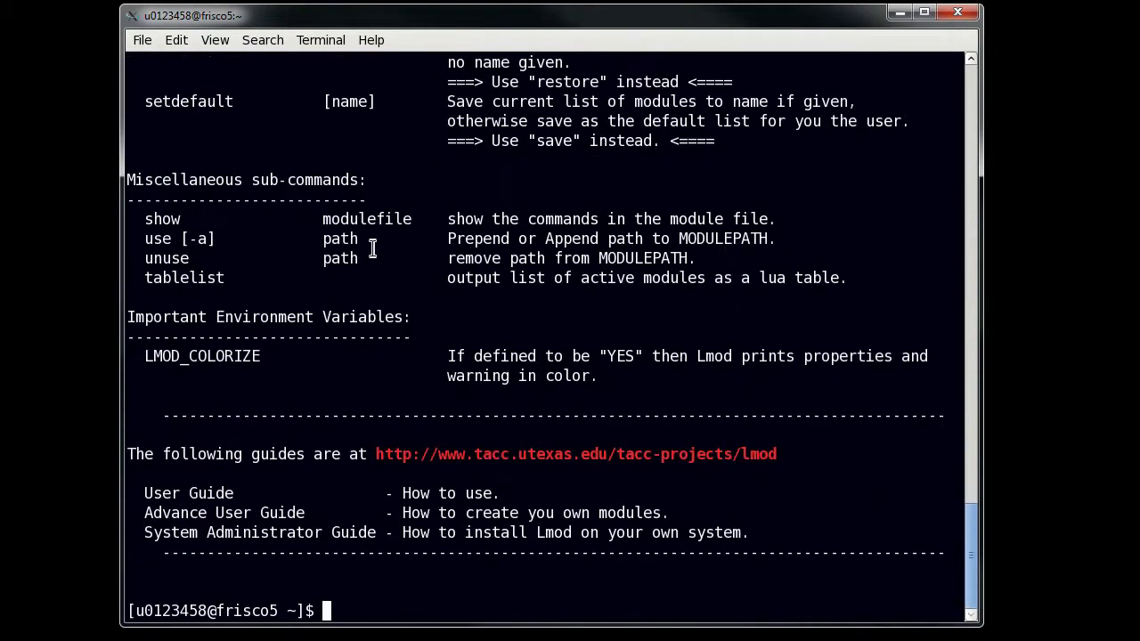
pyautogui.moveTo(508, 597)
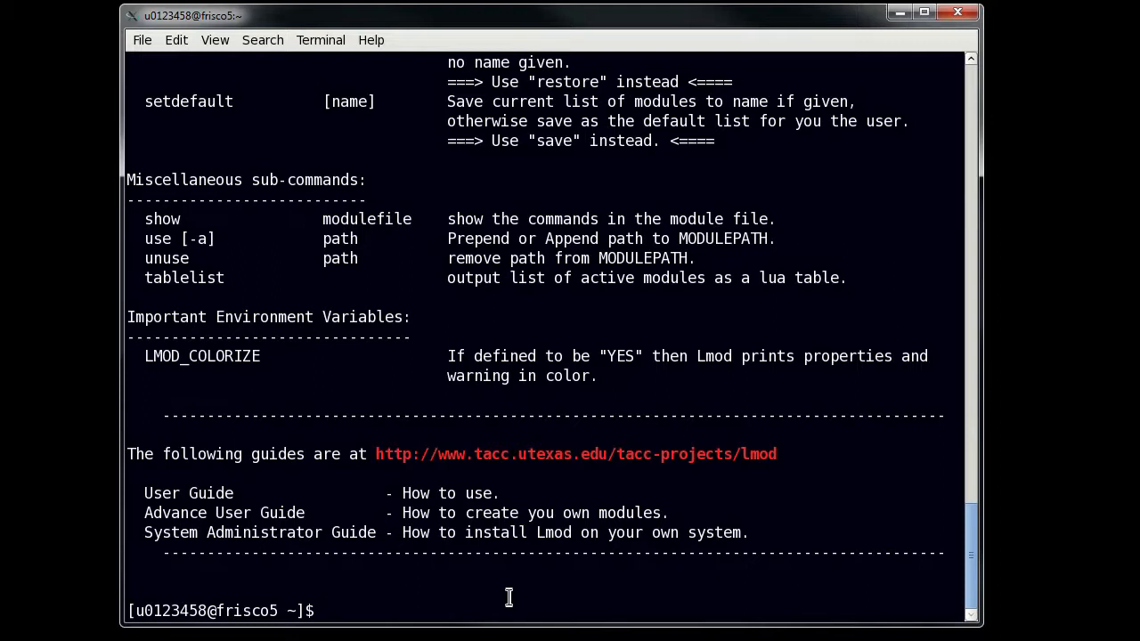
# Run 'module avail' and page through the complete available-modules listing.
pyautogui.write('module avail')
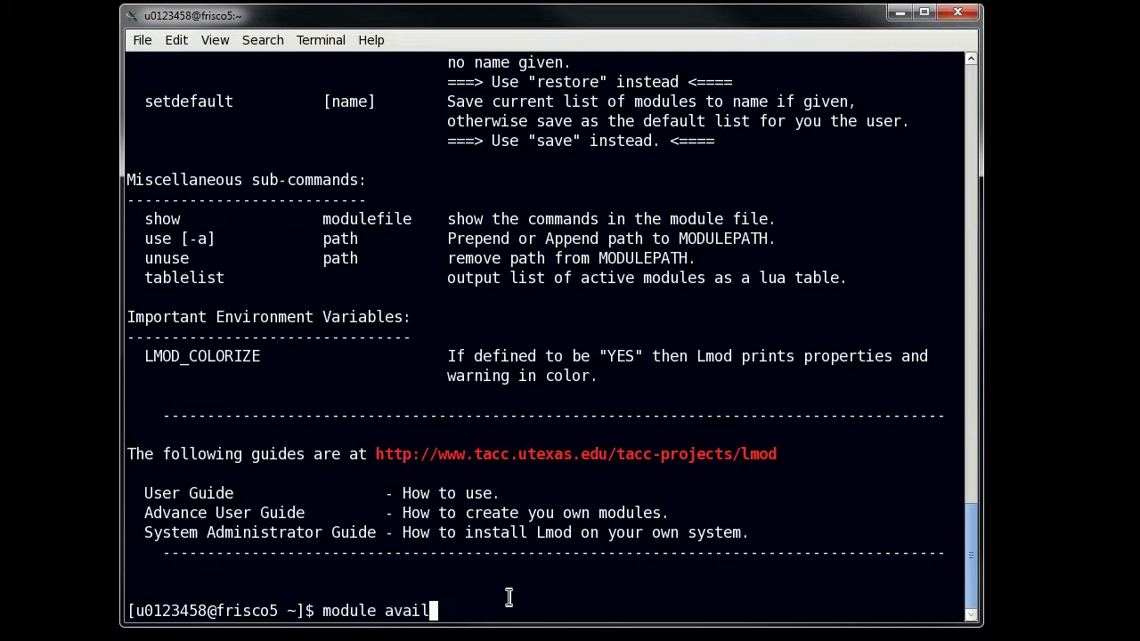
pyautogui.press('Return')
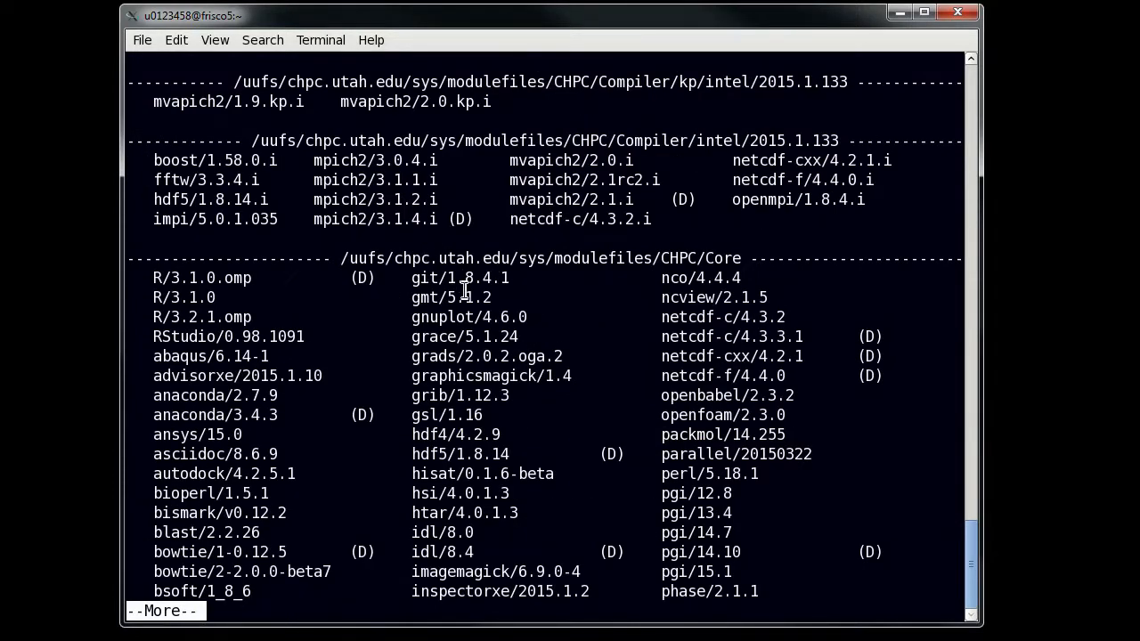
pyautogui.moveTo(452, 180)
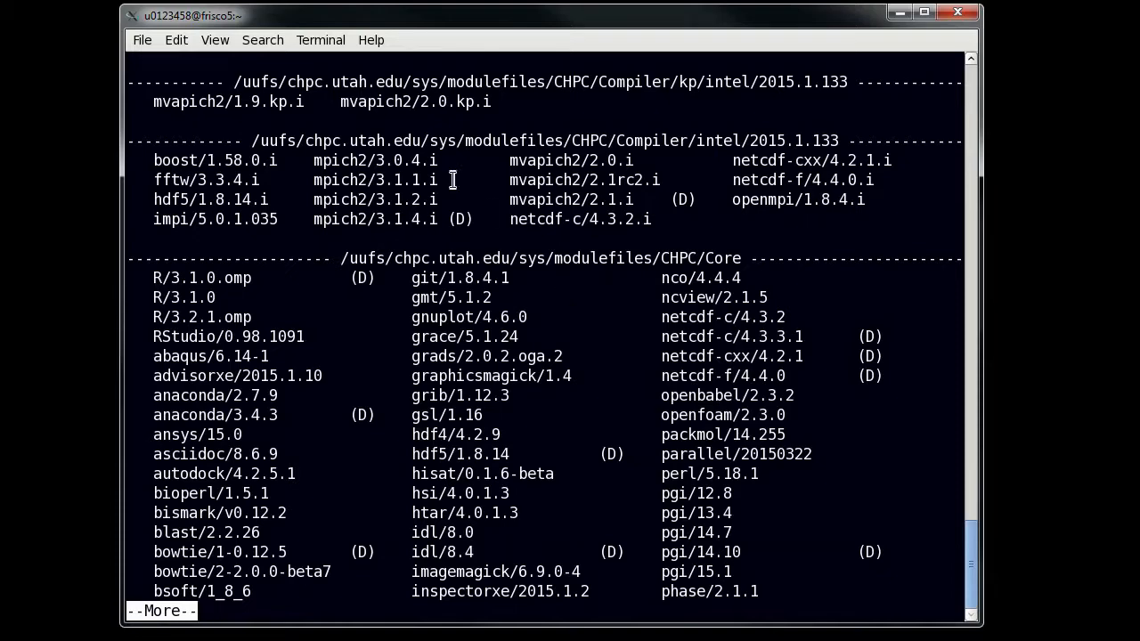
pyautogui.moveTo(573, 287)
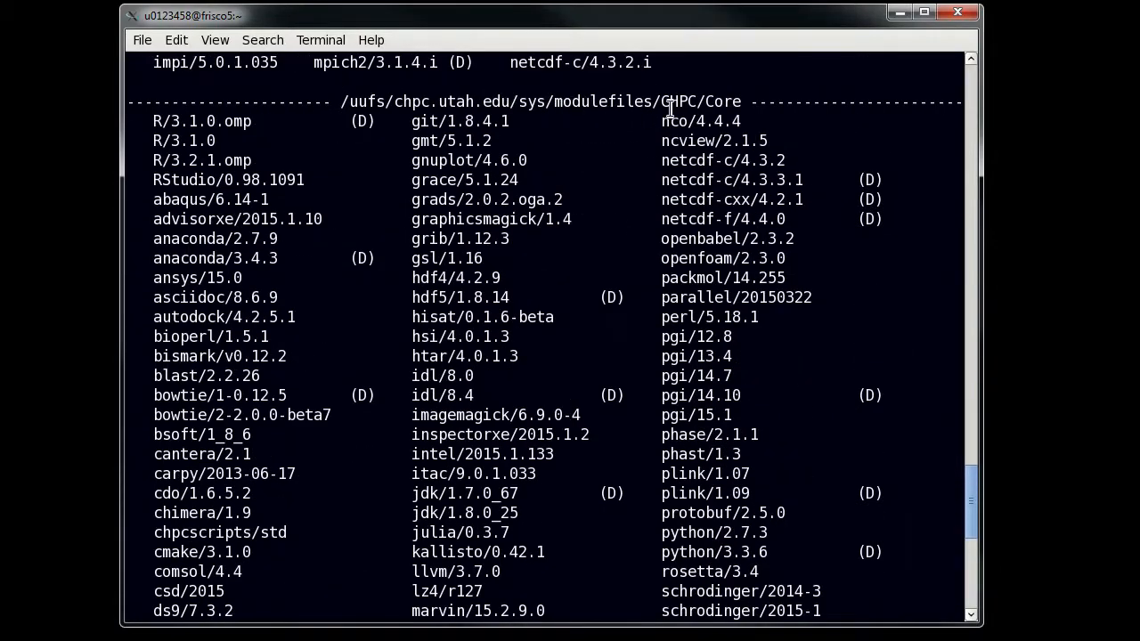
pyautogui.moveTo(612, 214)
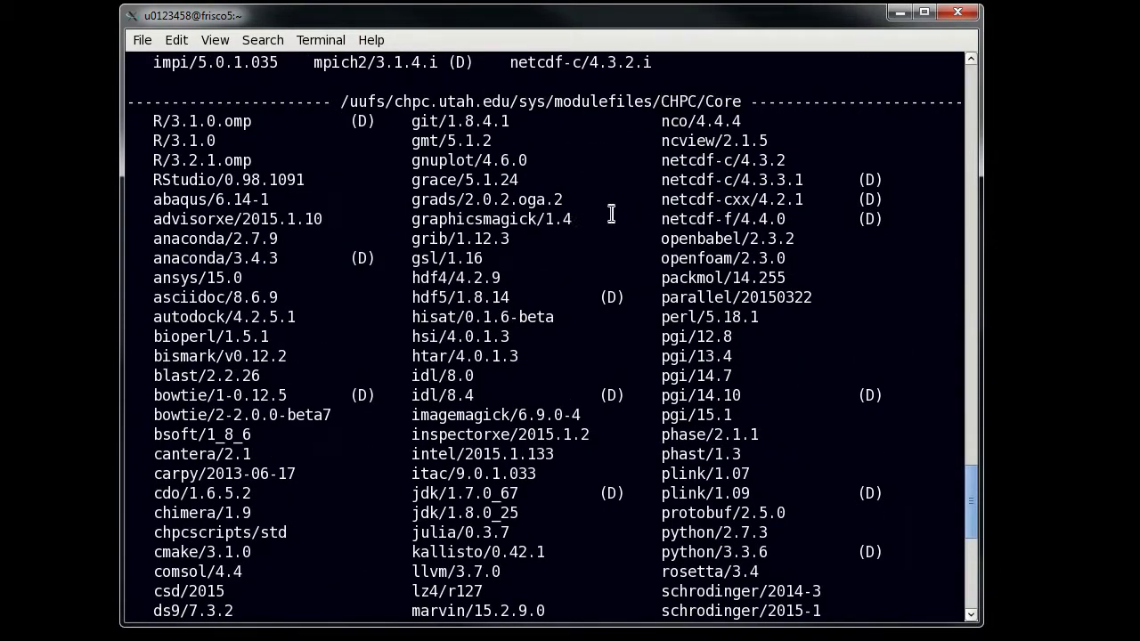
pyautogui.scroll(-3)
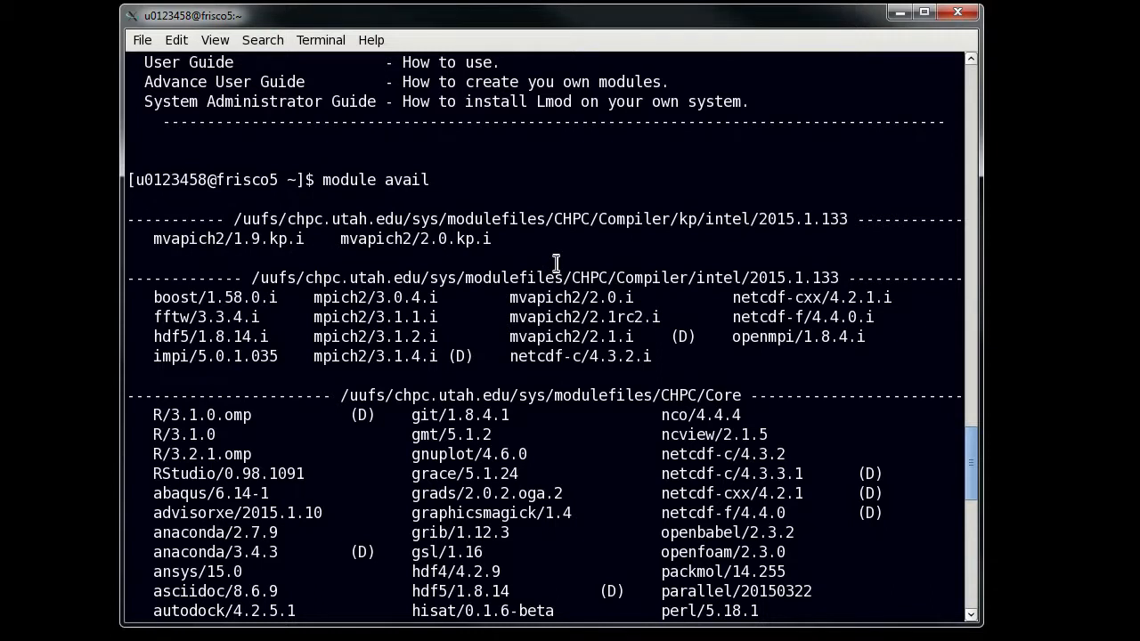
pyautogui.moveTo(555, 263)
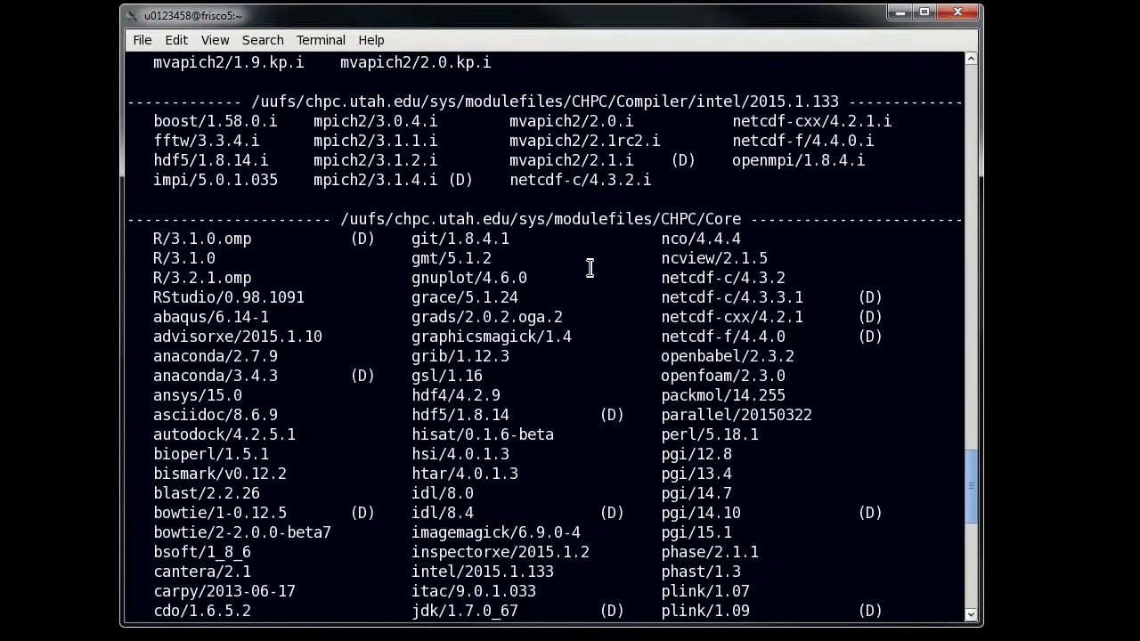
pyautogui.scroll(-3)
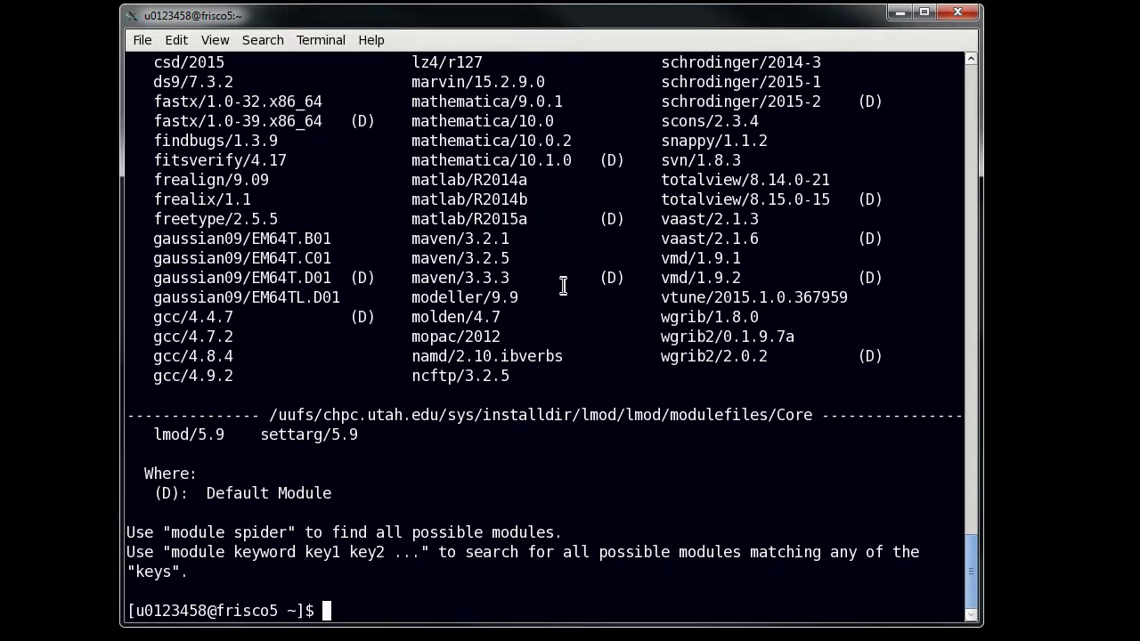
# Run 'module list', showing intel/2015.1.133 as the only loaded module.
pyautogui.write('module')
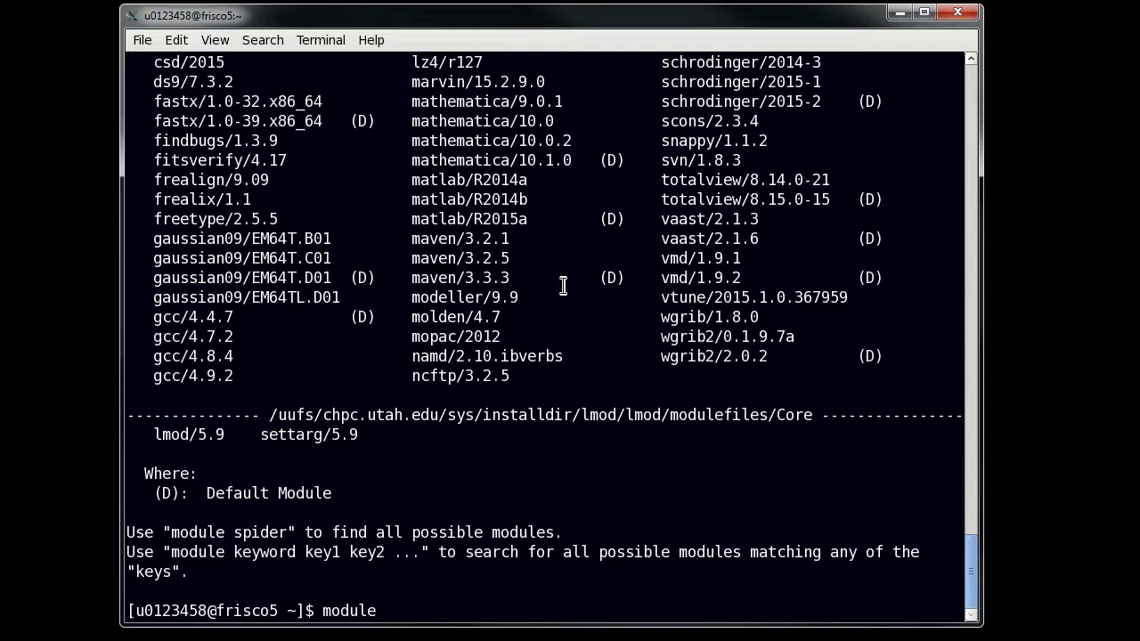
pyautogui.write('list')
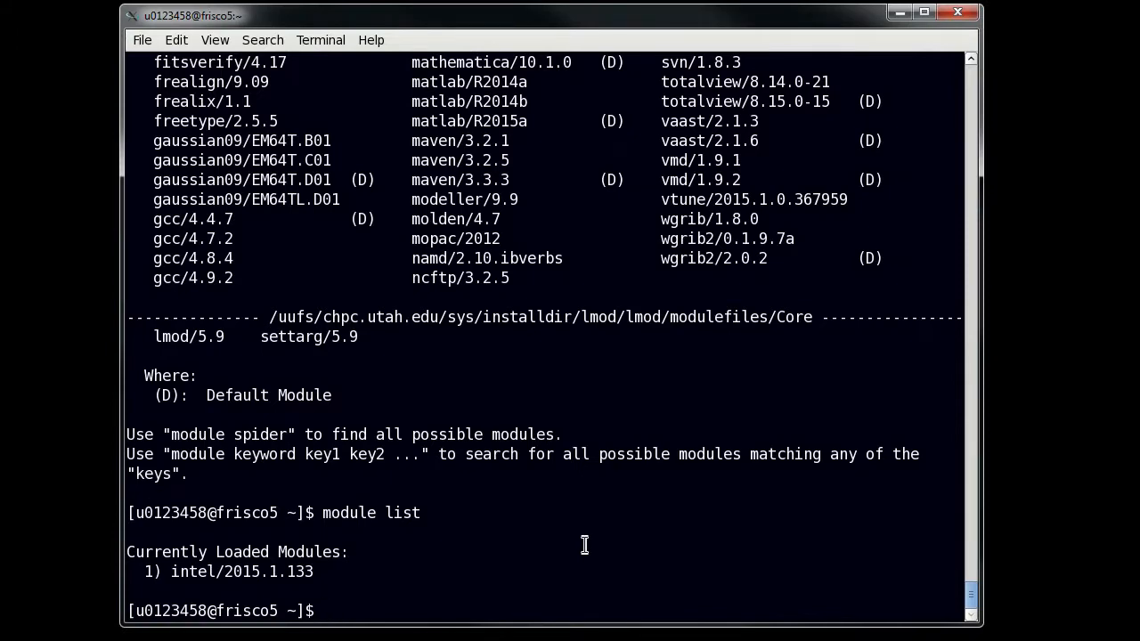
pyautogui.moveTo(577, 541)
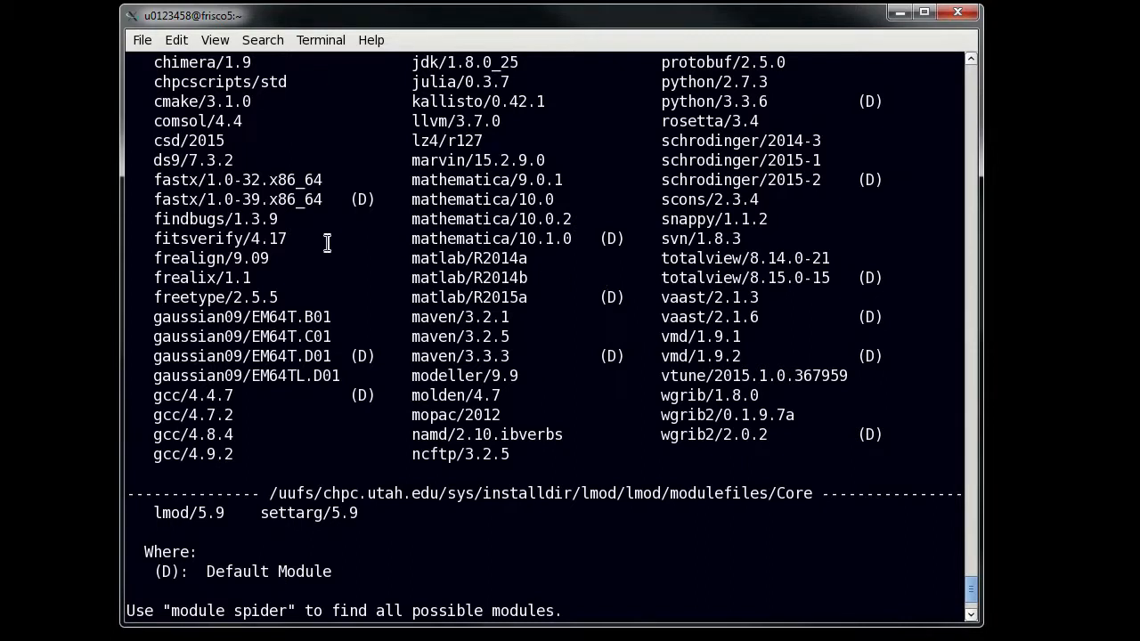
# Load matlab and confirm intel/2015.1.133 and matlab/R2015a are listed as loaded.
pyautogui.moveTo(327, 243); pyautogui.dragTo(637, 301)
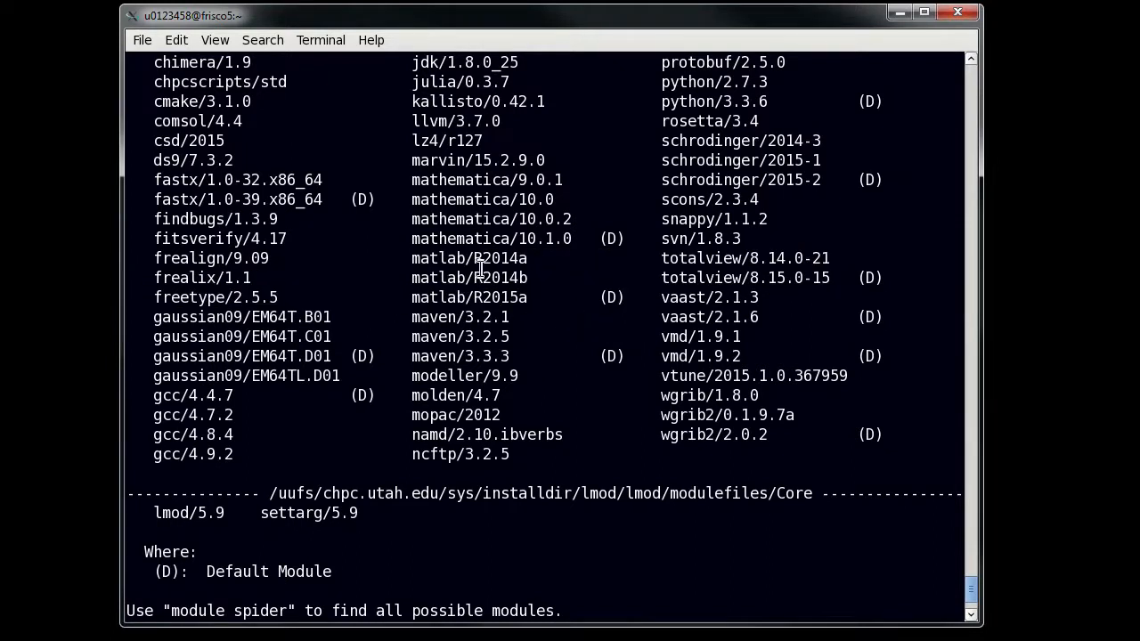
pyautogui.moveTo(488, 298)
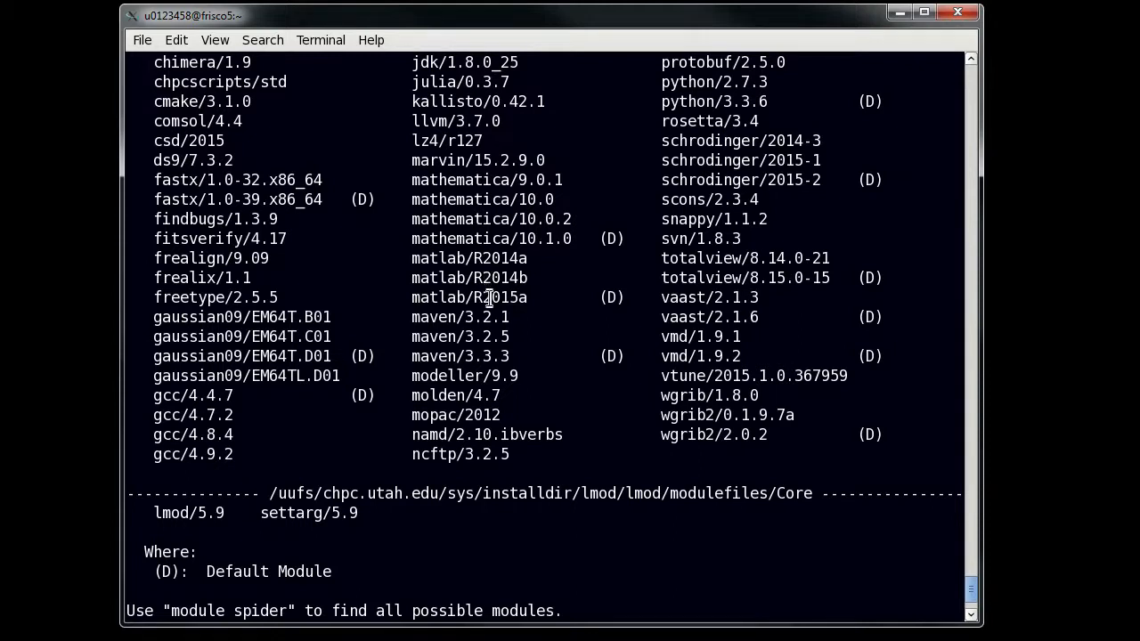
pyautogui.moveTo(364, 255)
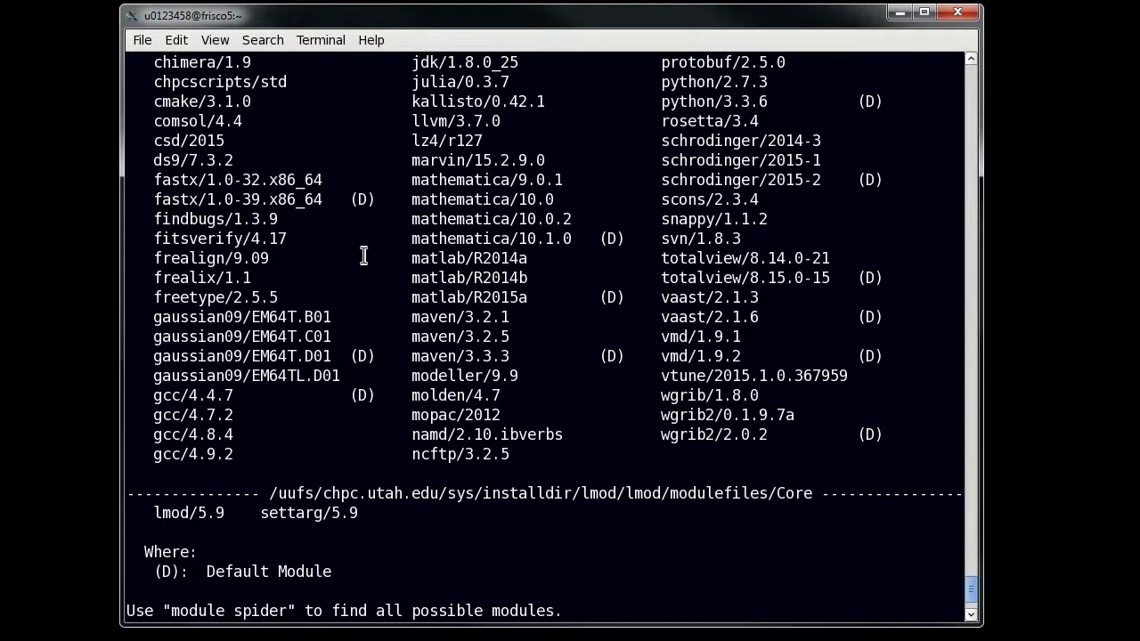
pyautogui.moveTo(494, 306)
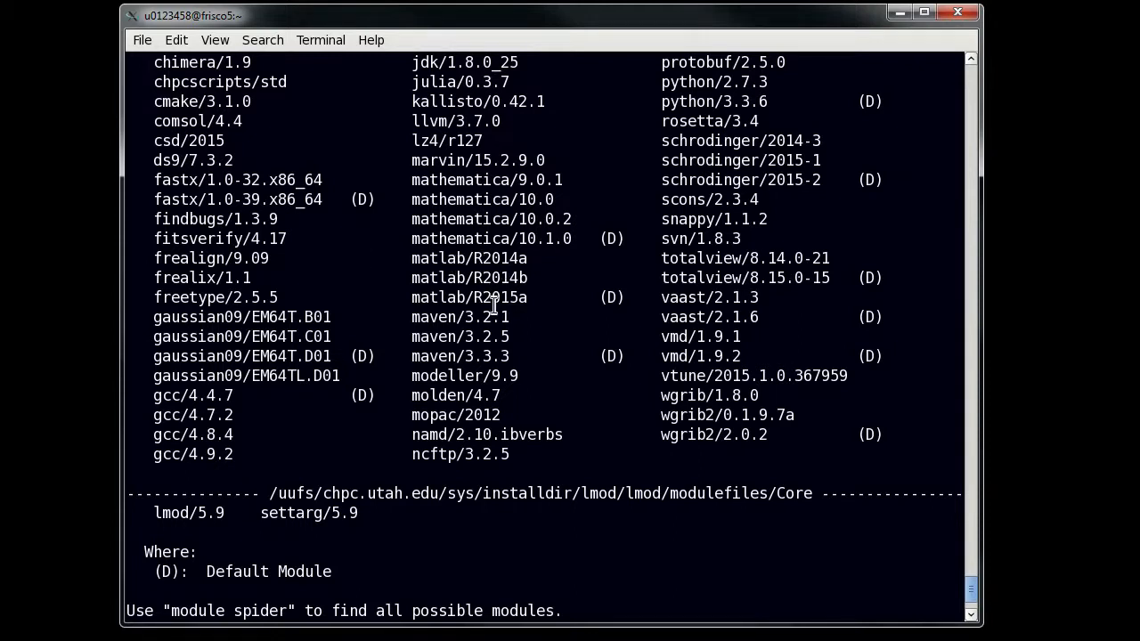
pyautogui.moveTo(562, 296)
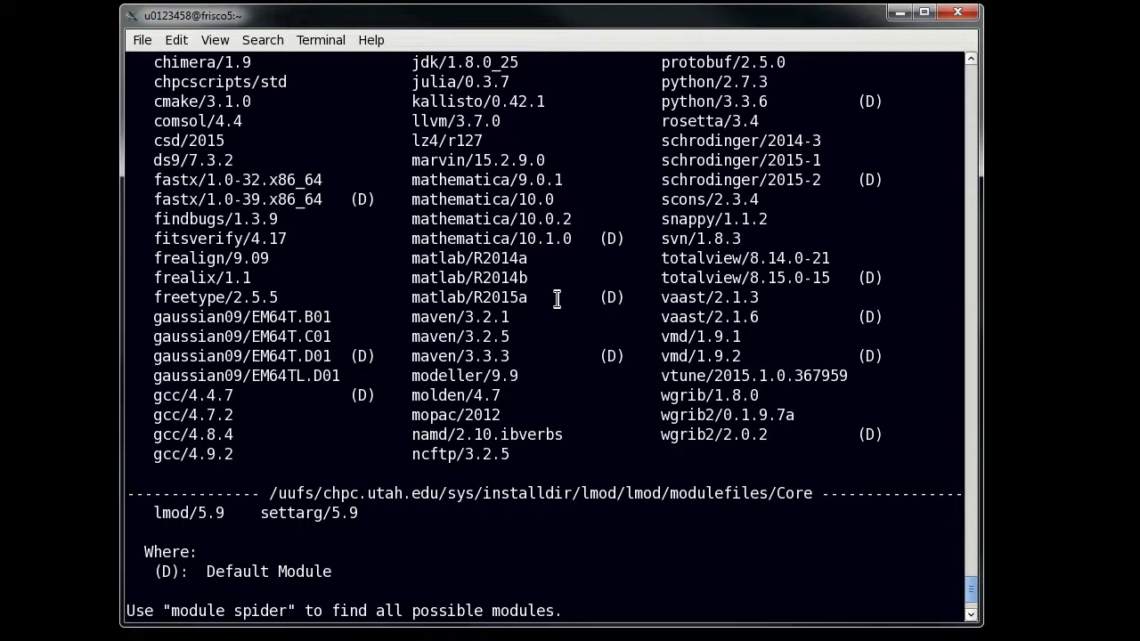
pyautogui.write('module list')
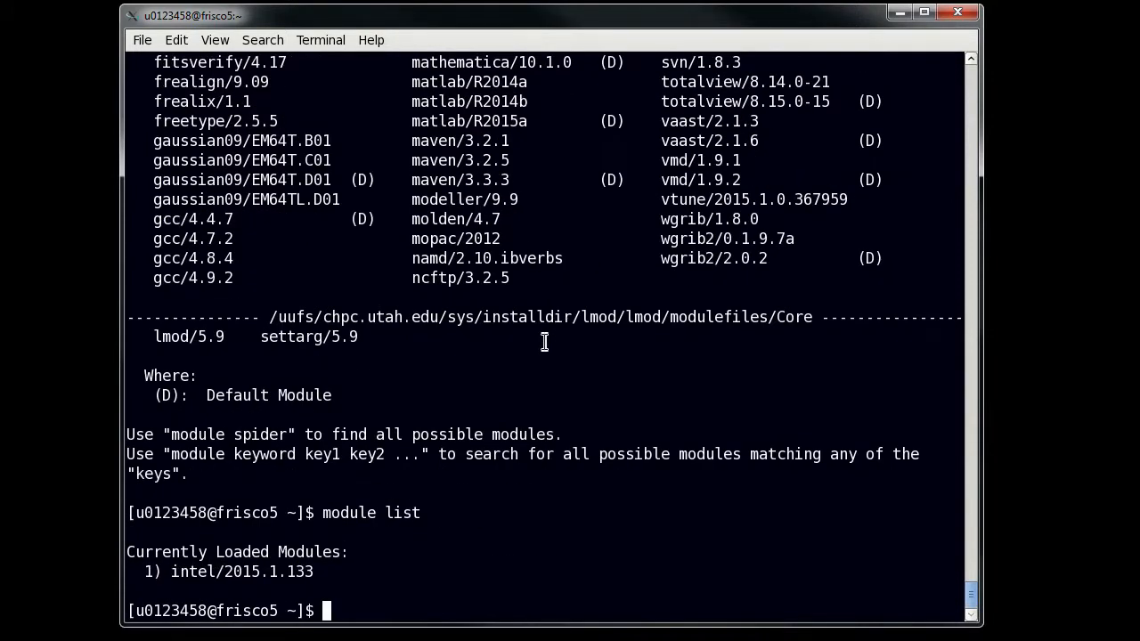
pyautogui.write('module load matlab')
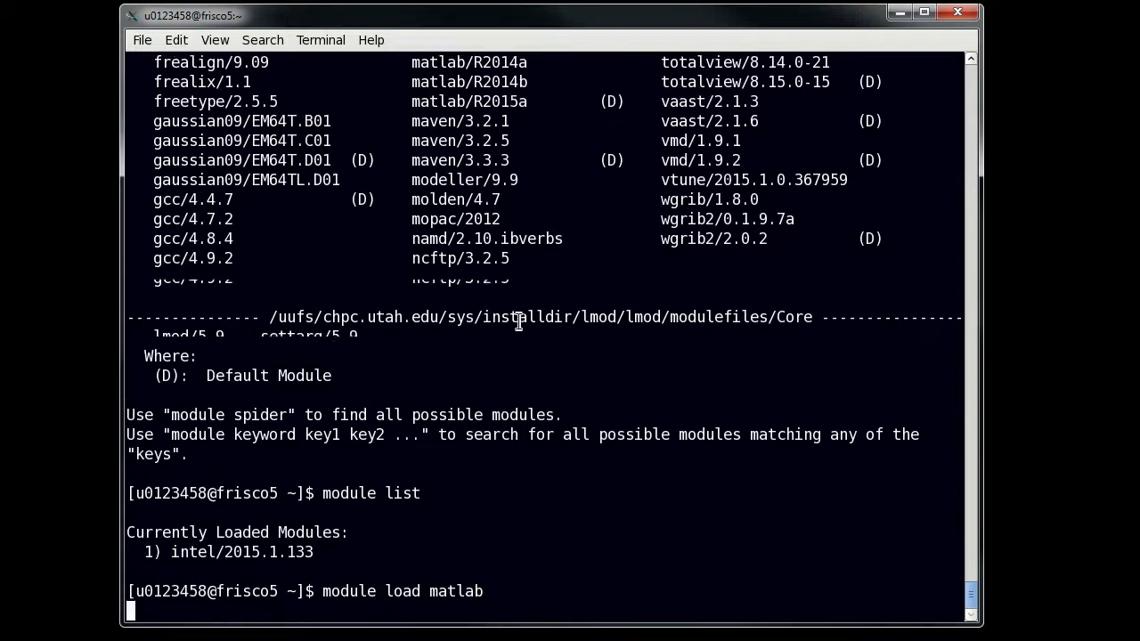
pyautogui.write('module list')
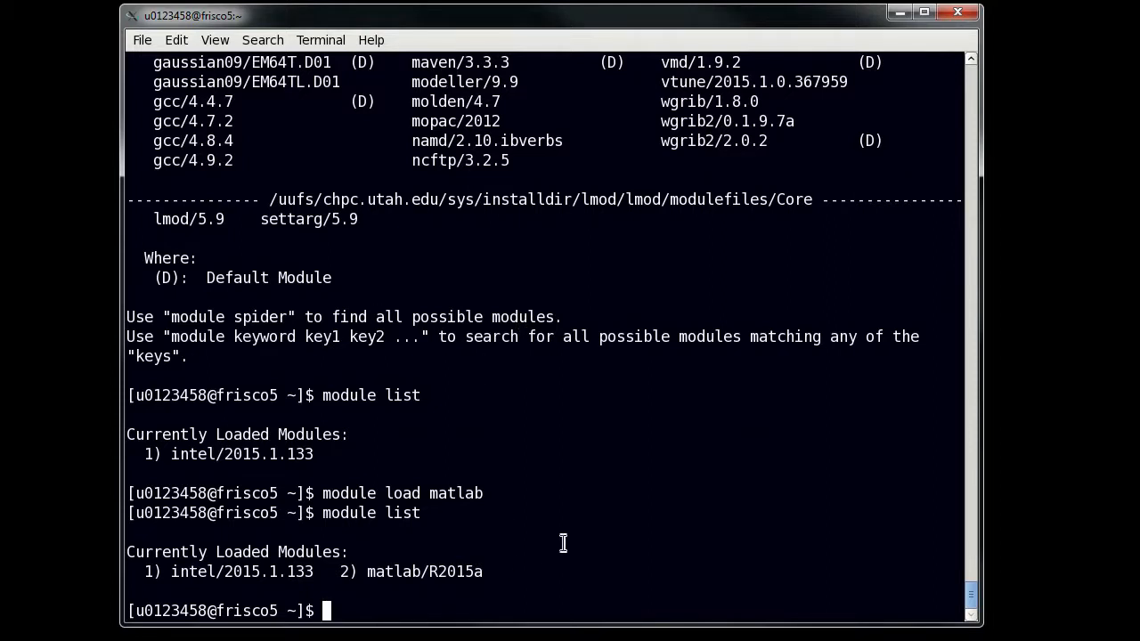
pyautogui.moveTo(608, 514)
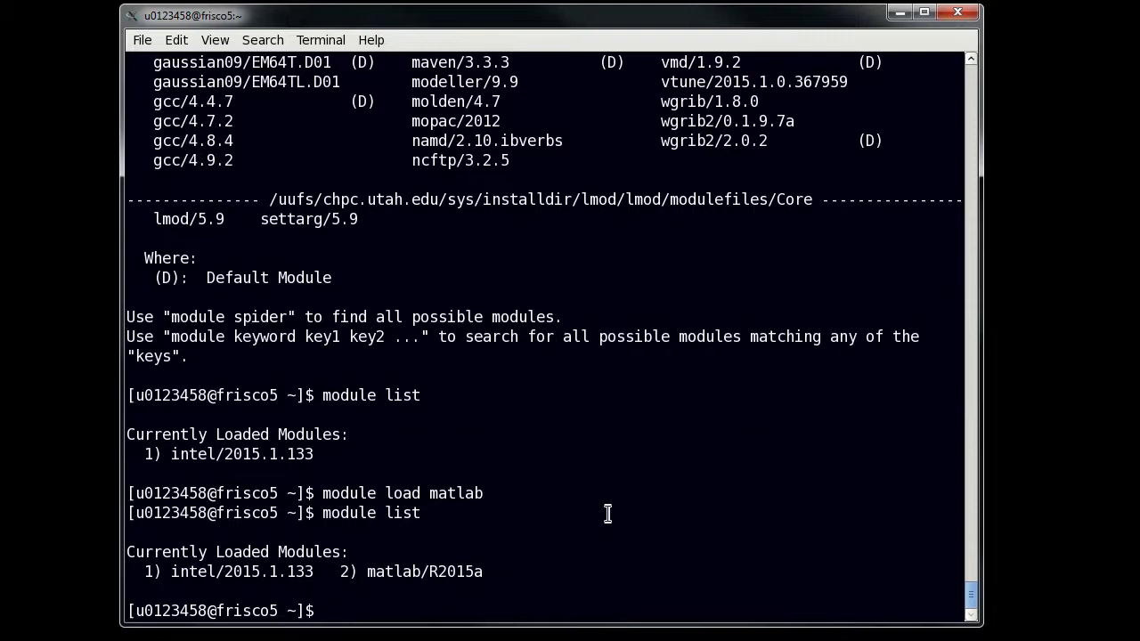
# Load matlab/R2014b in place of matlab/R2015a.
pyautogui.write('module load')
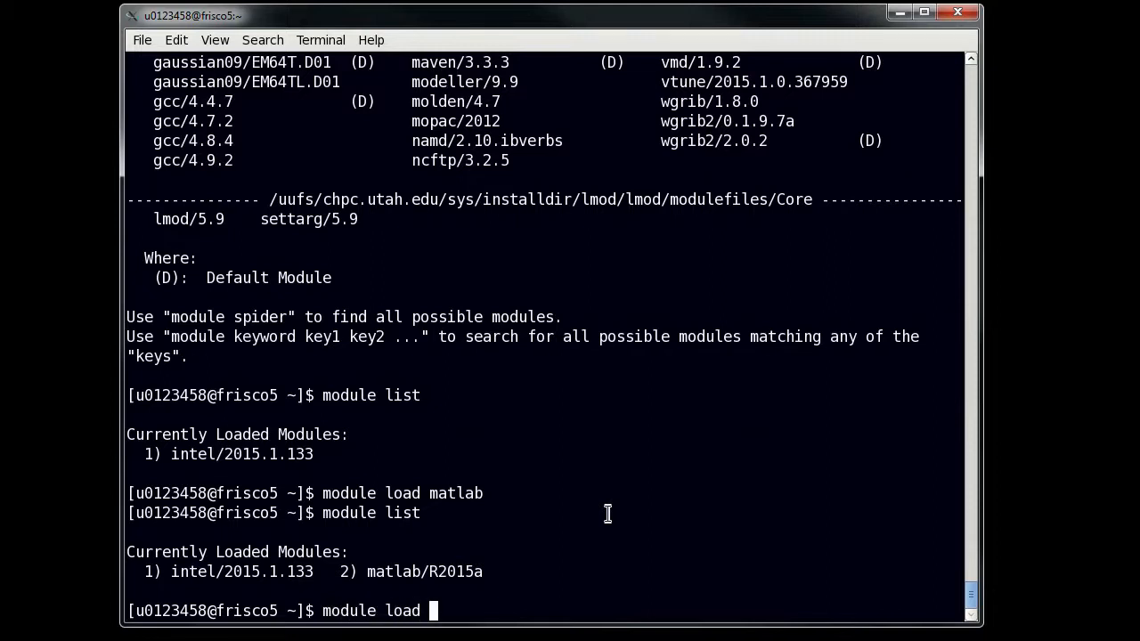
pyautogui.write('matlab/')
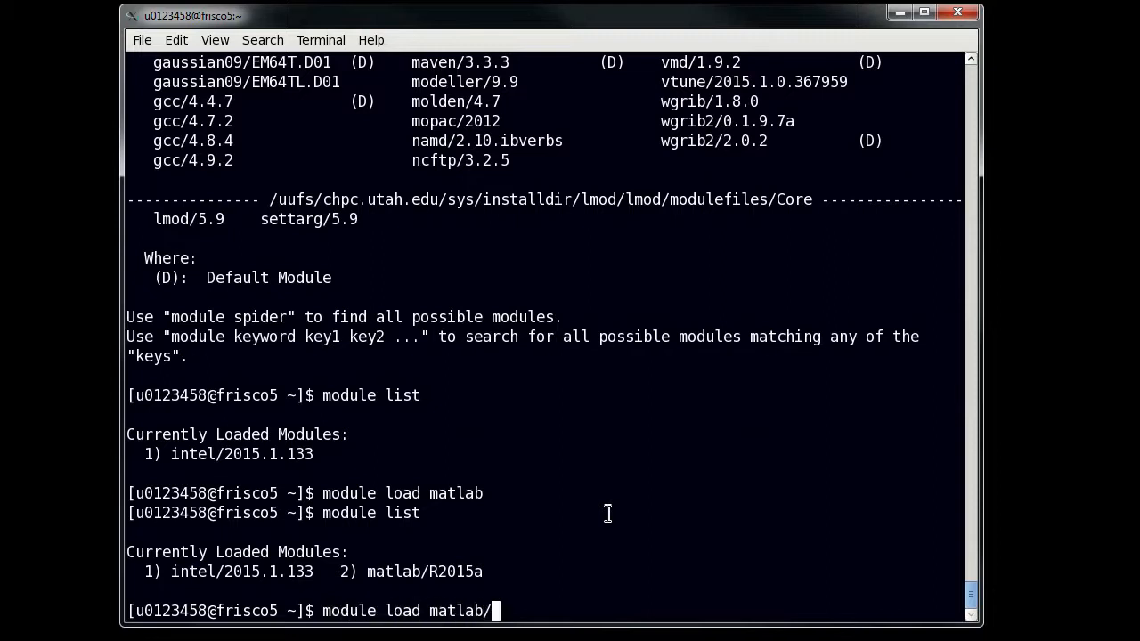
pyautogui.write('R2015')
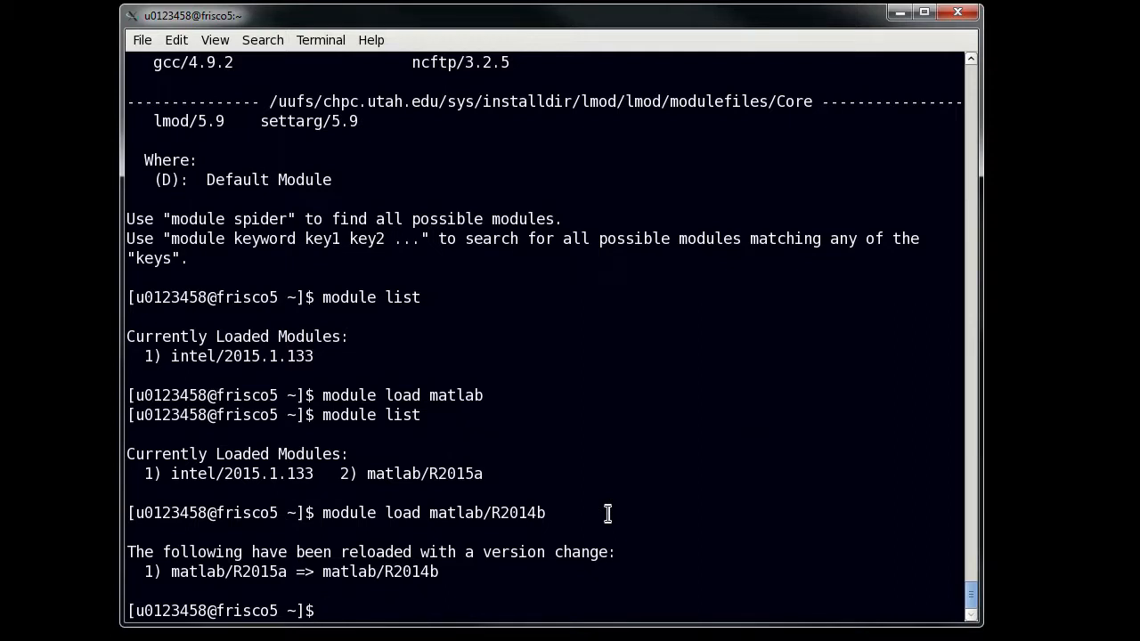
# Swap matlab/R2014b for matlab/R2014a and verify with 'module list'.
pyautogui.write('module')
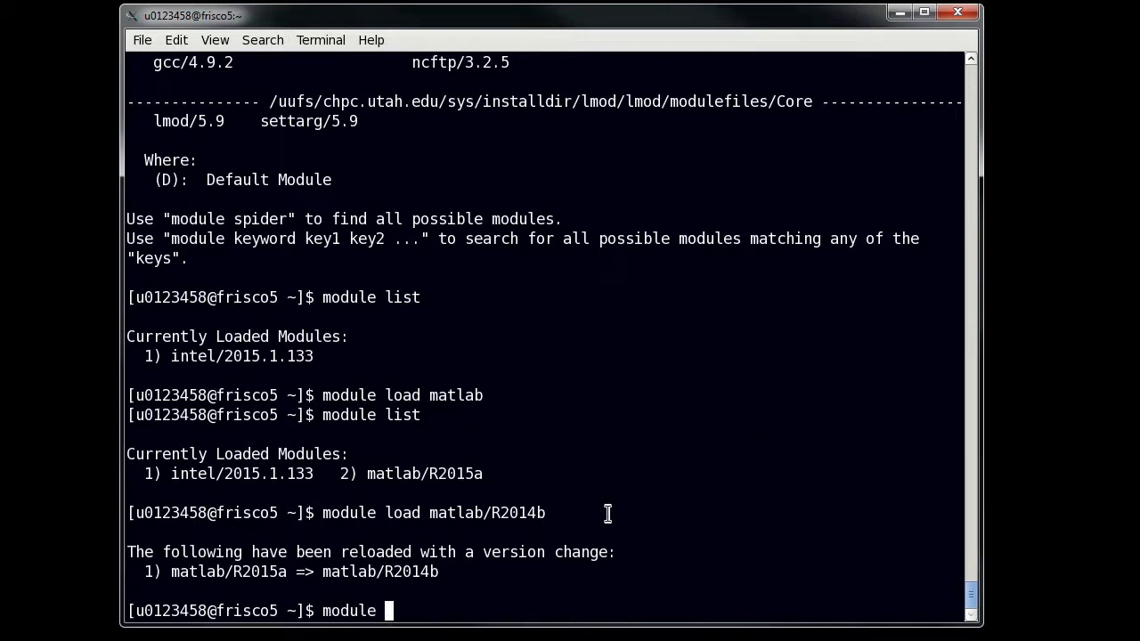
pyautogui.write('swa')
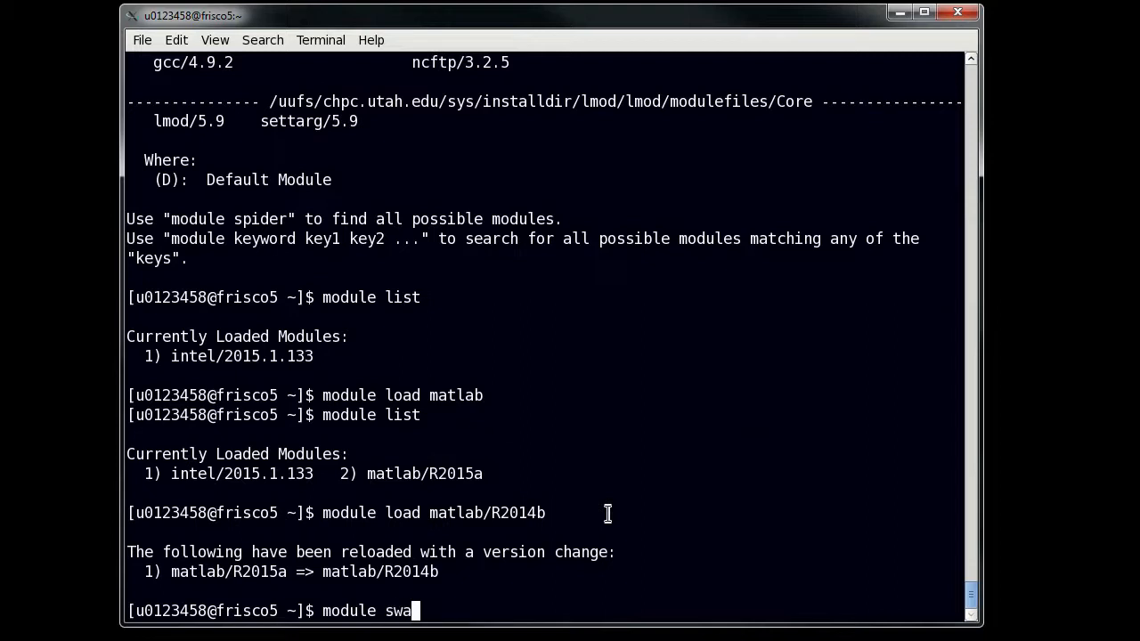
pyautogui.write('p')
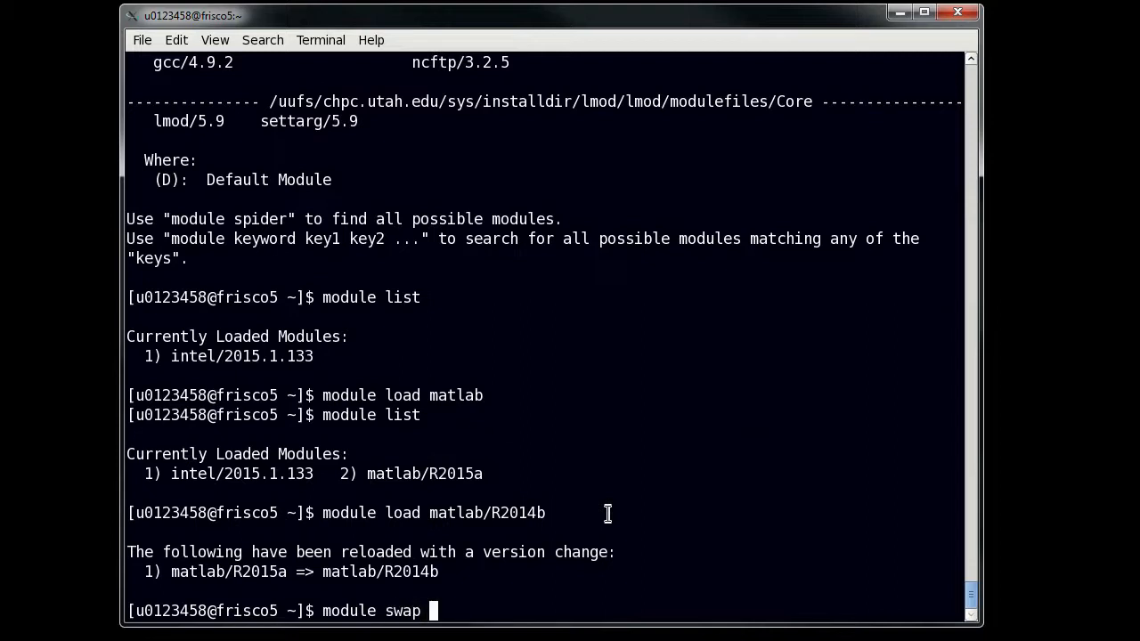
pyautogui.write('m')
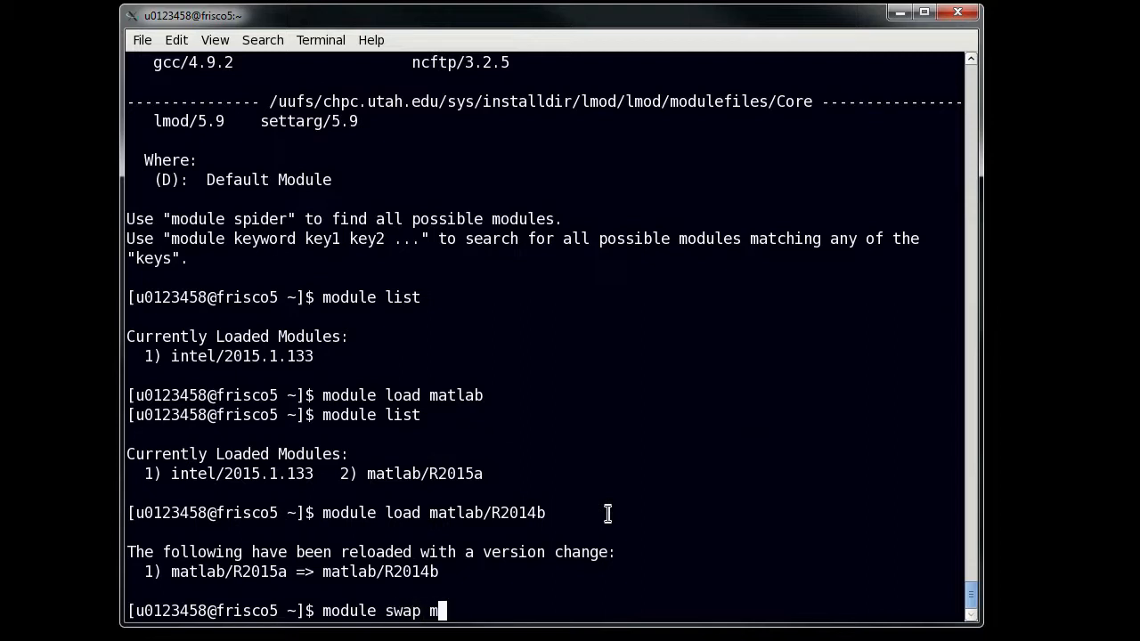
pyautogui.write('a')
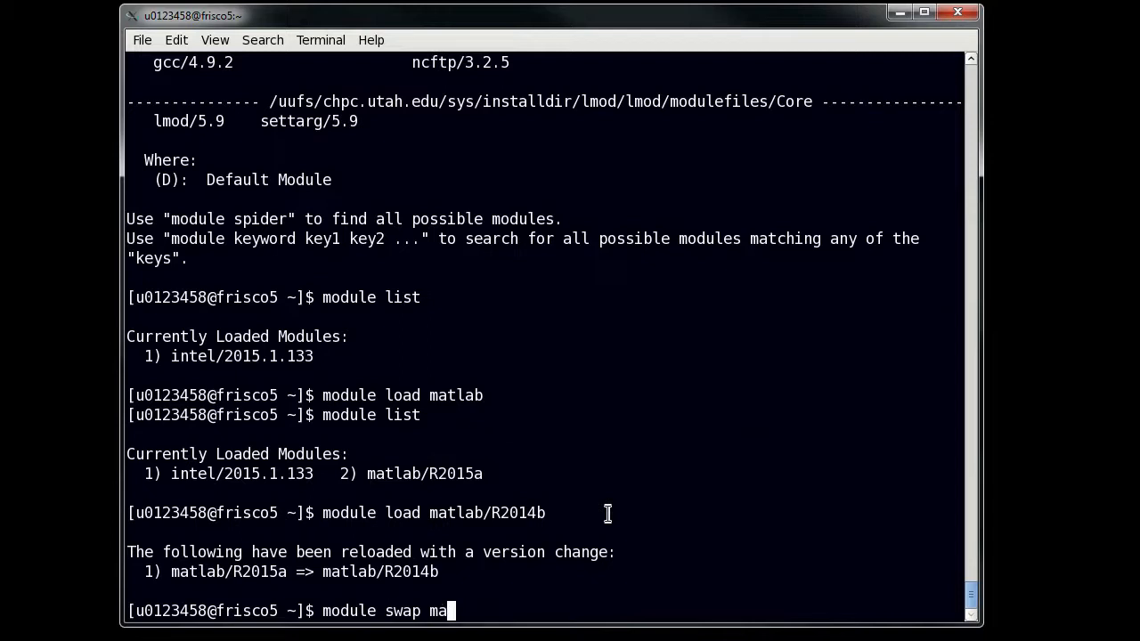
pyautogui.write('tlab/')
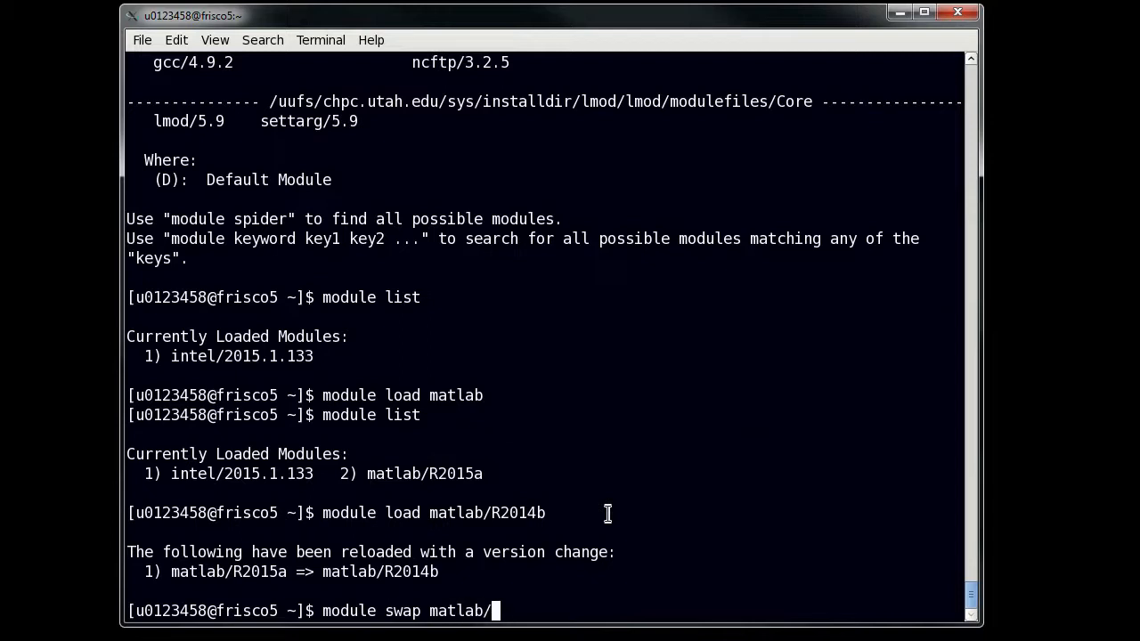
pyautogui.write('R2014b matlab')
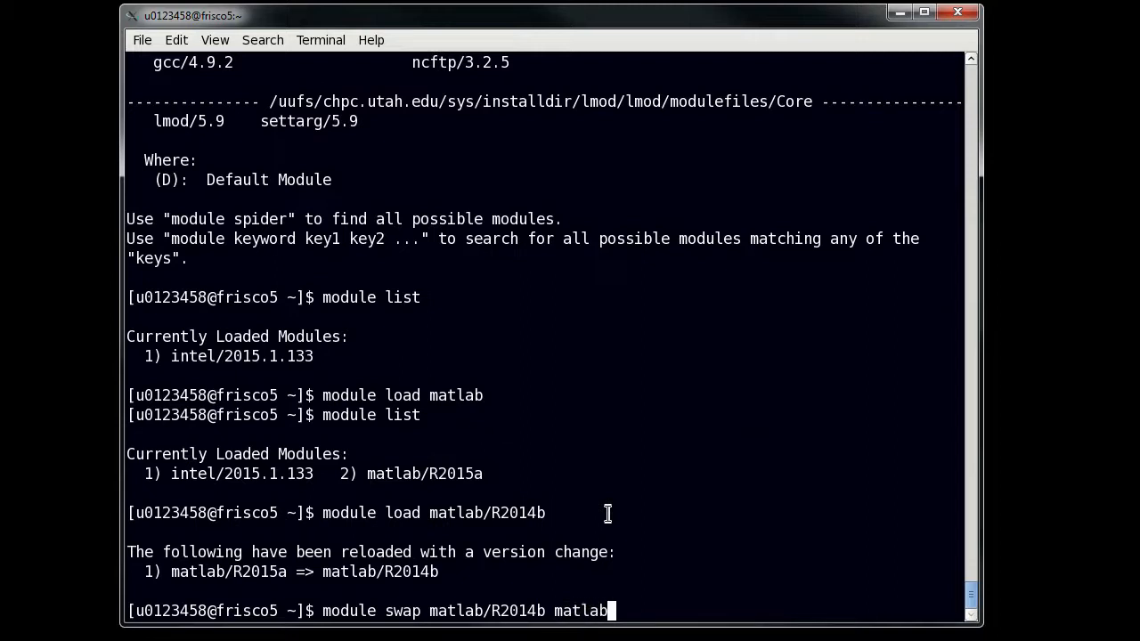
pyautogui.write('/R')
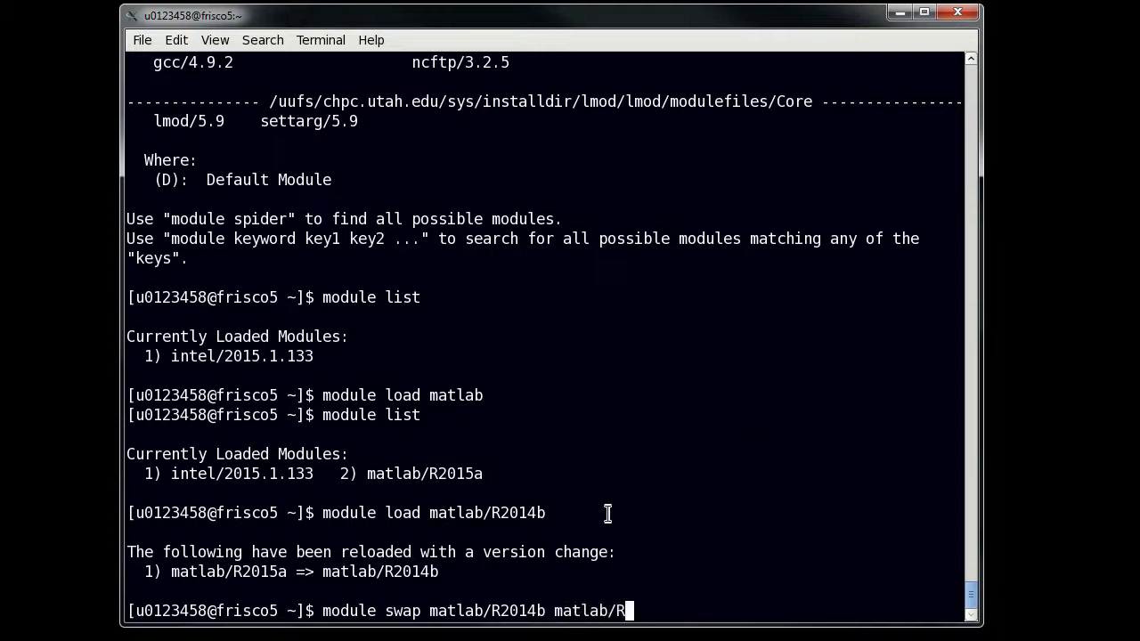
pyautogui.write('2014a')
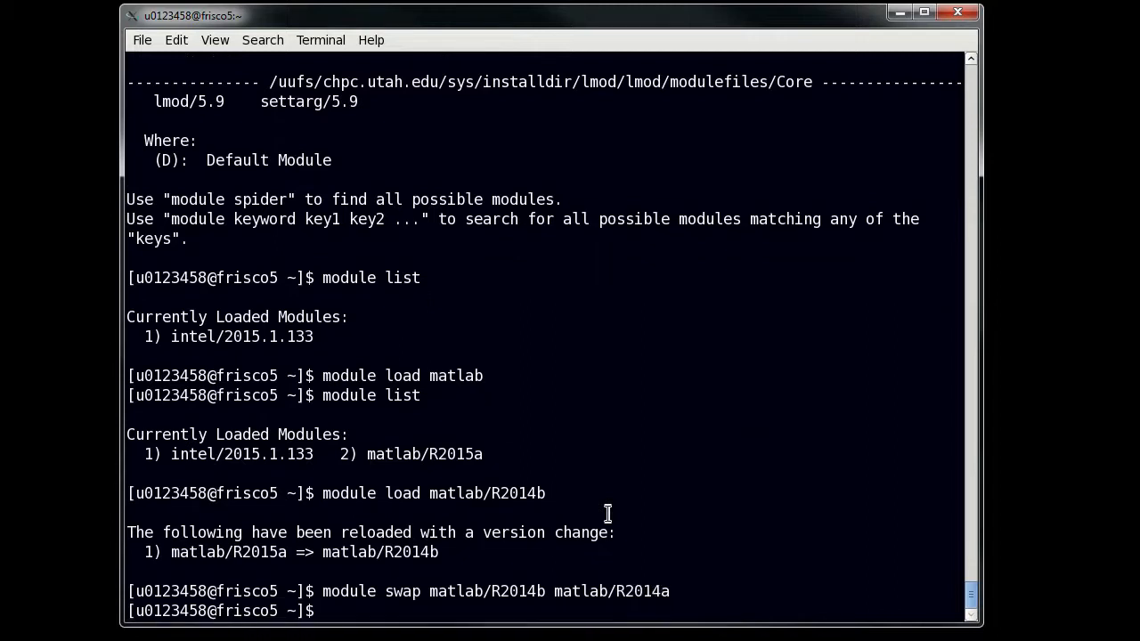
pyautogui.write('module list')
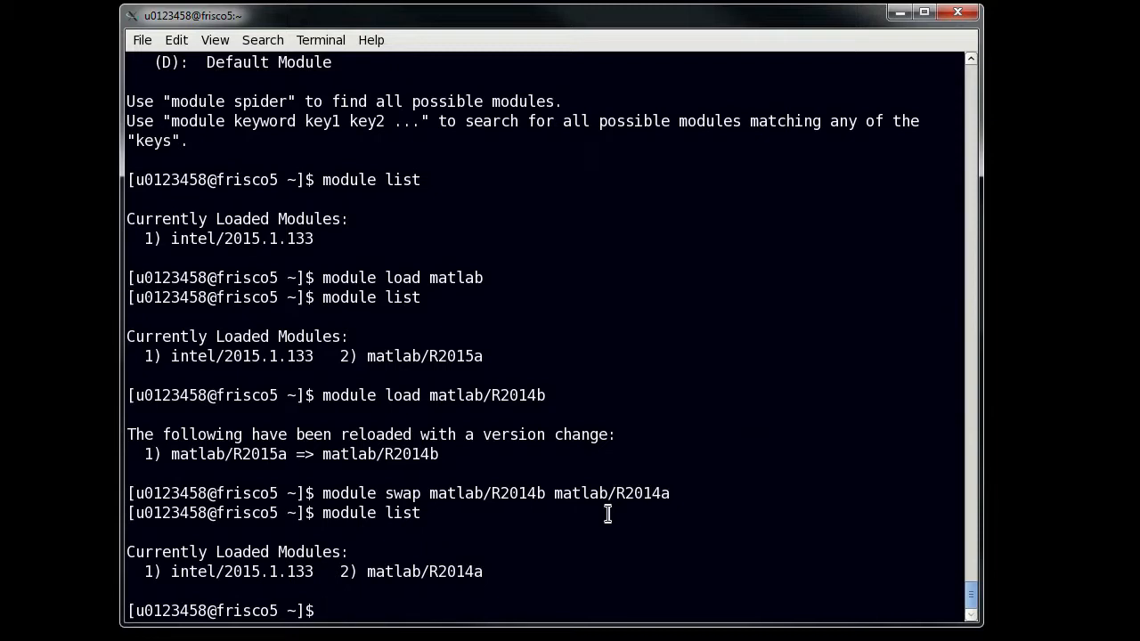
# Unload matlab so only intel/2015.1.133 remains loaded.
pyautogui.write('module unload matlab')
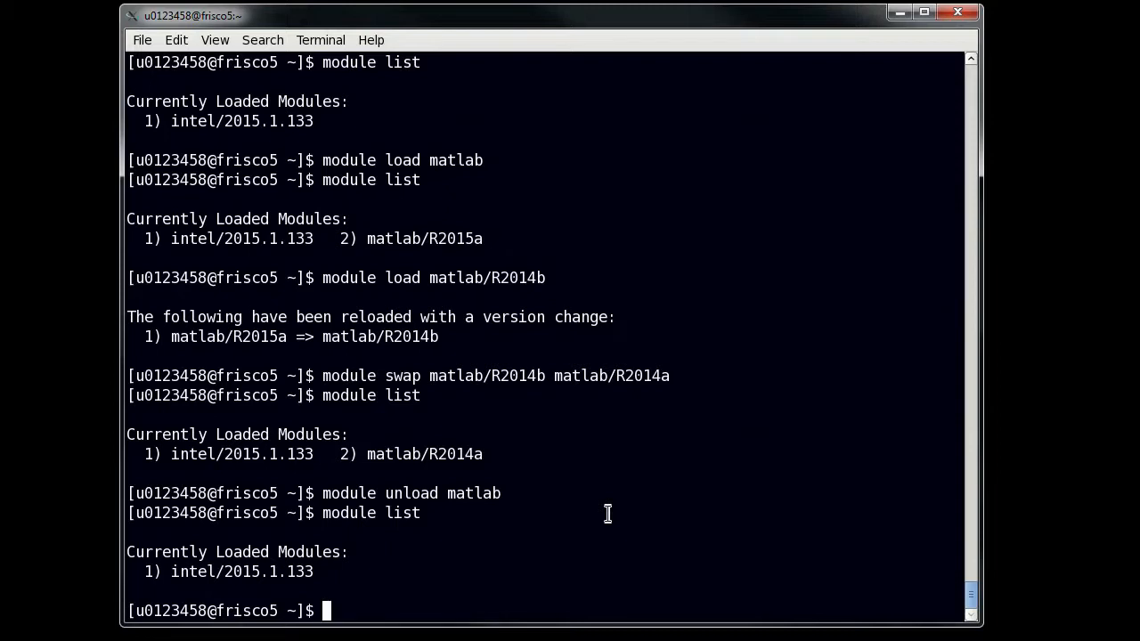
pyautogui.moveTo(534, 580)
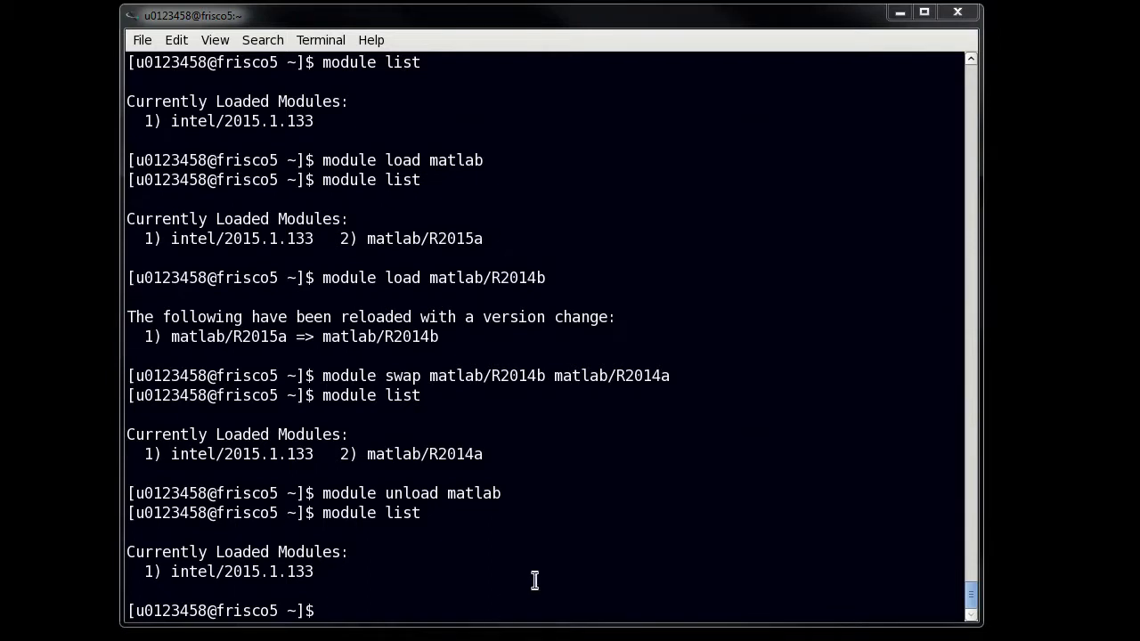
pyautogui.moveTo(586, 547)
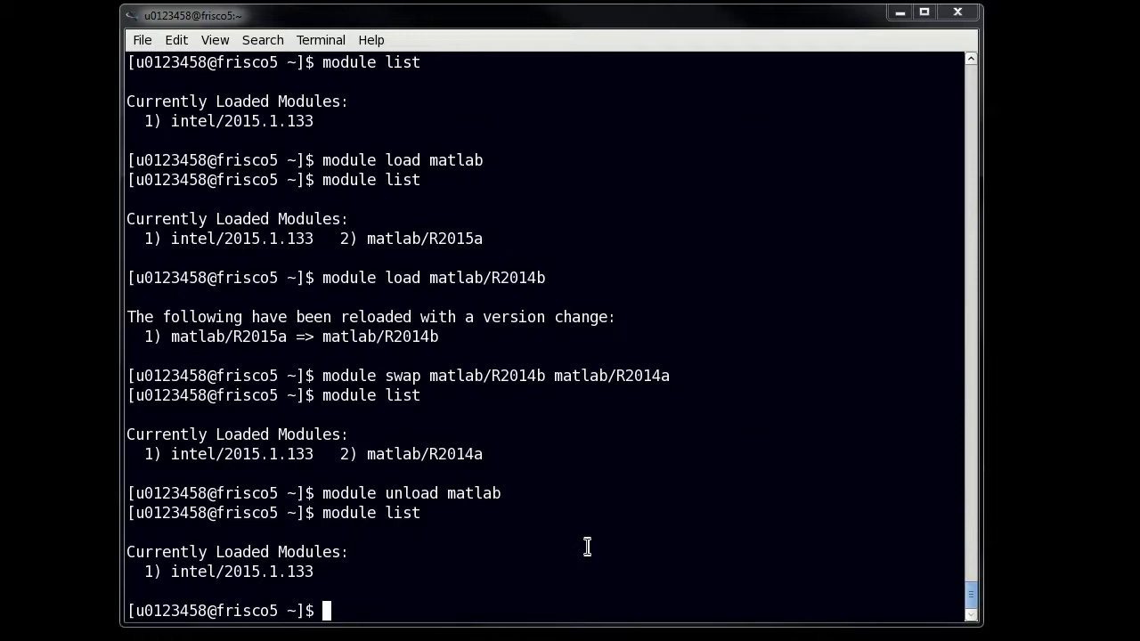
# Try 'module load lammps', which errors, then run 'module spider' for all modules.
pyautogui.write('module')
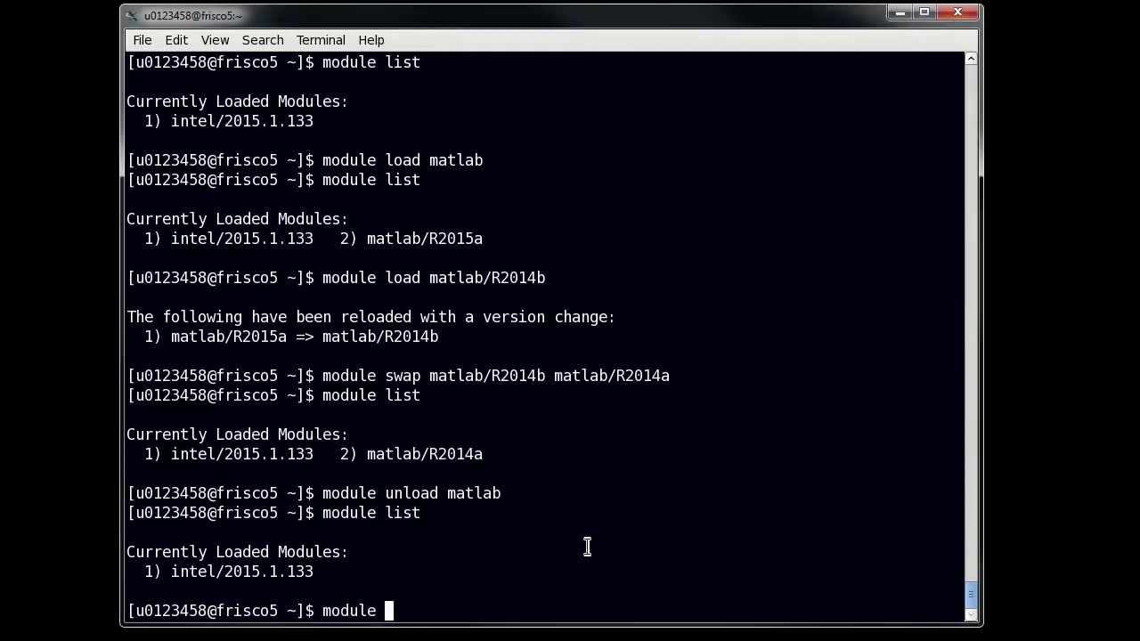
pyautogui.write('load lammps')
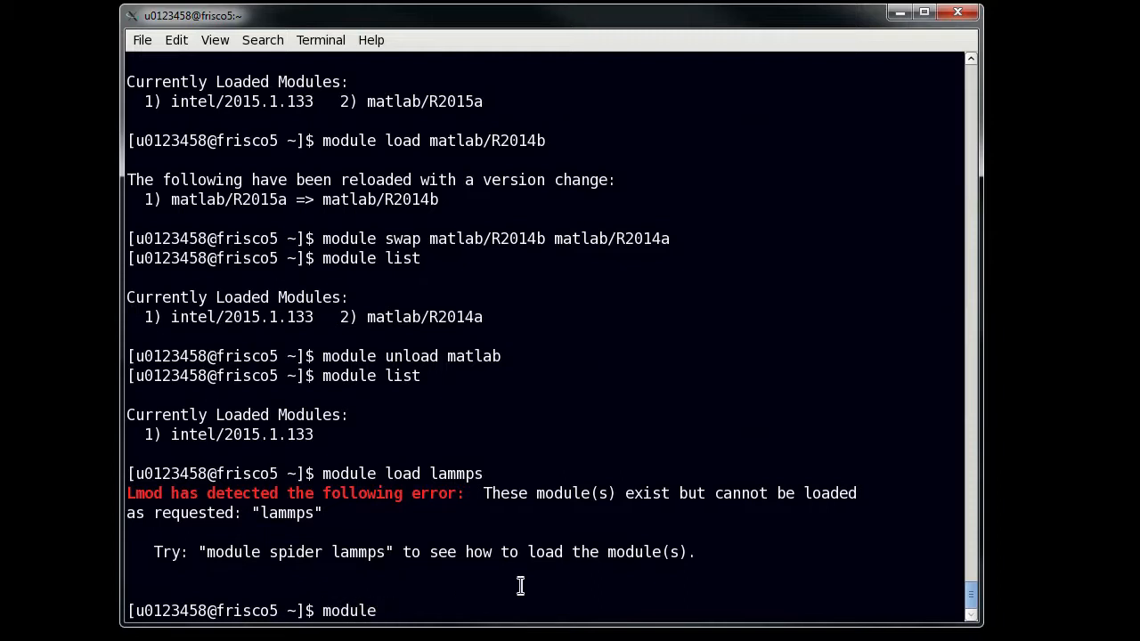
pyautogui.write('spid')
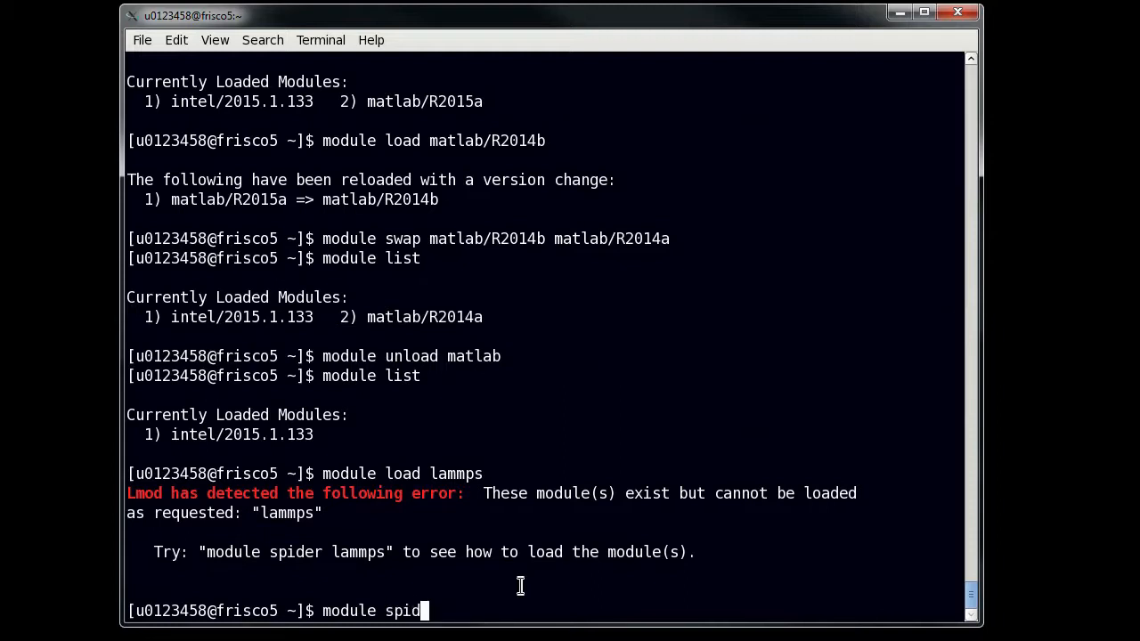
pyautogui.write('er')
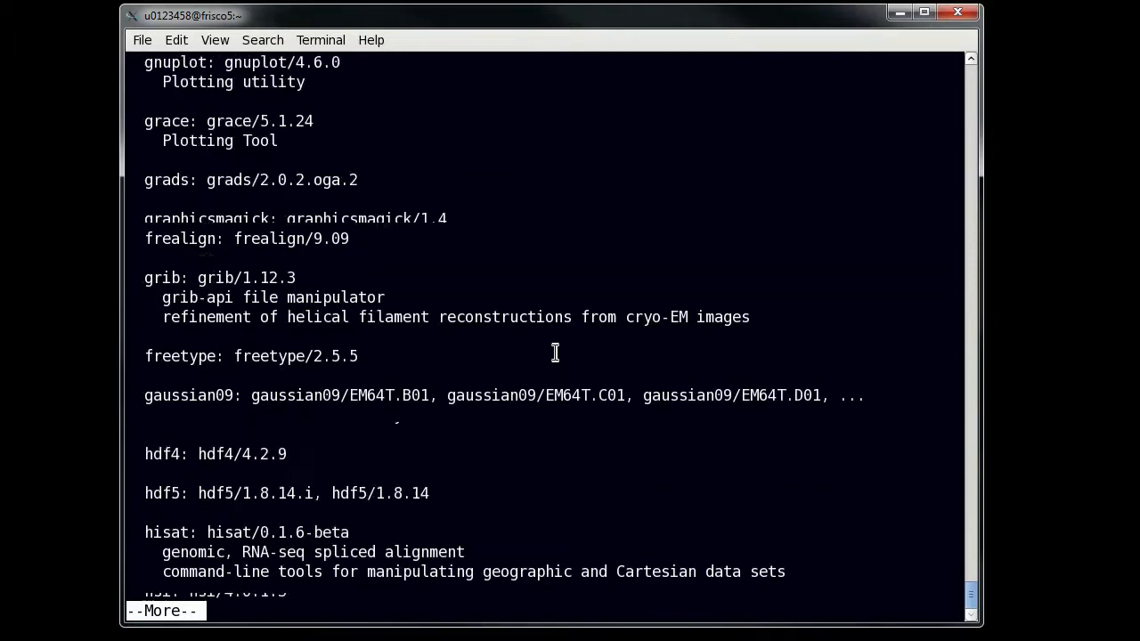
# Finish paging, then run 'module spider lammps' to list versions 9Dec14 and 28Jun14.
pyautogui.press('space')
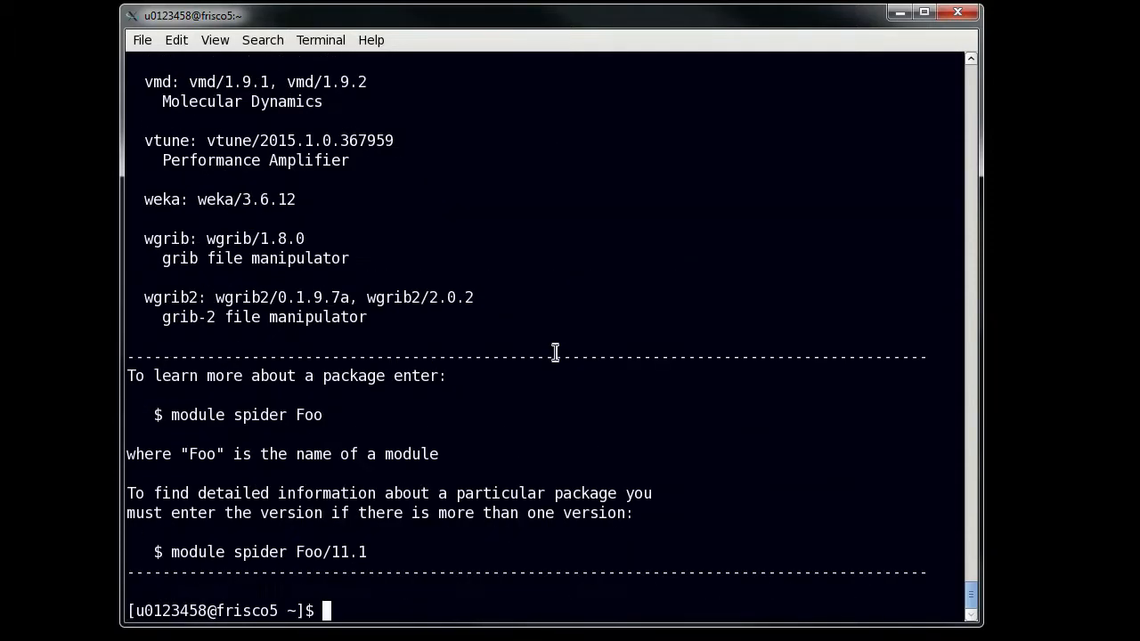
pyautogui.write('module spider')
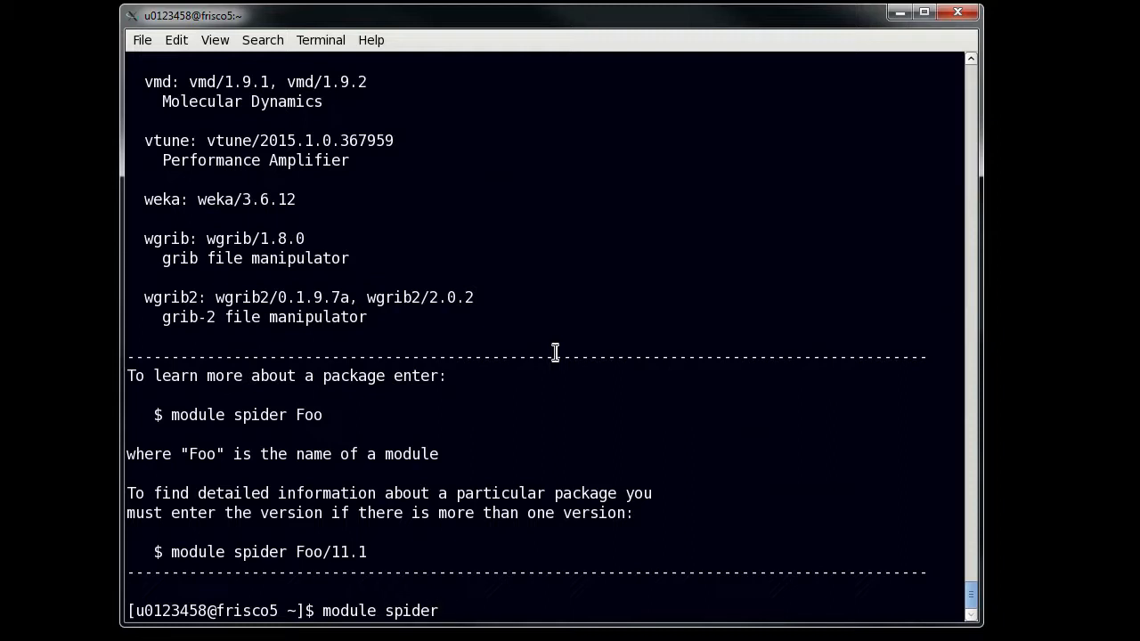
pyautogui.write('lammps')
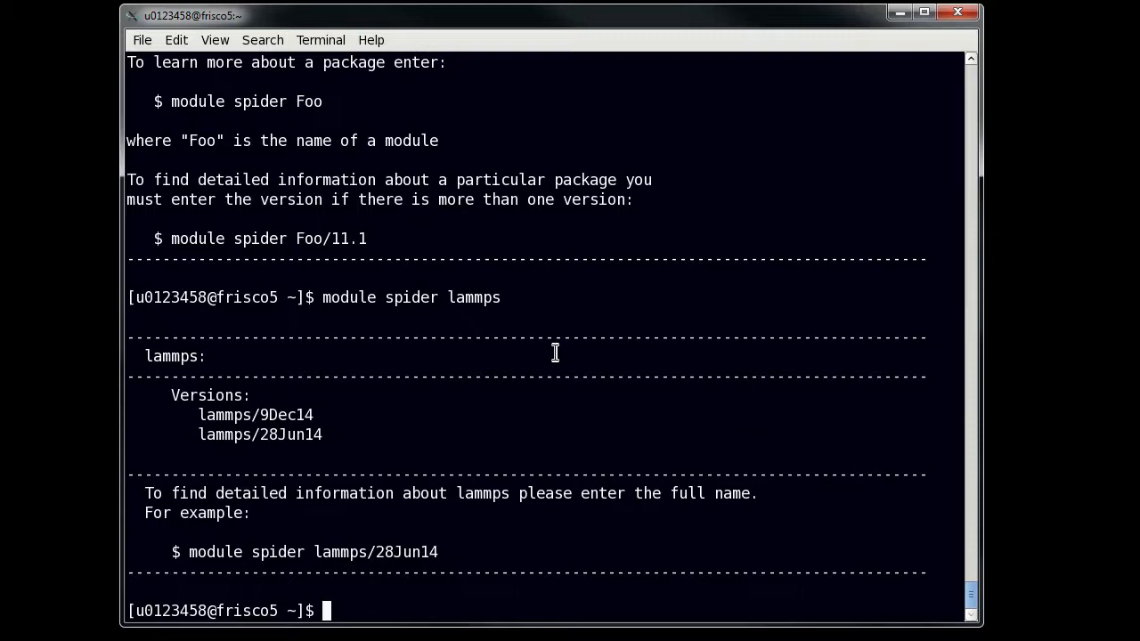
pyautogui.moveTo(537, 530)
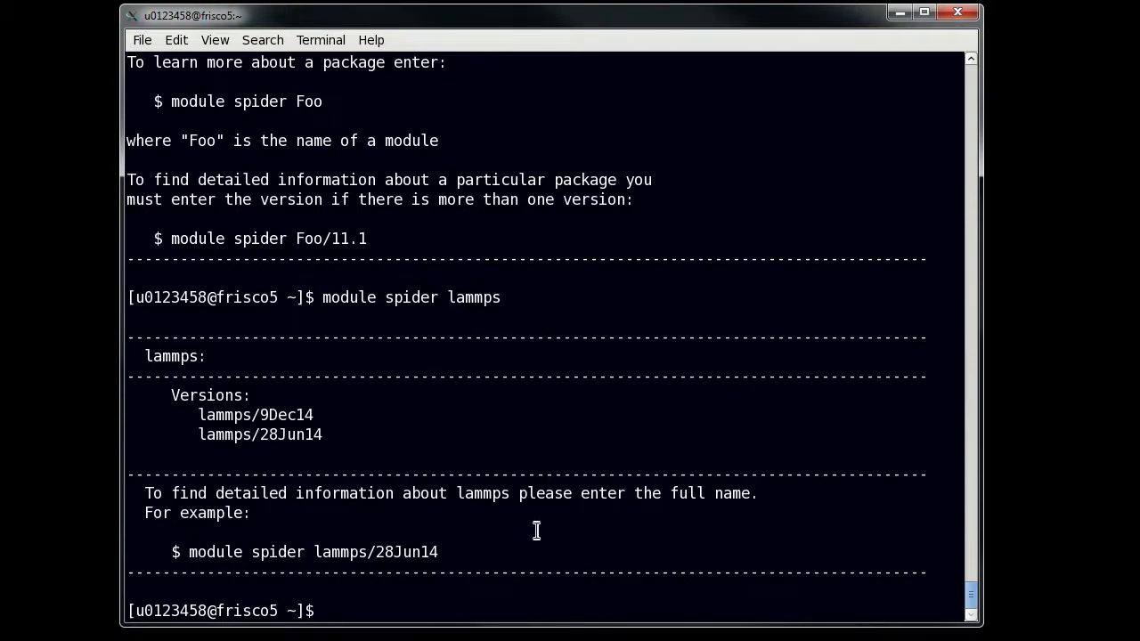
# Run module spider lammps/28Jun14 and highlight 'kp' in mvapich2/2.0.kp.i.
pyautogui.write('module spider')
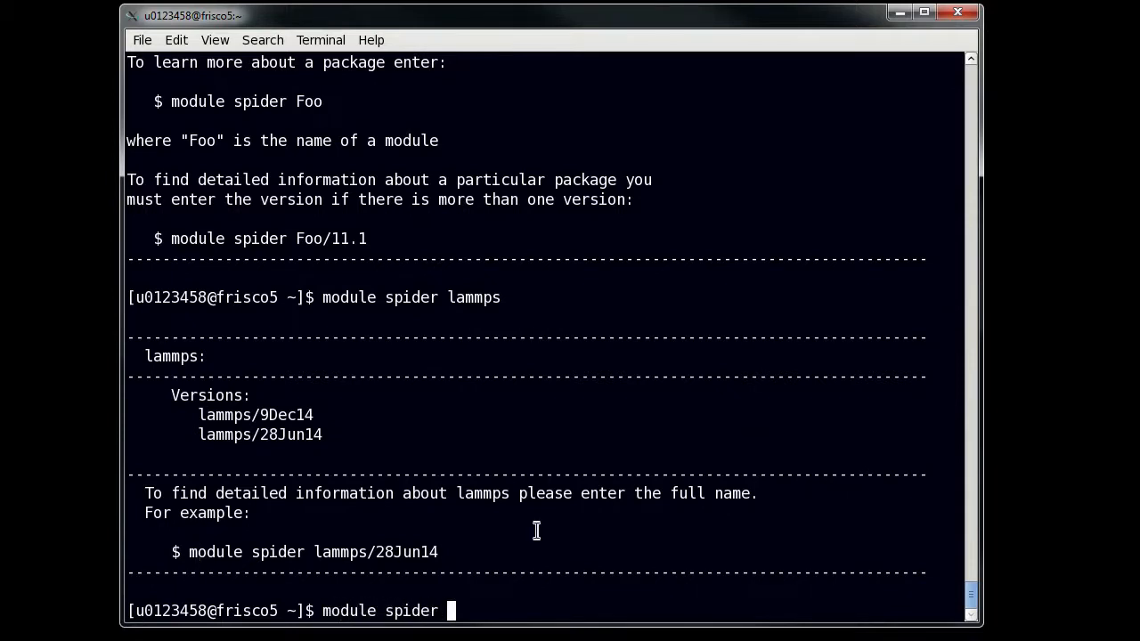
pyautogui.write('lammps/')
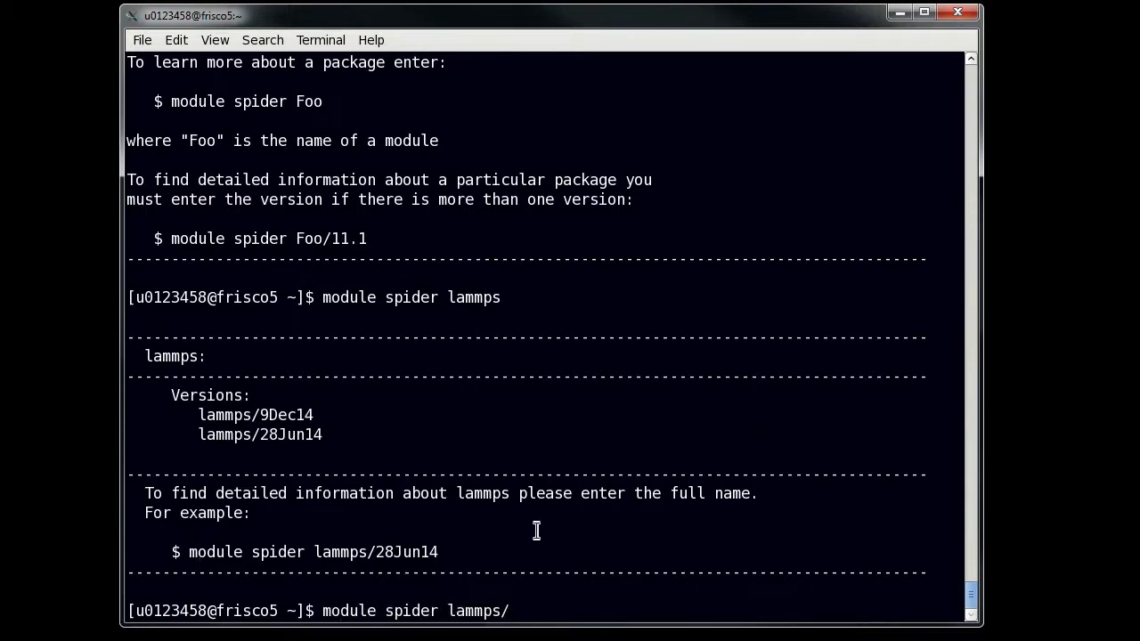
pyautogui.write('28Jun14')
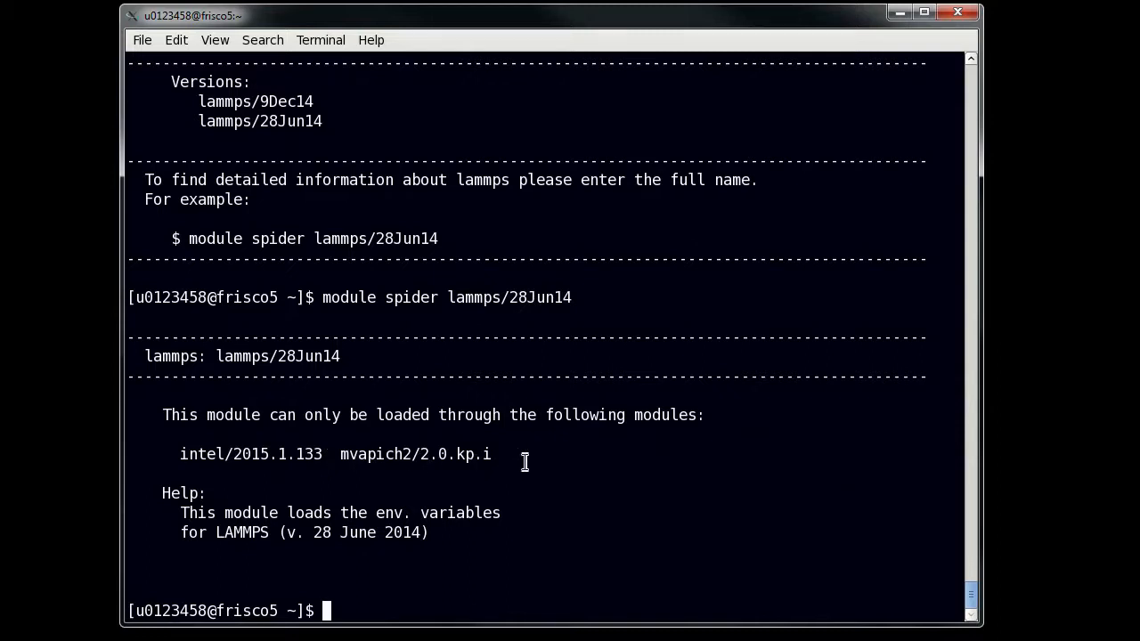
pyautogui.moveTo(428, 470)
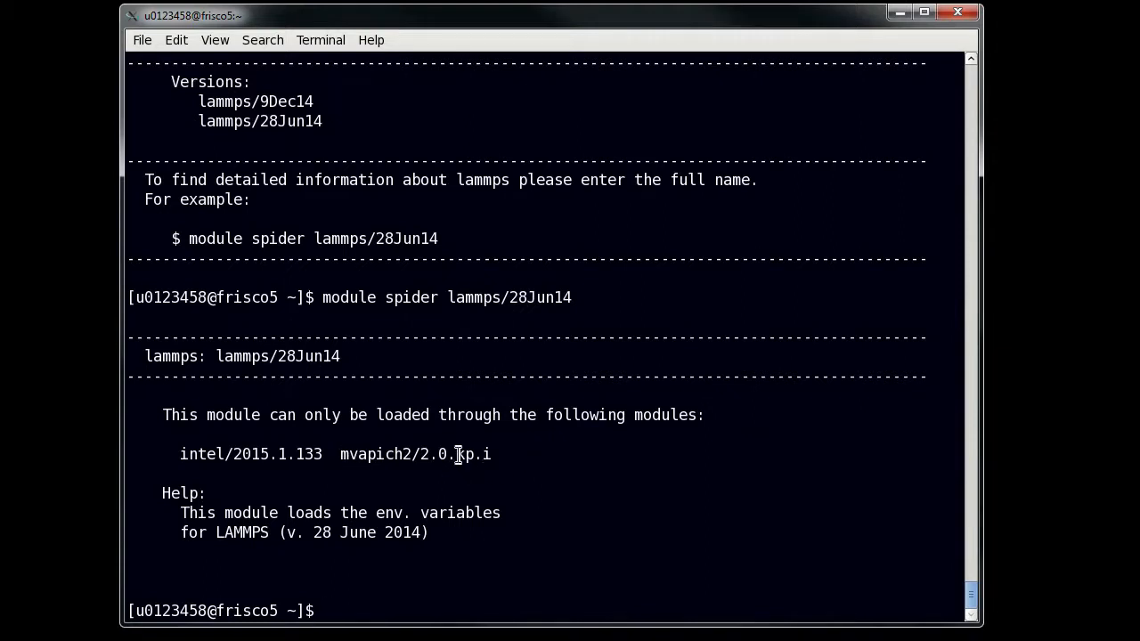
pyautogui.doubleClick(464, 455)
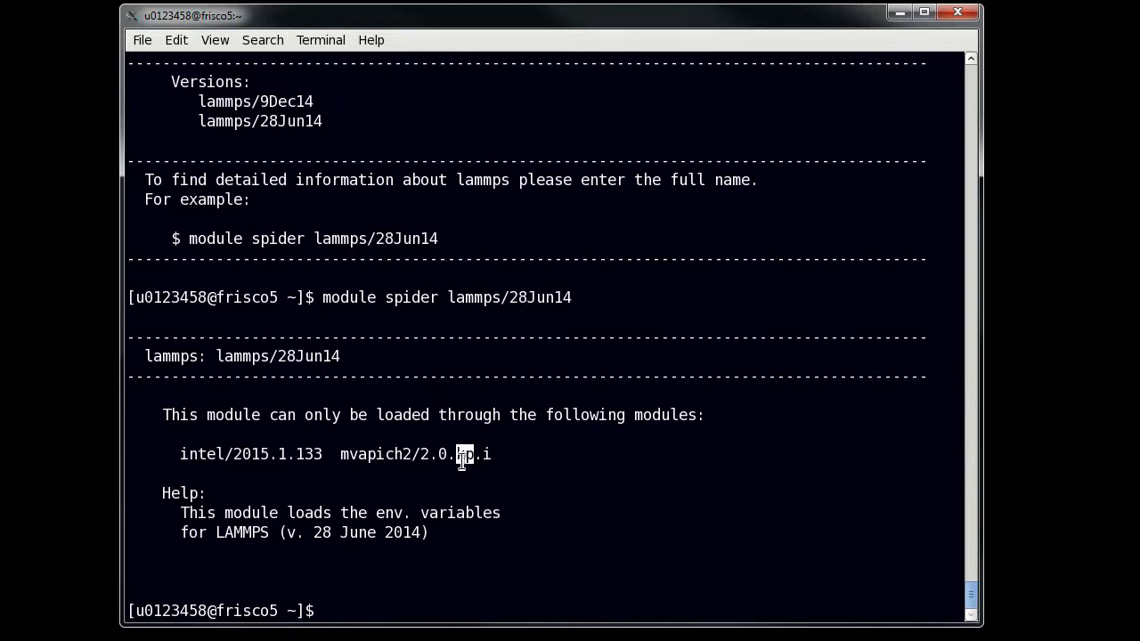
# Correct the misspelled 'moduel' command and run module avail.
pyautogui.write('moduel')
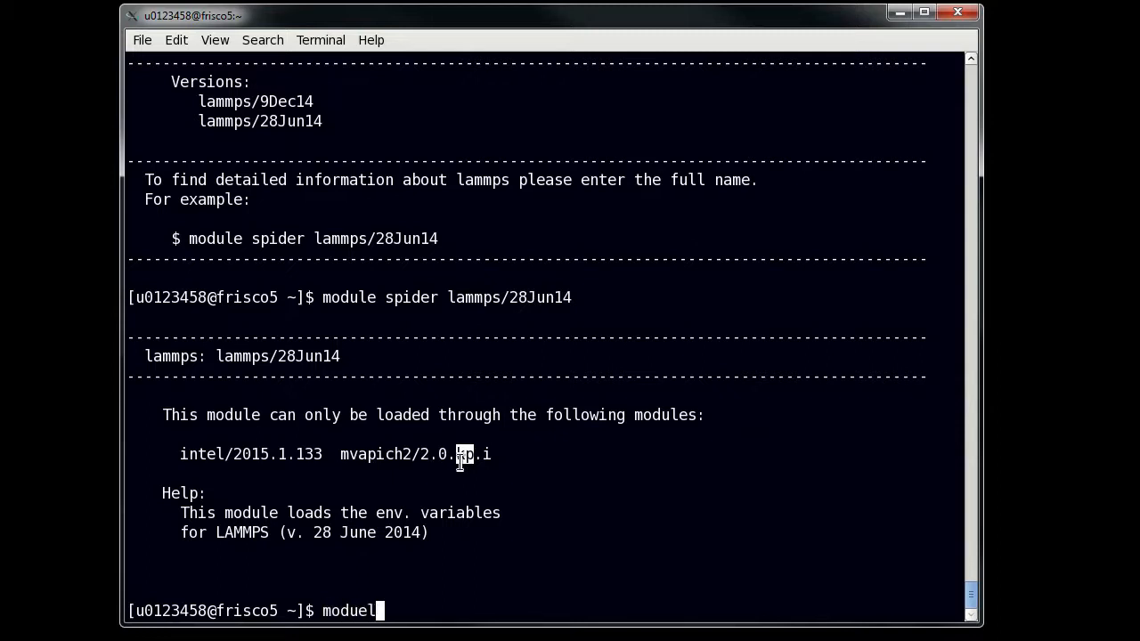
pyautogui.press('BackSpace')
pyautogui.write('le avai')
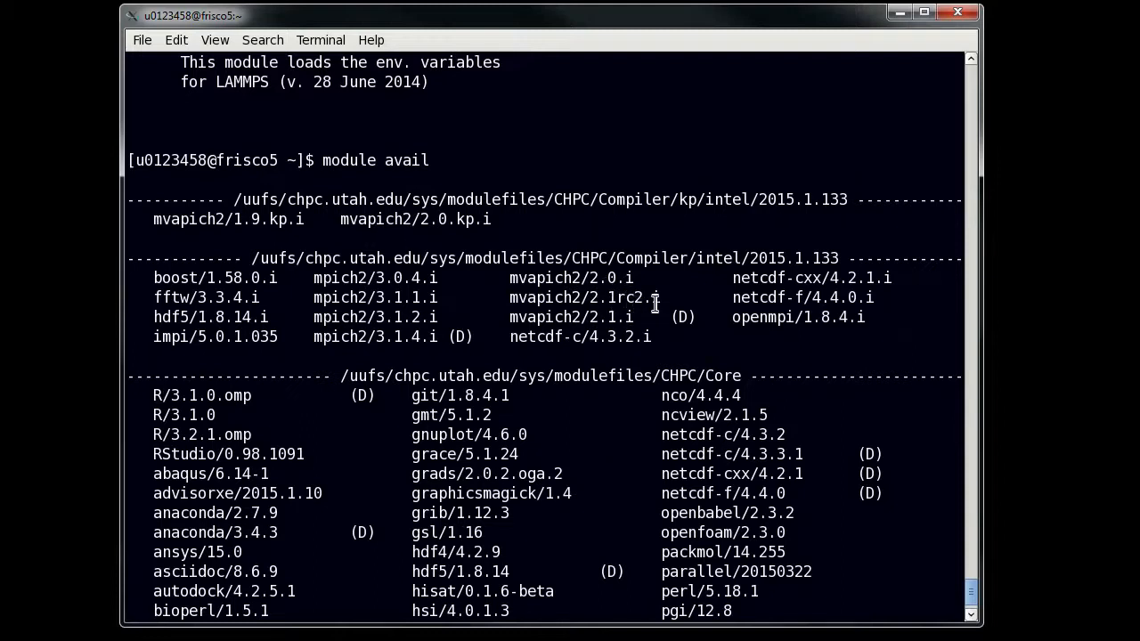
pyautogui.moveTo(575, 321)
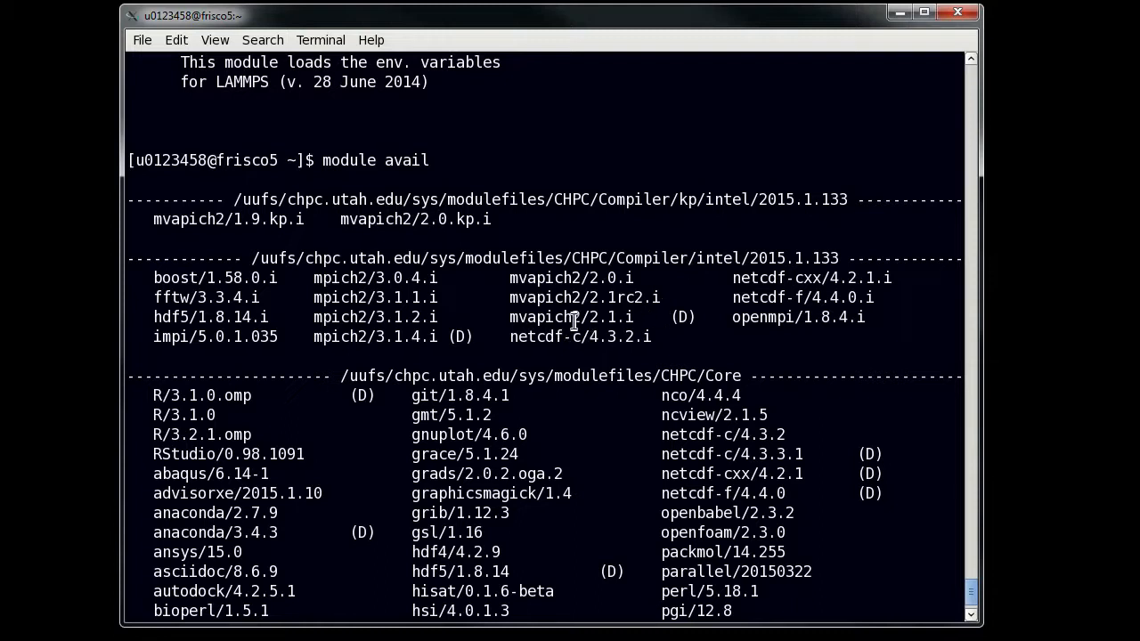
pyautogui.moveTo(537, 311)
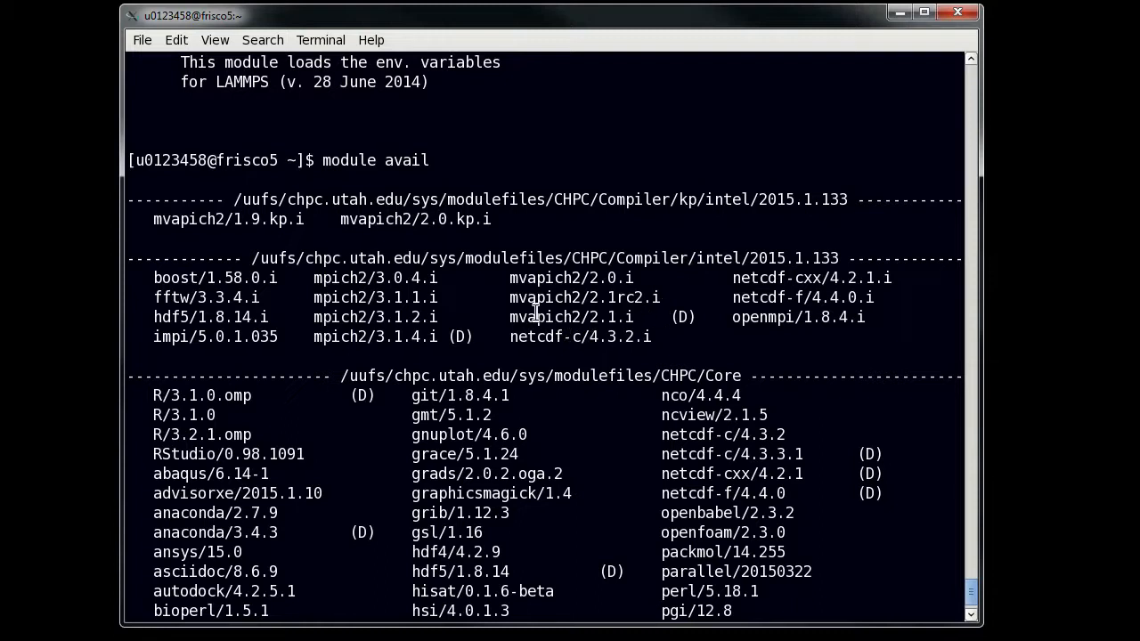
pyautogui.moveTo(550, 337)
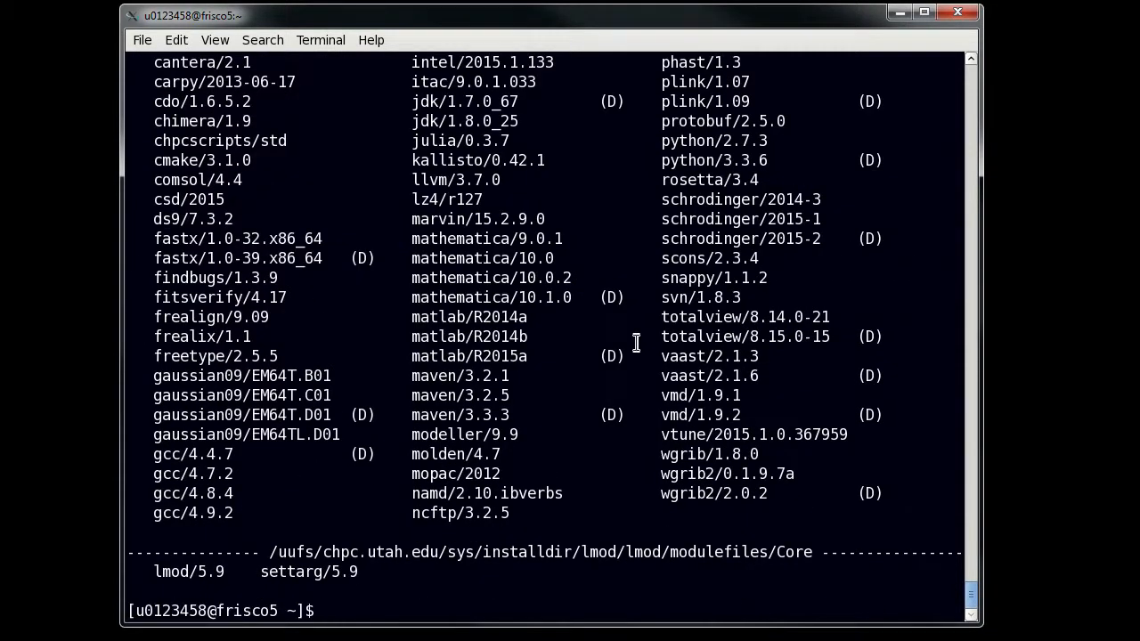
# Load gcc/4.9.2, rerun module avail, and highlight mvapich2/2.1.g.
pyautogui.write('module load gcc/4.9.2')
pyautogui.write('module avail')
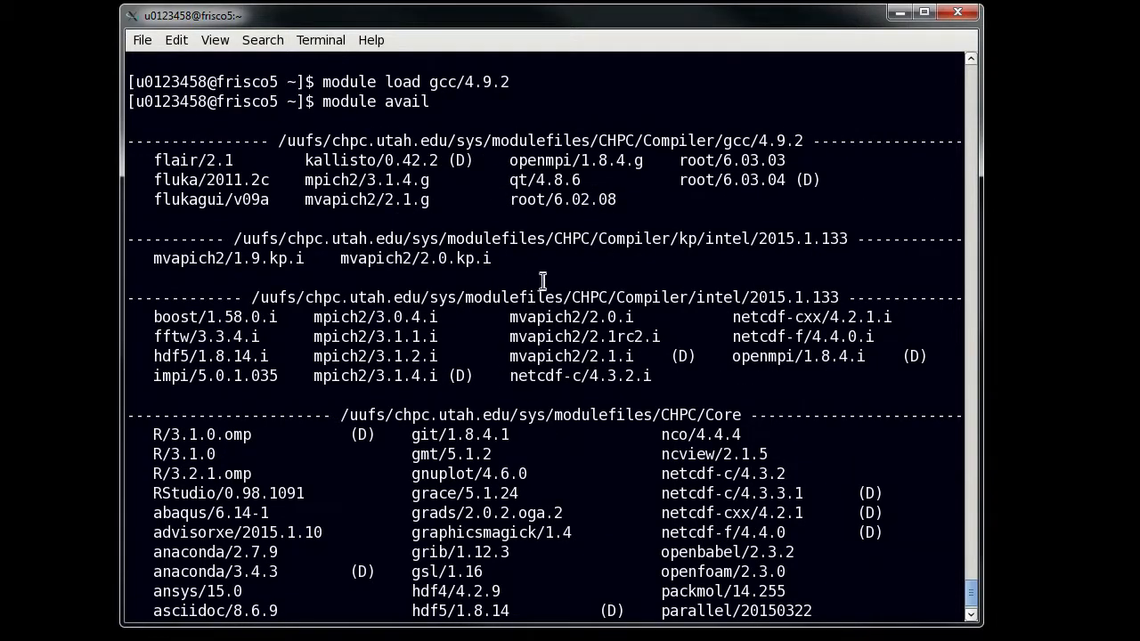
pyautogui.moveTo(267, 212)
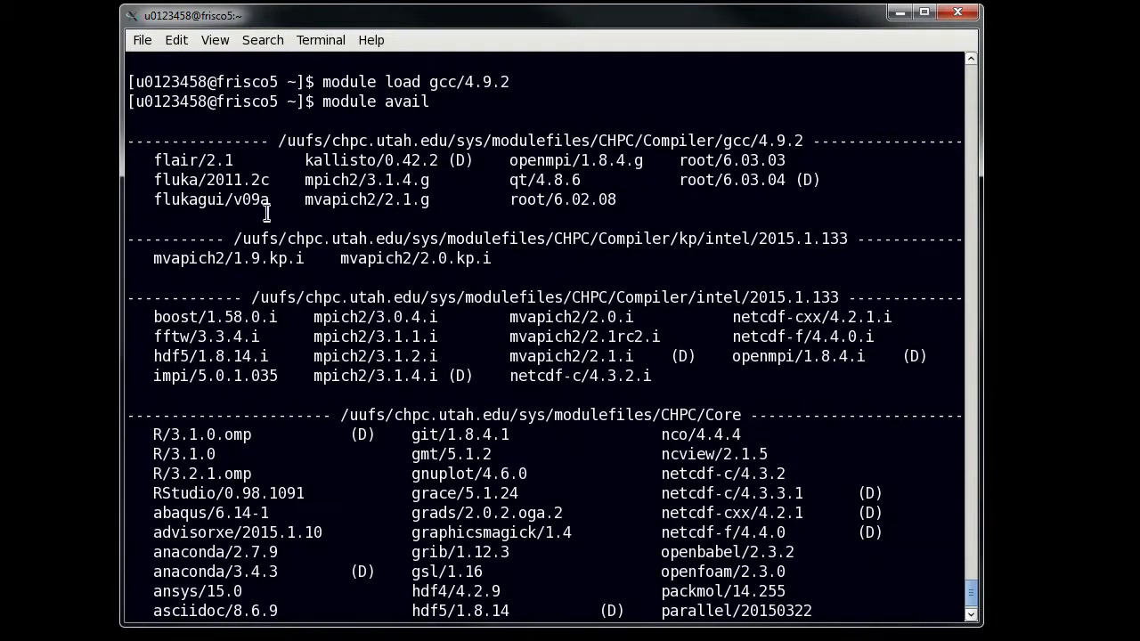
pyautogui.doubleClick(367, 200)
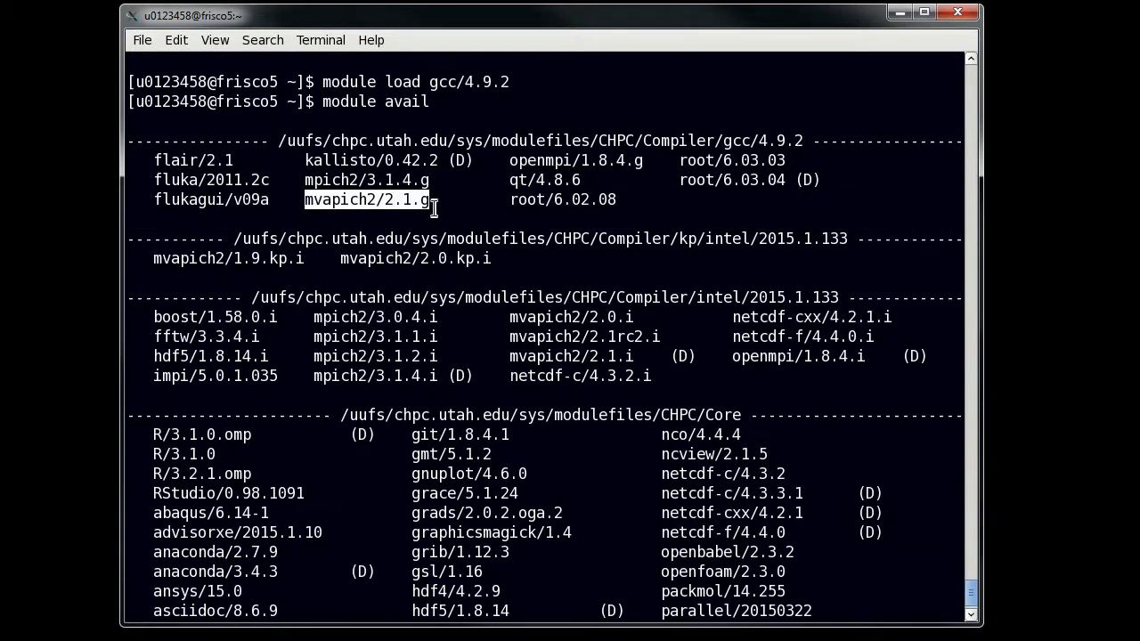
pyautogui.moveTo(450, 328)
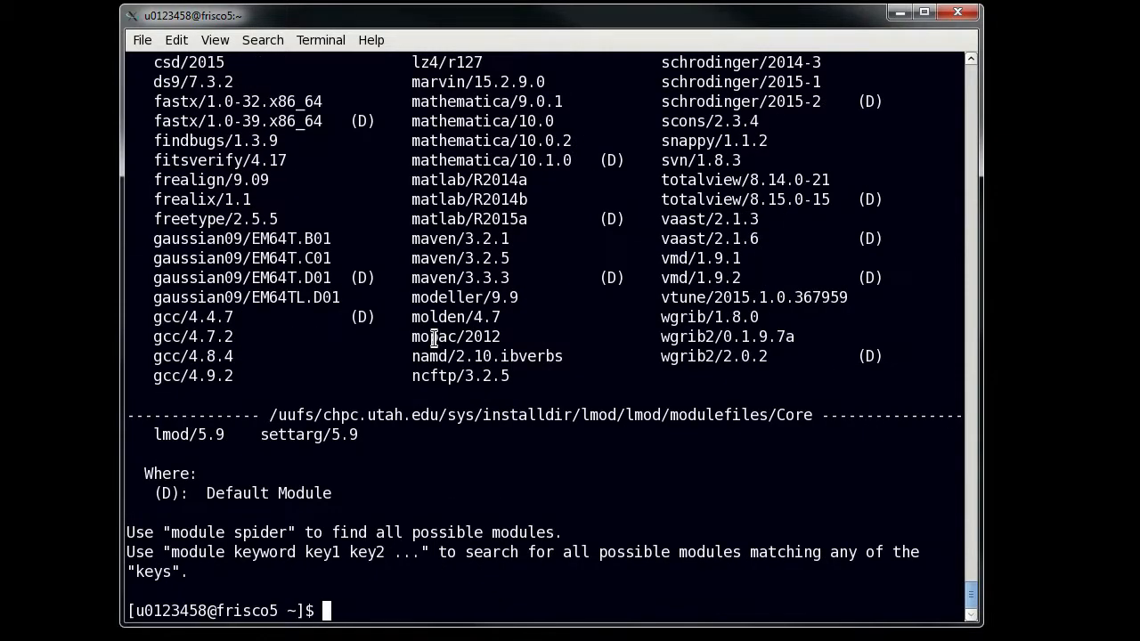
# Run module spider lammps, then module spider lammps/28Jun14.
pyautogui.write('module')
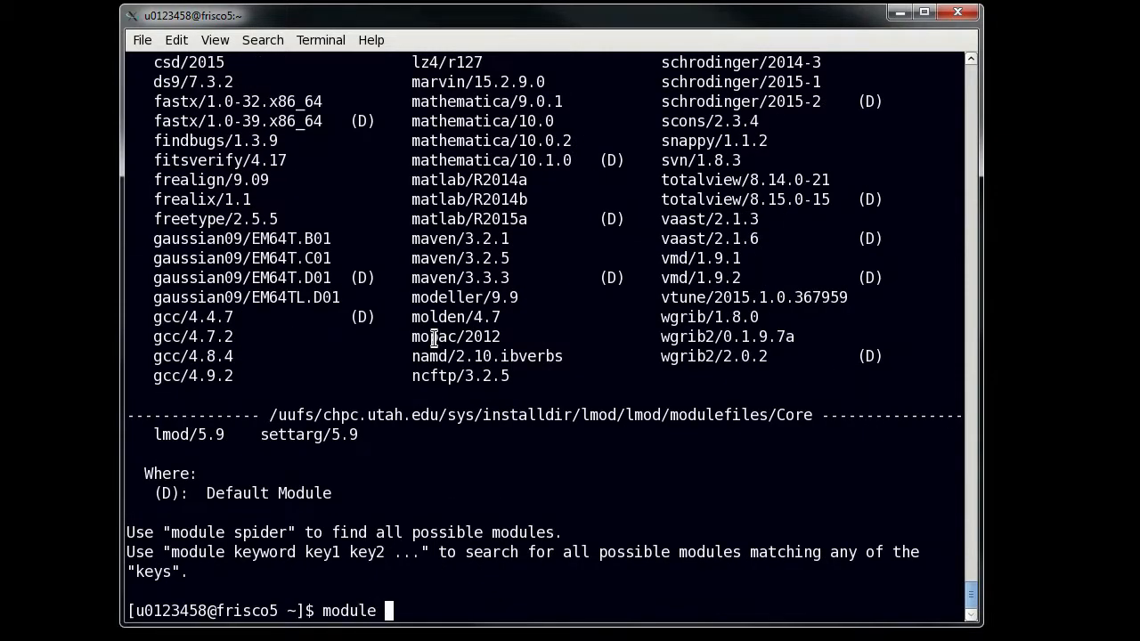
pyautogui.write('spider lammps')
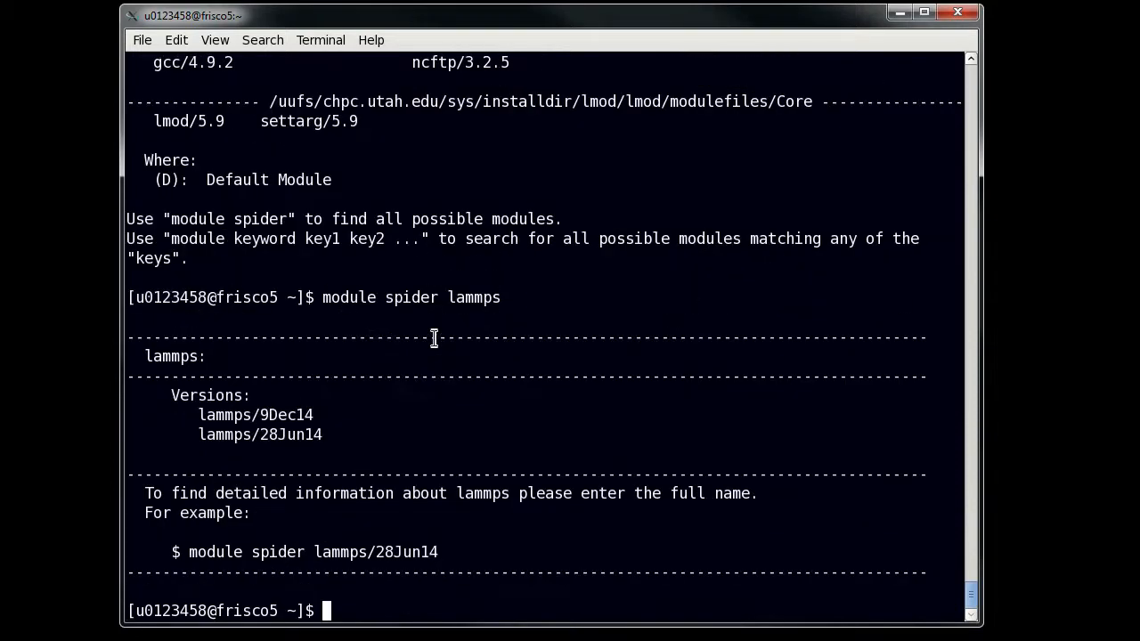
pyautogui.write('module')
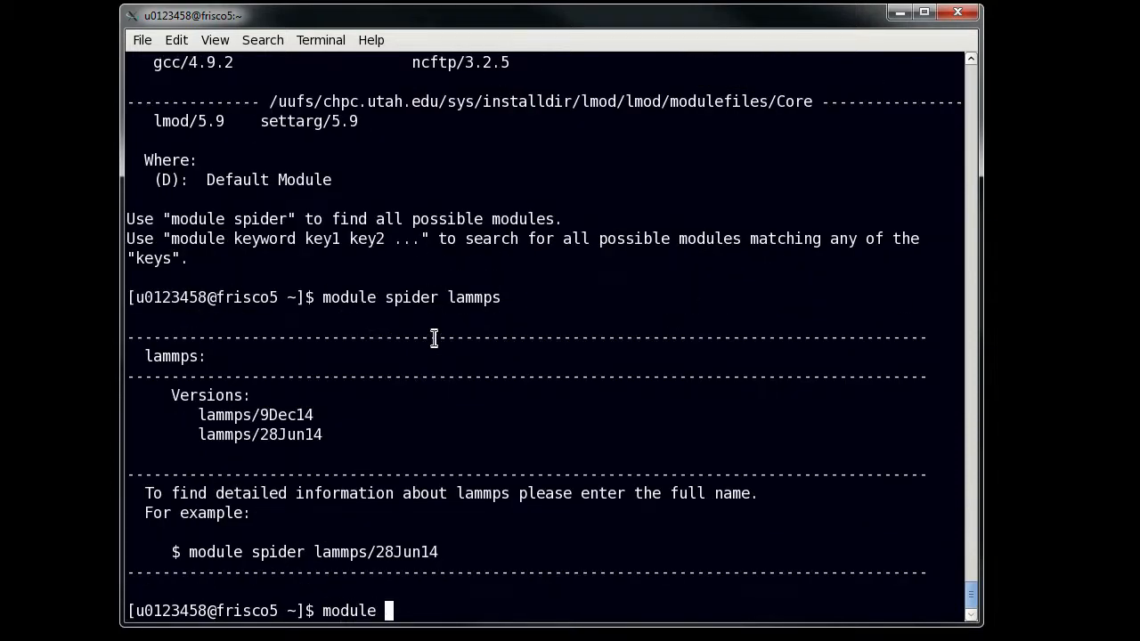
pyautogui.write('spider lammps')
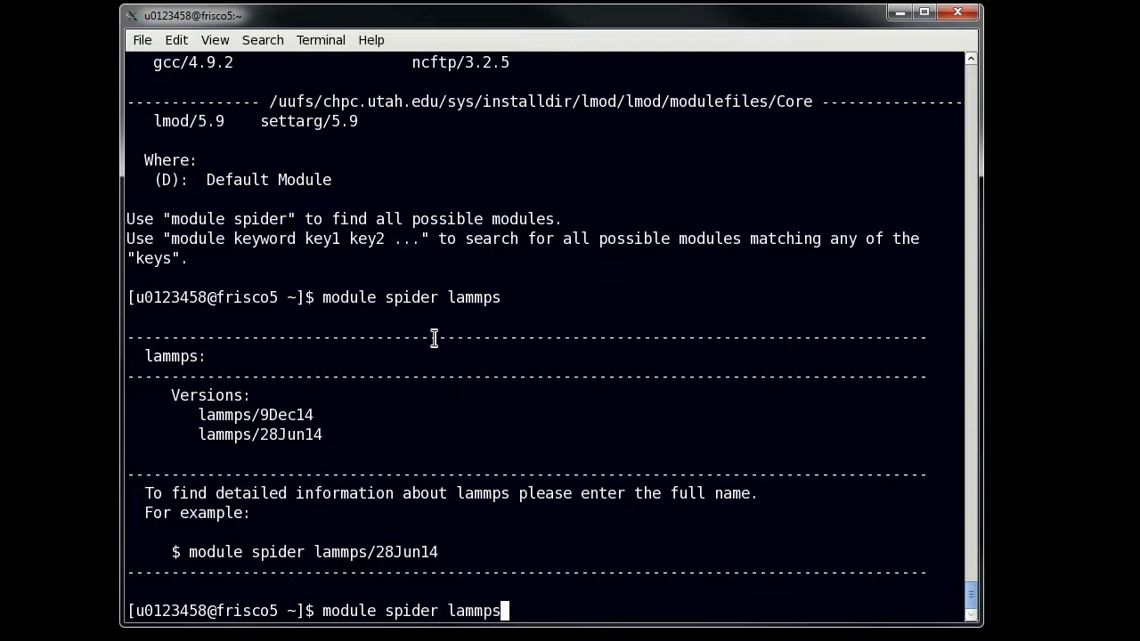
pyautogui.write('/28Jun14')
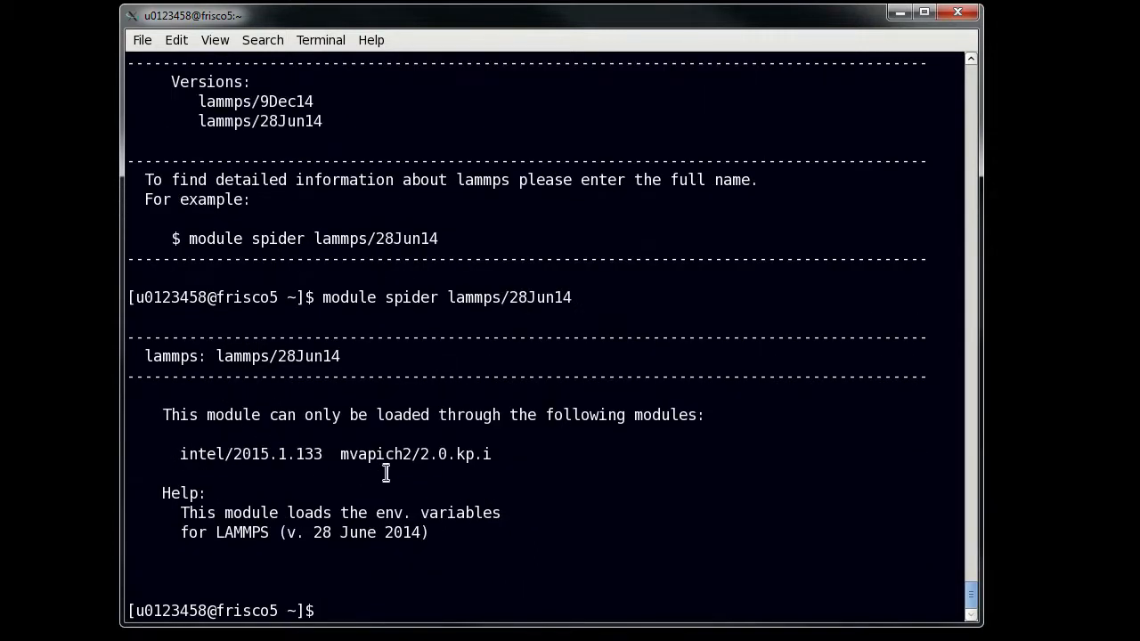
pyautogui.moveTo(543, 455)
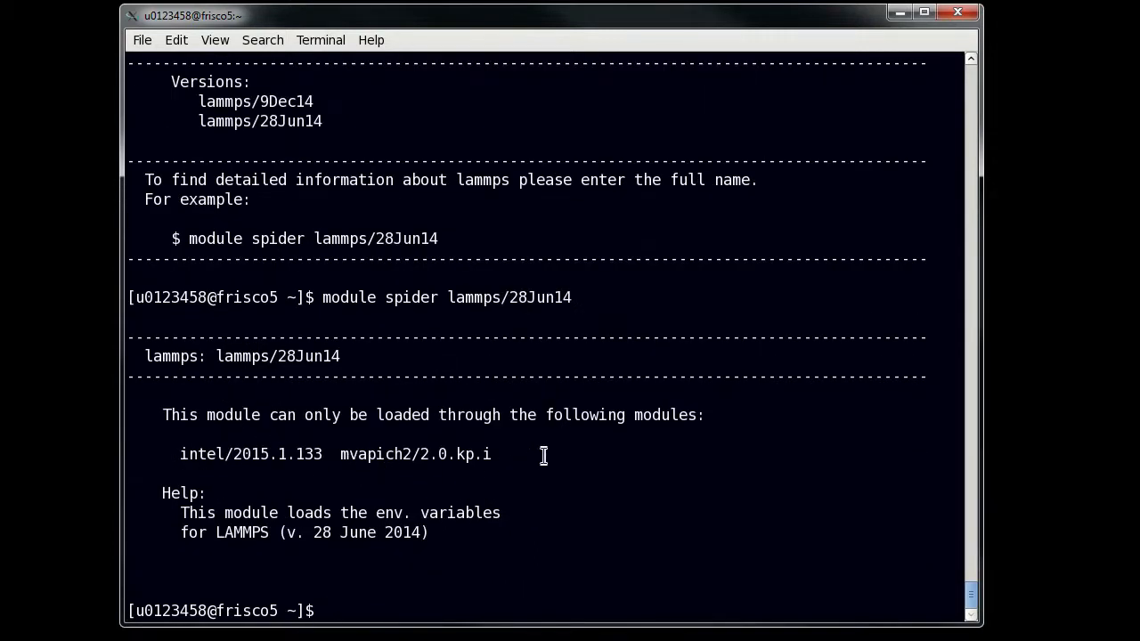
# Load intel/2015.1.133, mvapich2/2.0.kp.i and lammps, then list the loaded modules.
pyautogui.write('module')
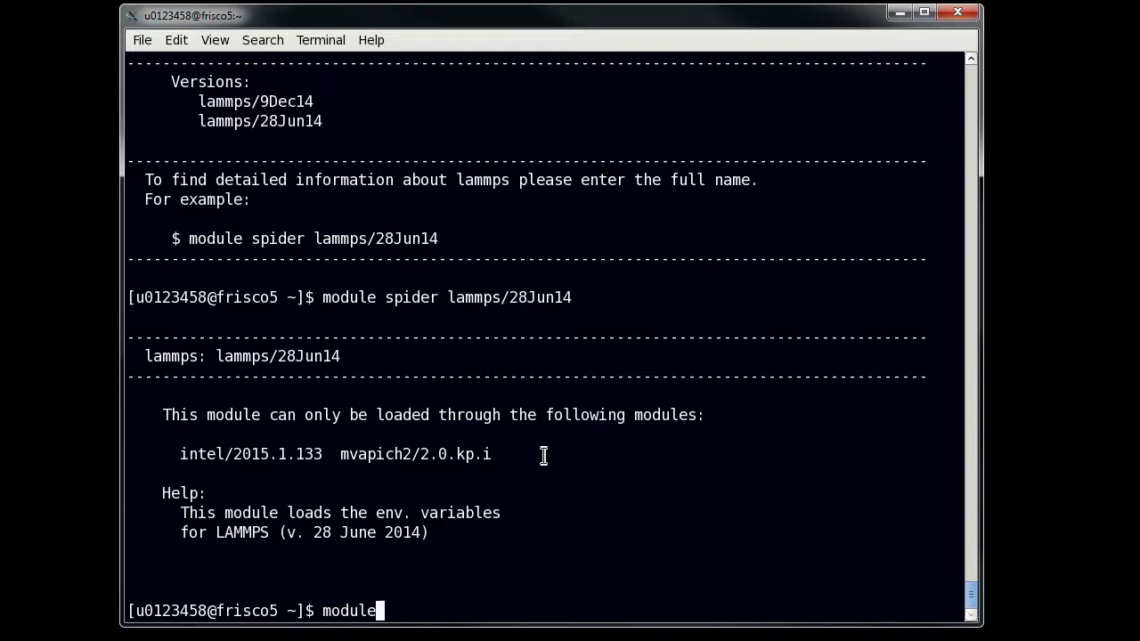
pyautogui.write('load intel')
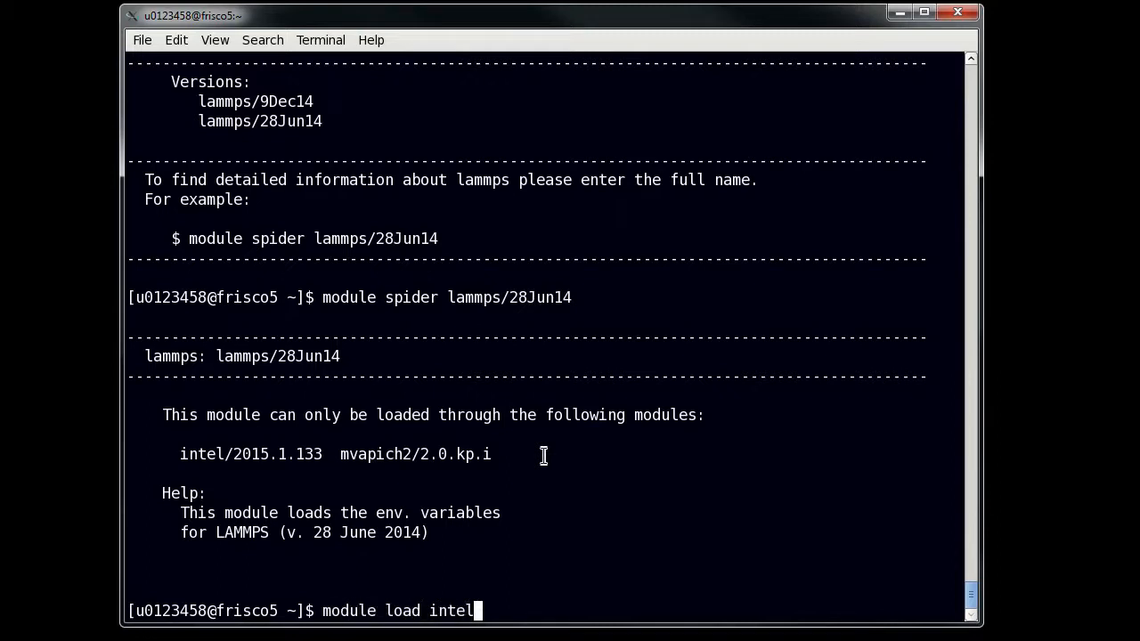
pyautogui.write('/2015')
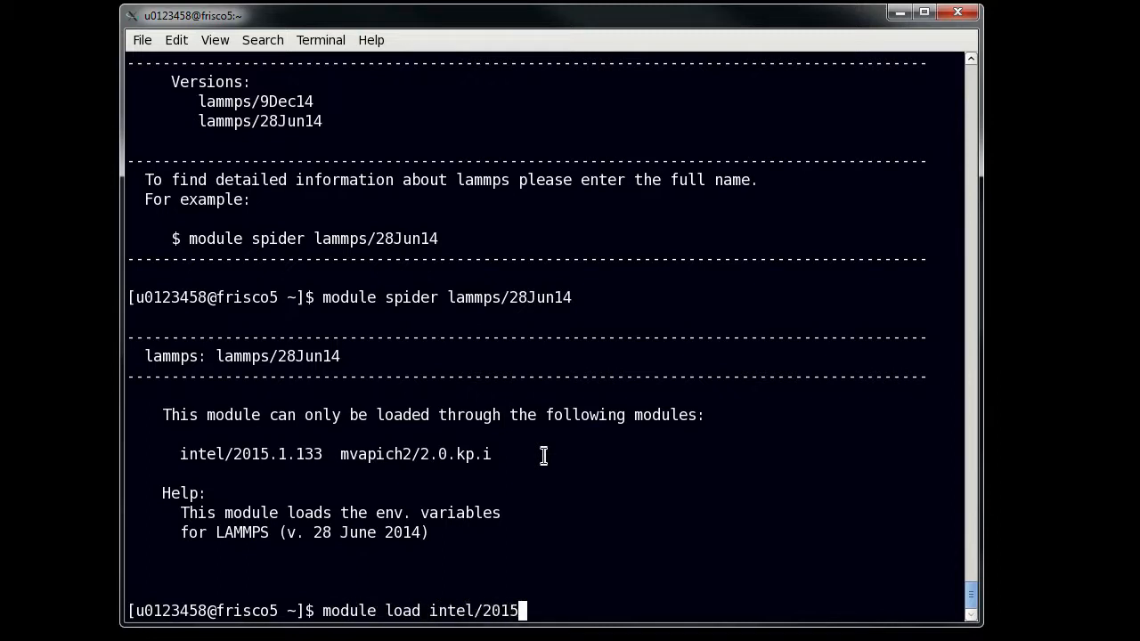
pyautogui.write('.1.133')
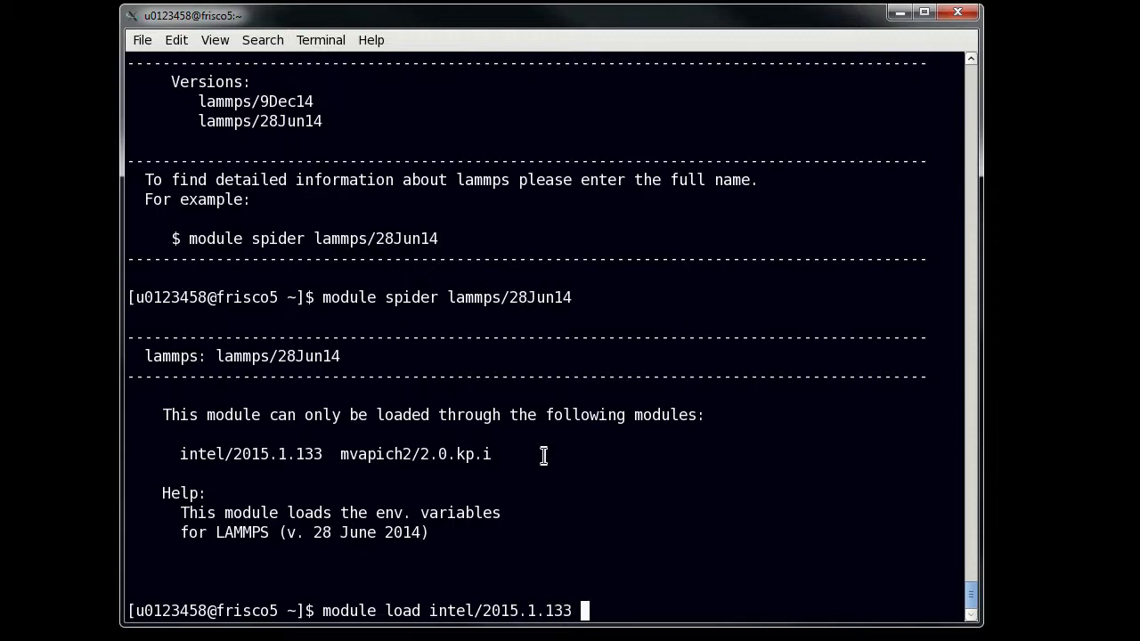
pyautogui.write('mvapich')
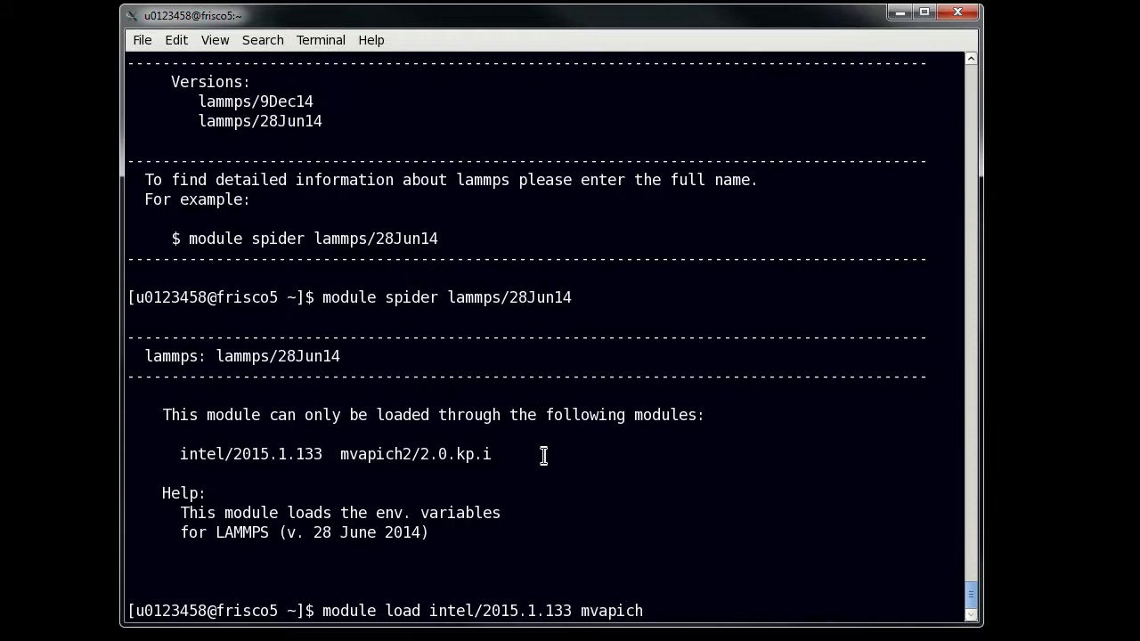
pyautogui.write('2/2.')
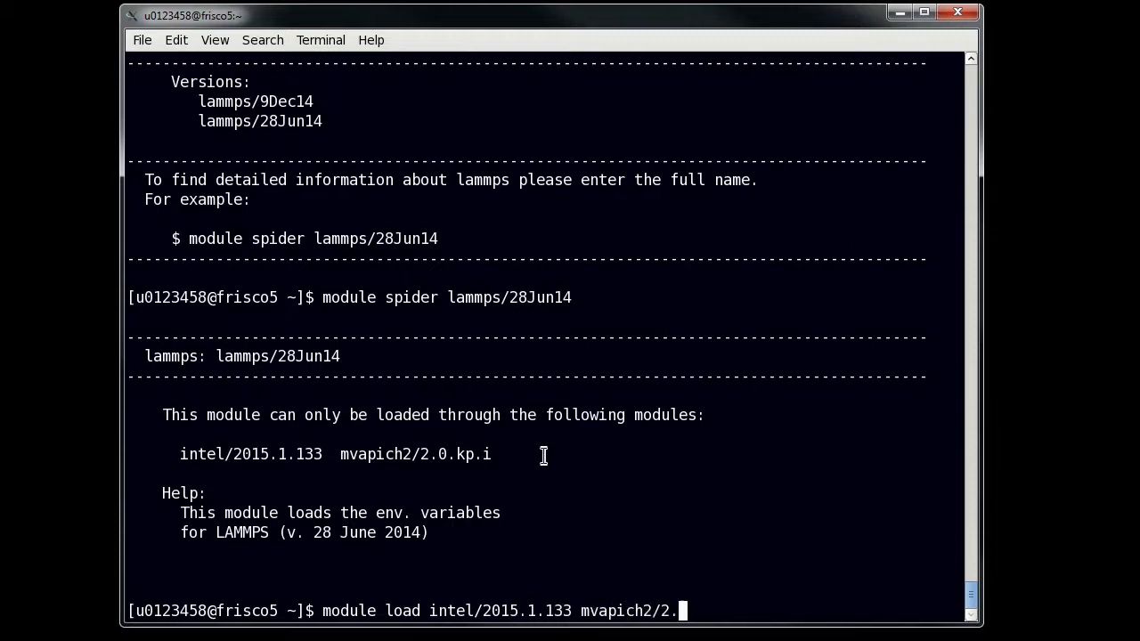
pyautogui.write('0.kp.i')
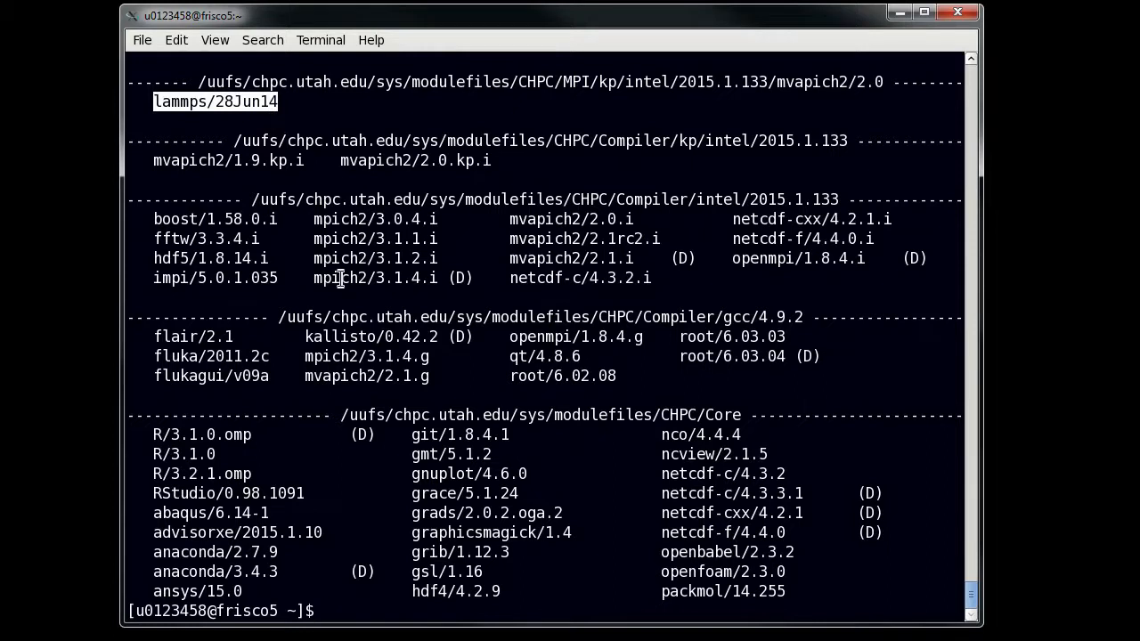
pyautogui.write('module load lammps')
pyautogui.write('module lis')
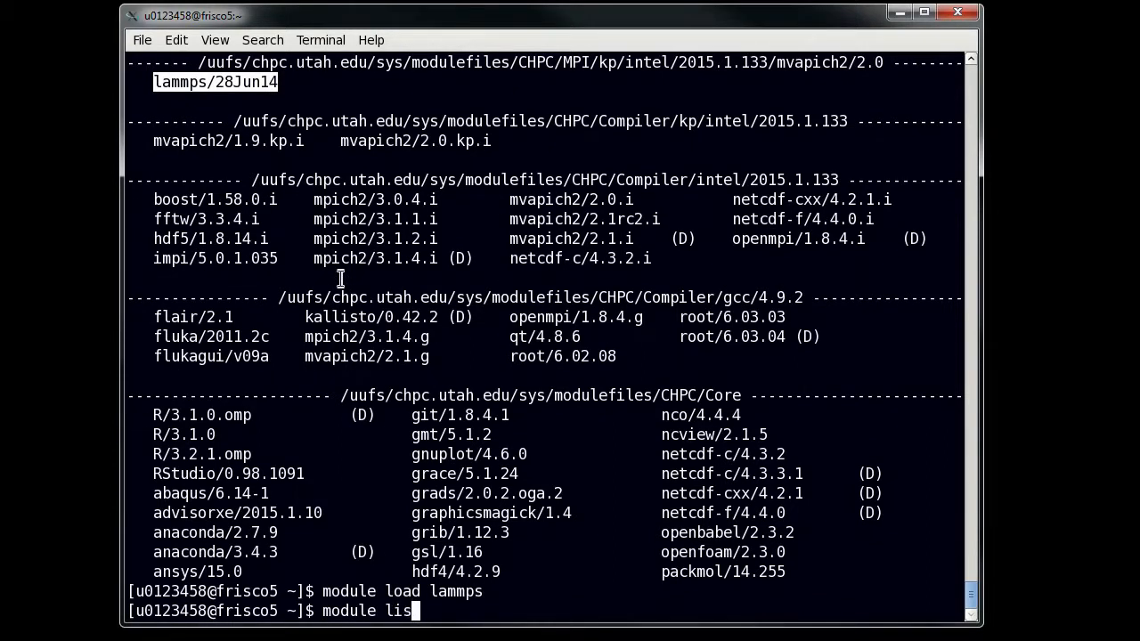
pyautogui.press('Return')
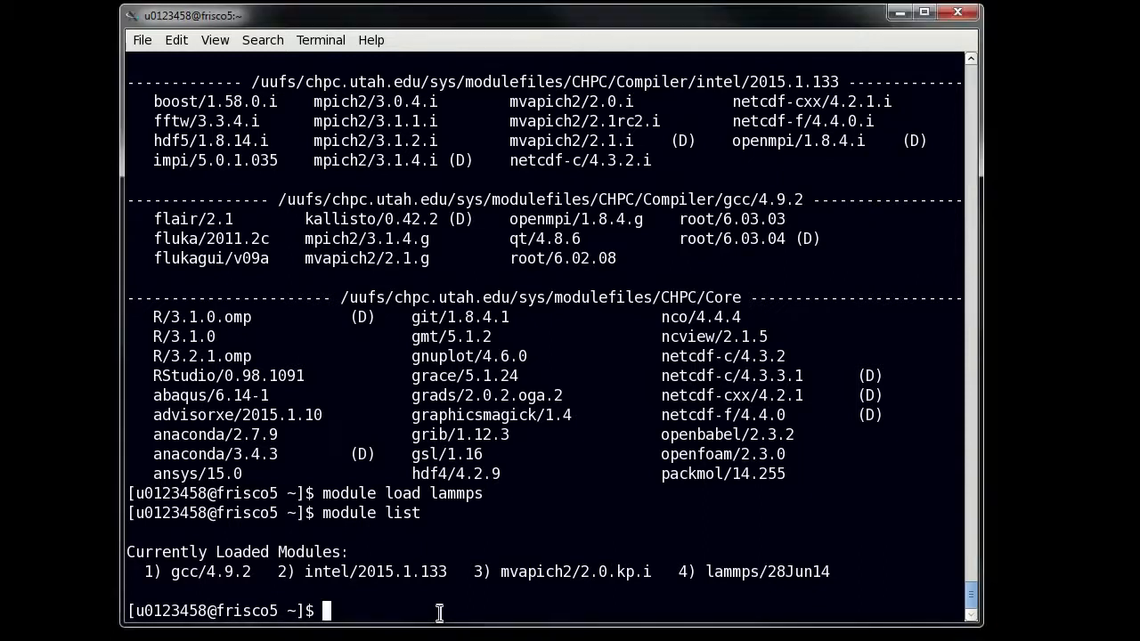
# Save the loaded modules as default, purge them, then restore and list them.
pyautogui.write('module')
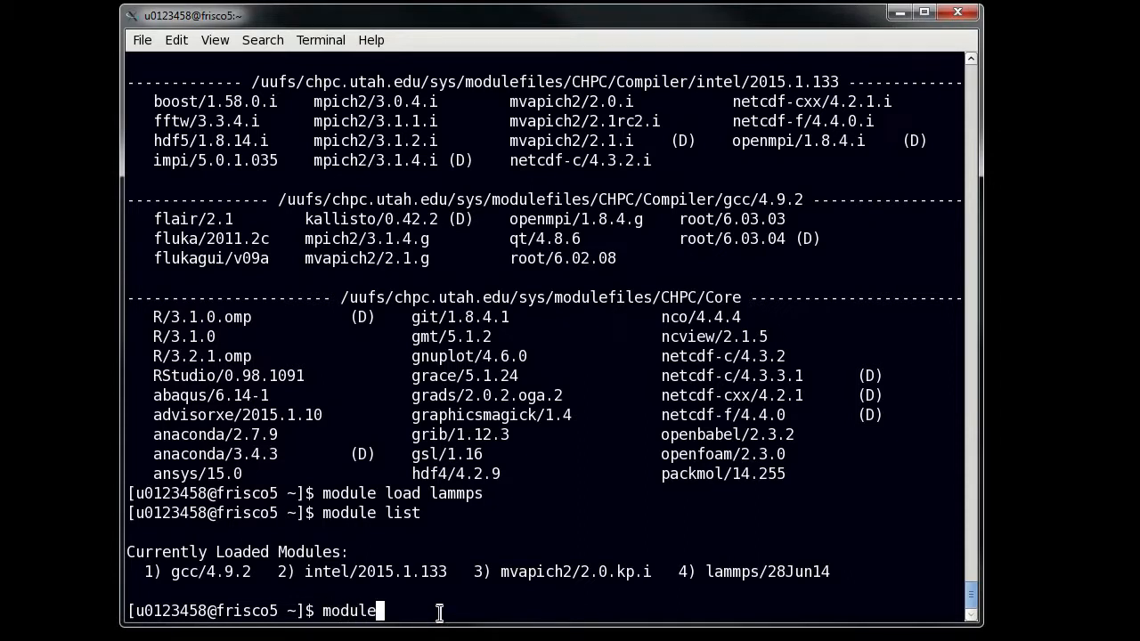
pyautogui.write('save')
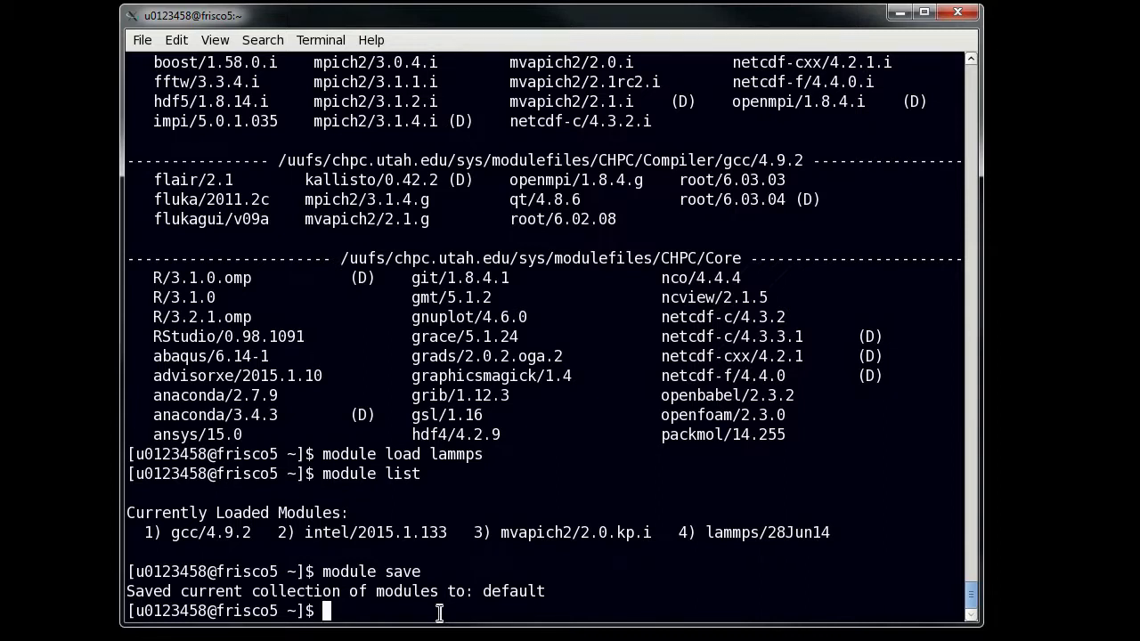
pyautogui.write('module')
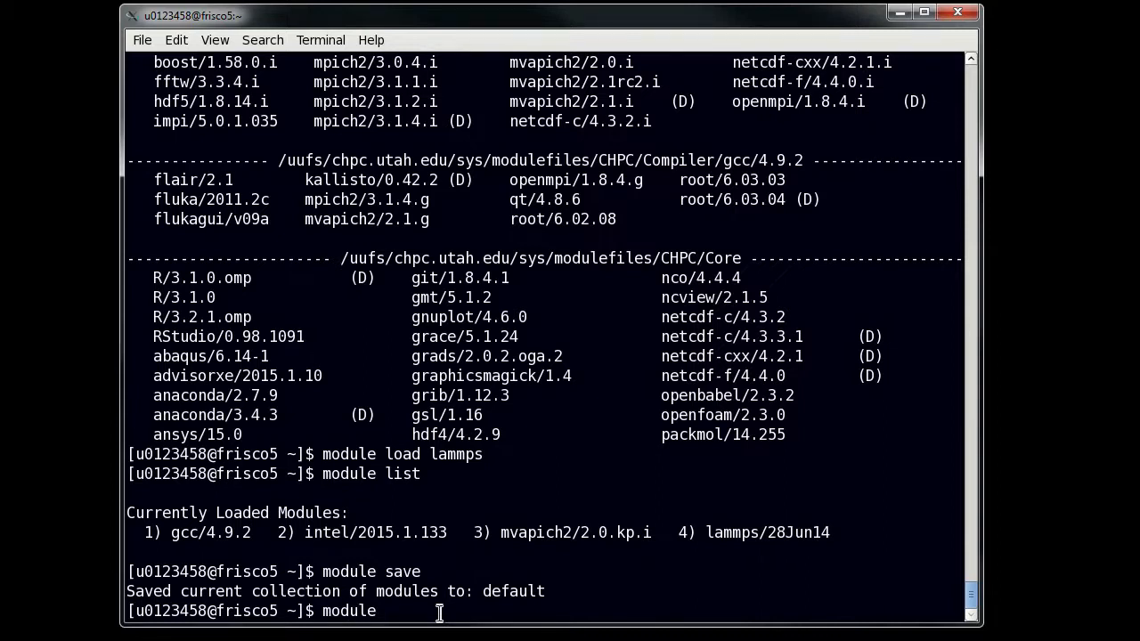
pyautogui.write('purge')
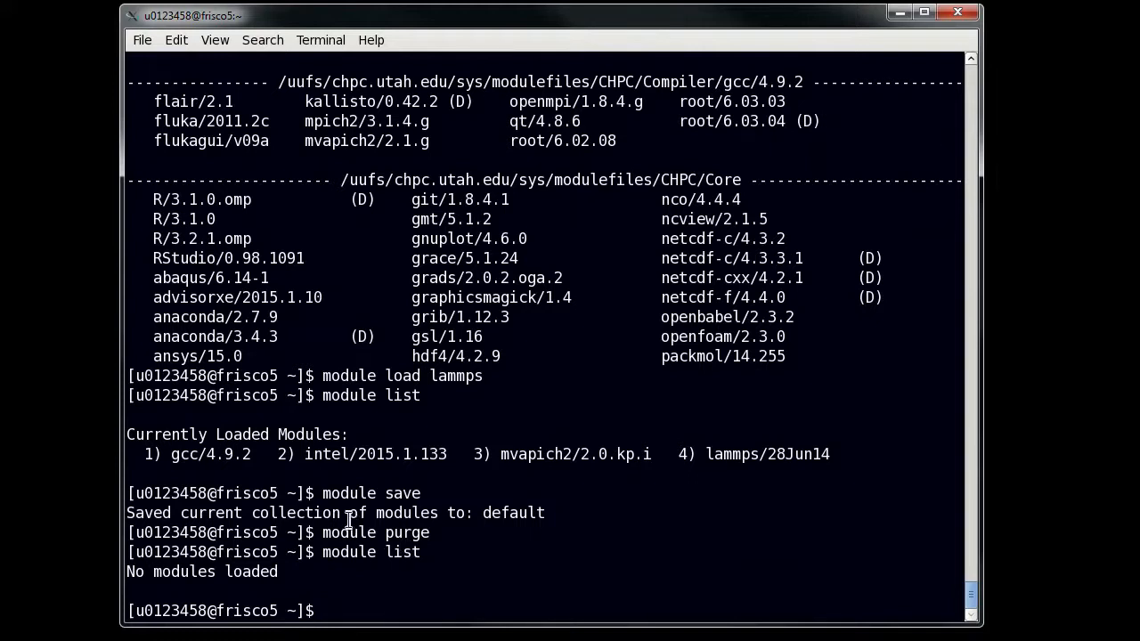
pyautogui.doubleClick(369, 493)
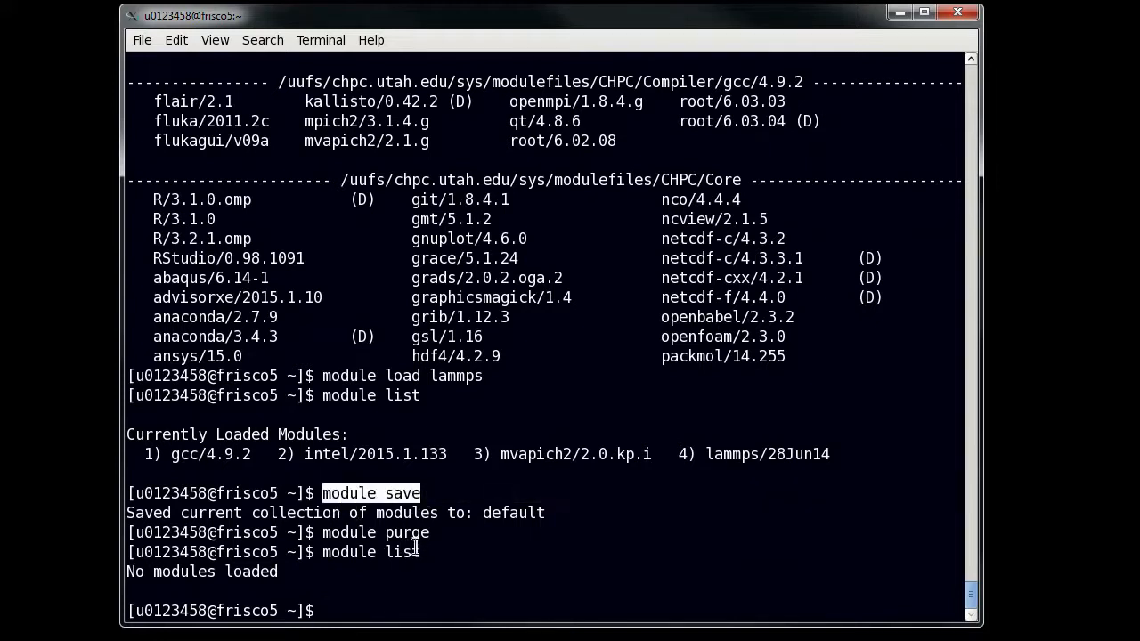
pyautogui.write('module restore')
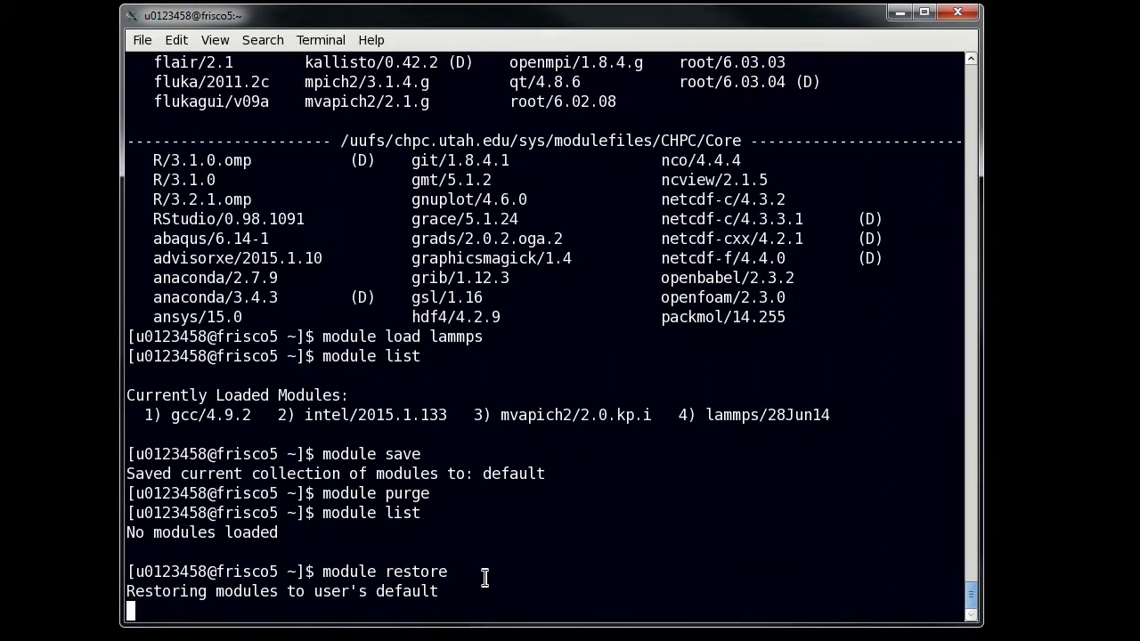
pyautogui.write('module list')
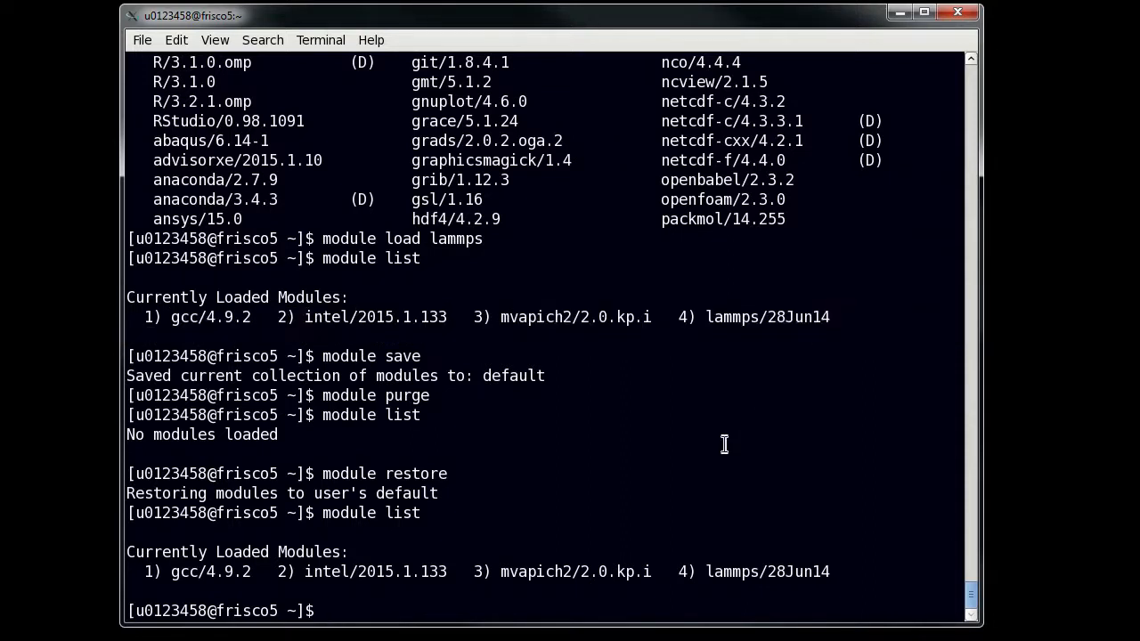
# Save a 'development' collection, run module savelist, and restore development.
pyautogui.write('module saveli')
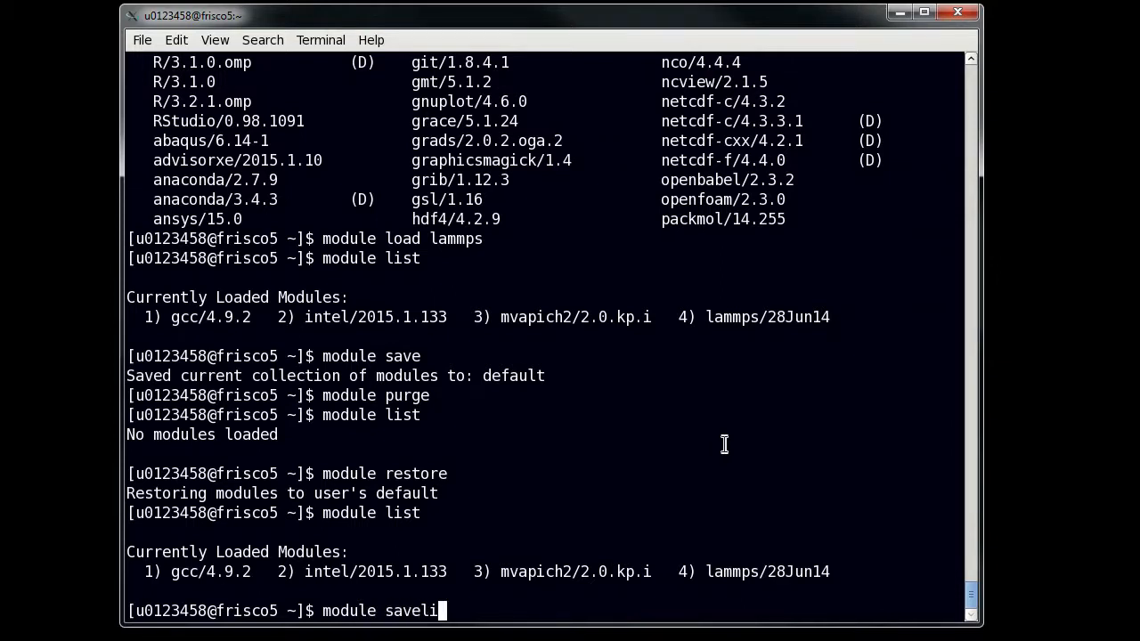
pyautogui.press('BackSpace')
pyautogui.write(' development')
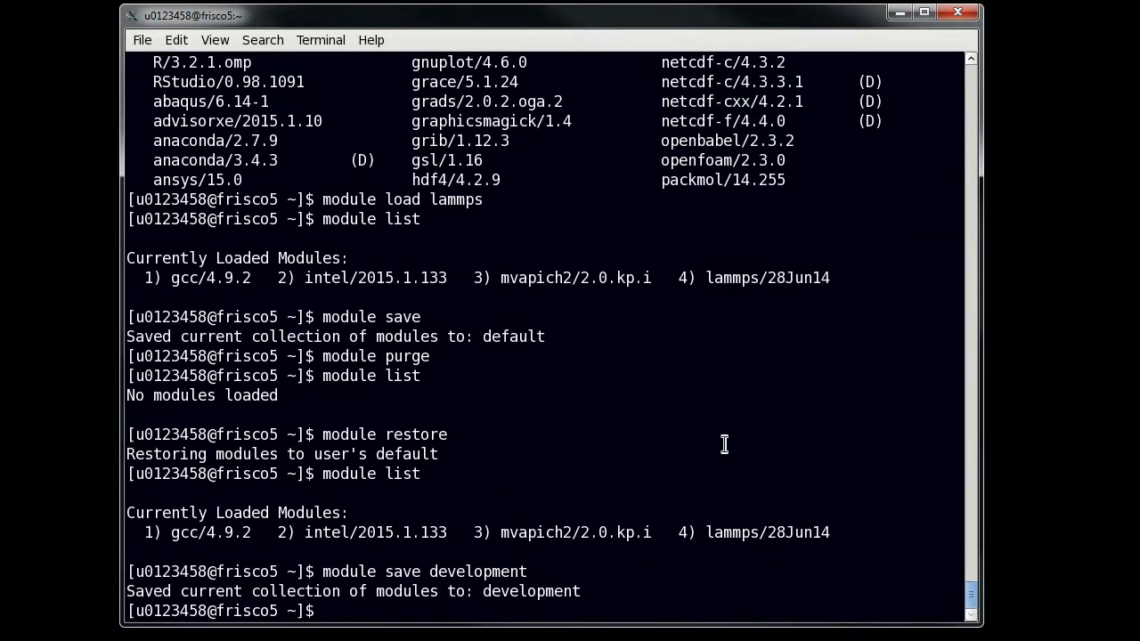
pyautogui.write('module restore development')
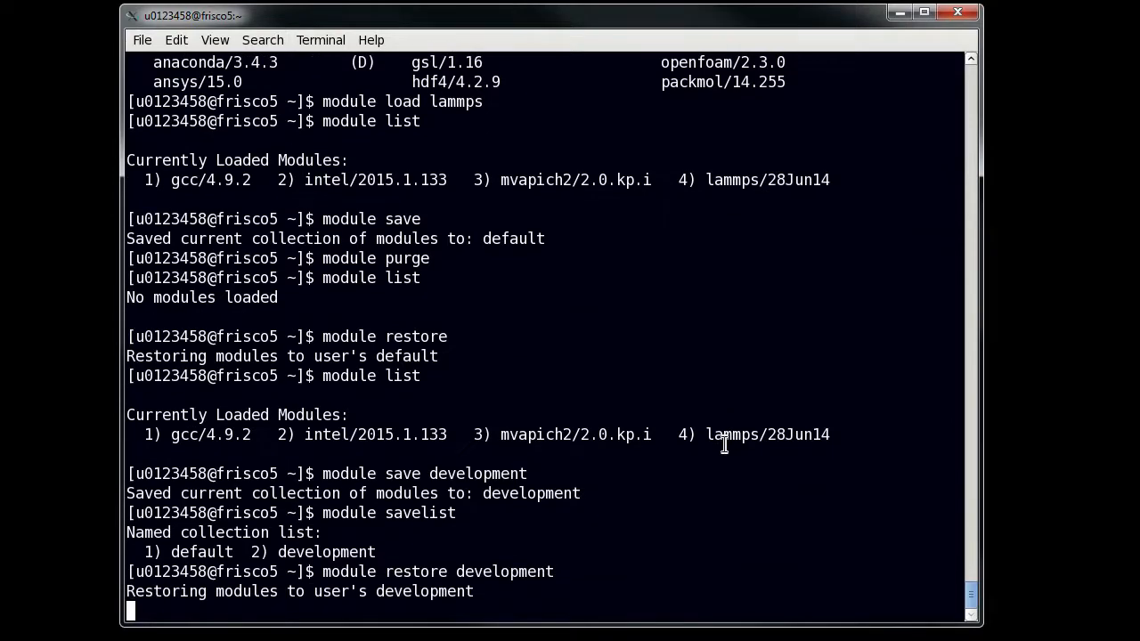
pyautogui.write('moduel')
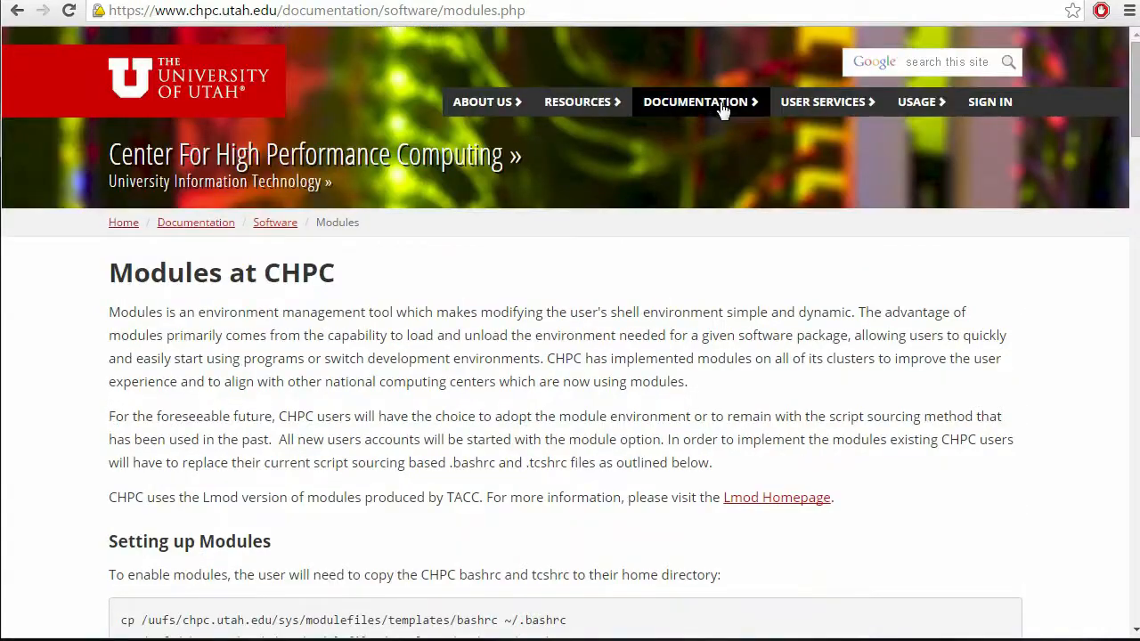
# Go via Documentation > Software to the Advanced Modules tutorial.
pyautogui.click(696, 102)
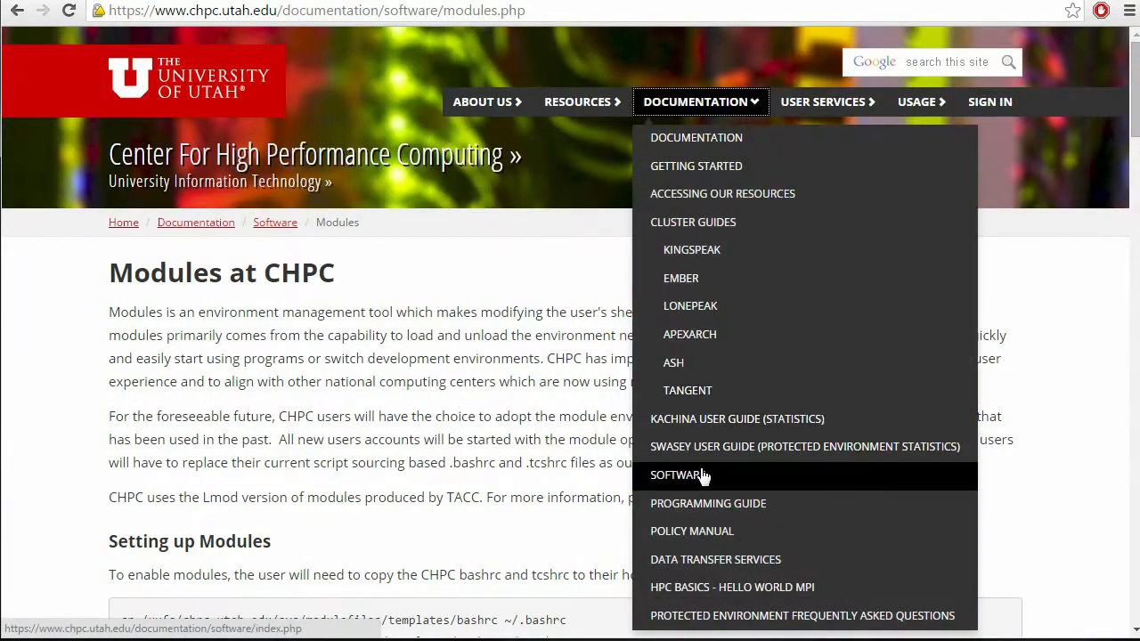
pyautogui.click(678, 474)
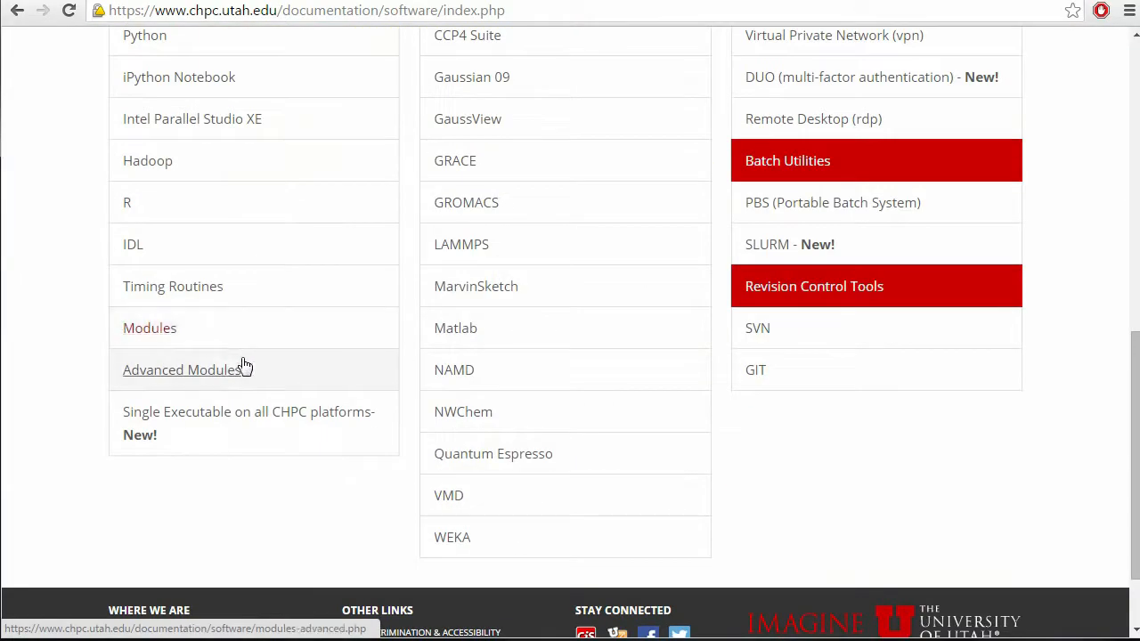
pyautogui.click(180, 370)
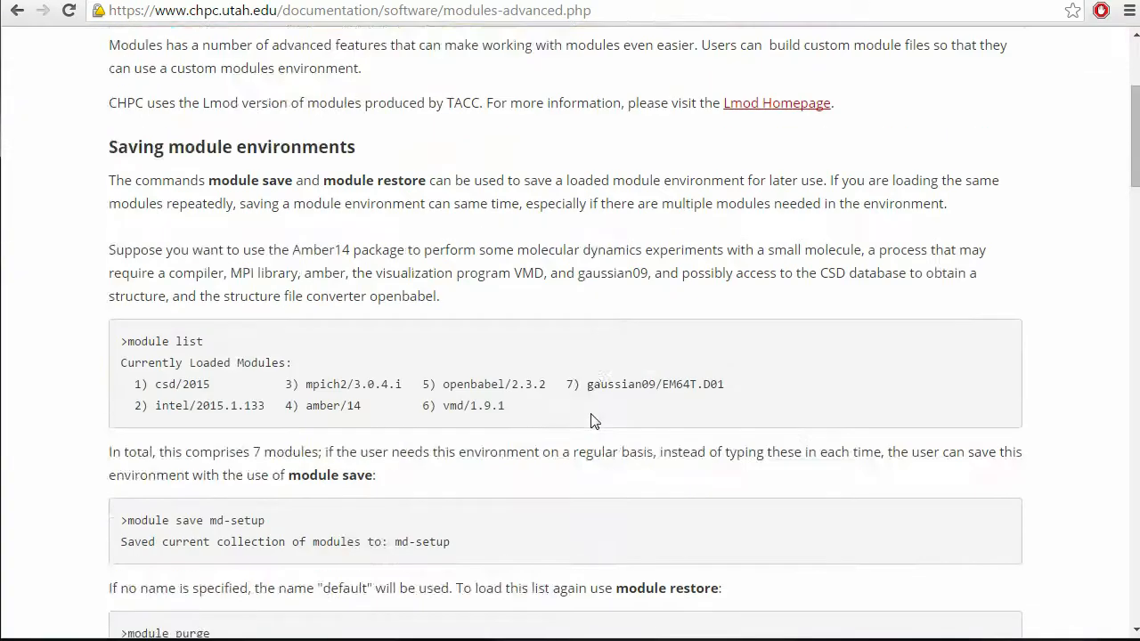
# Scroll through the Advanced Modules tutorial and back to its top.
pyautogui.scroll(-3)
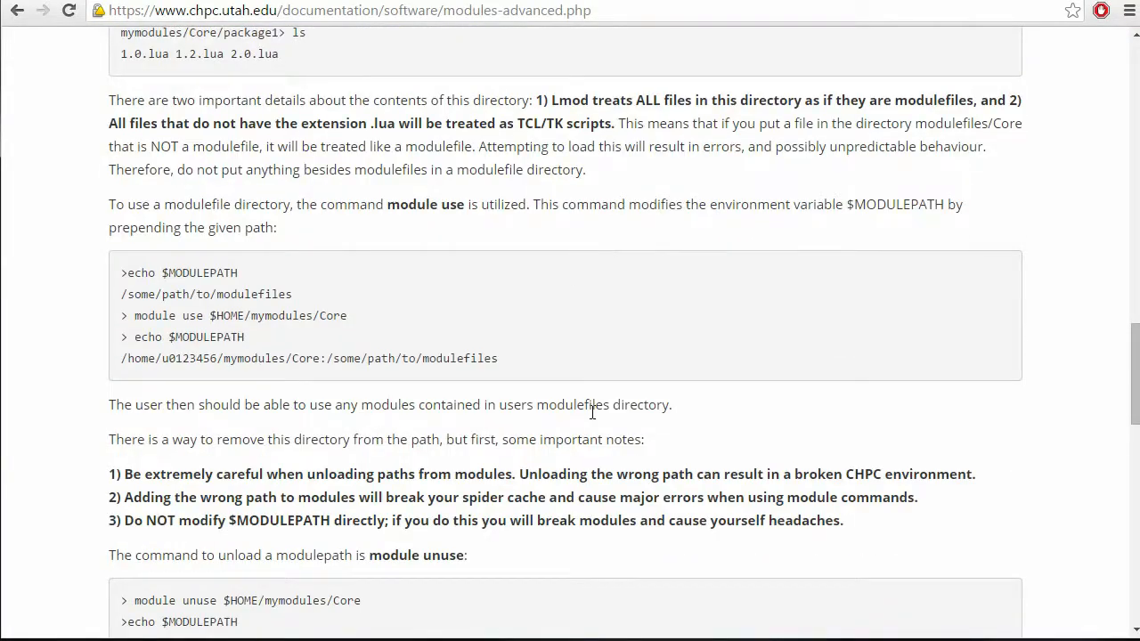
pyautogui.scroll(-3)
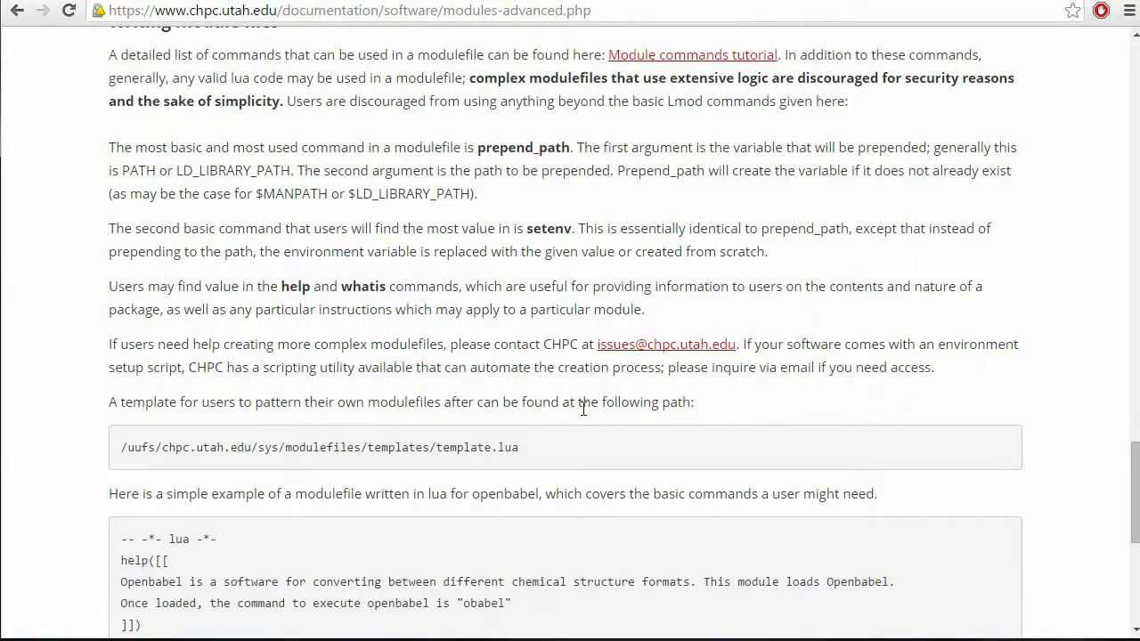
pyautogui.scroll(-3)
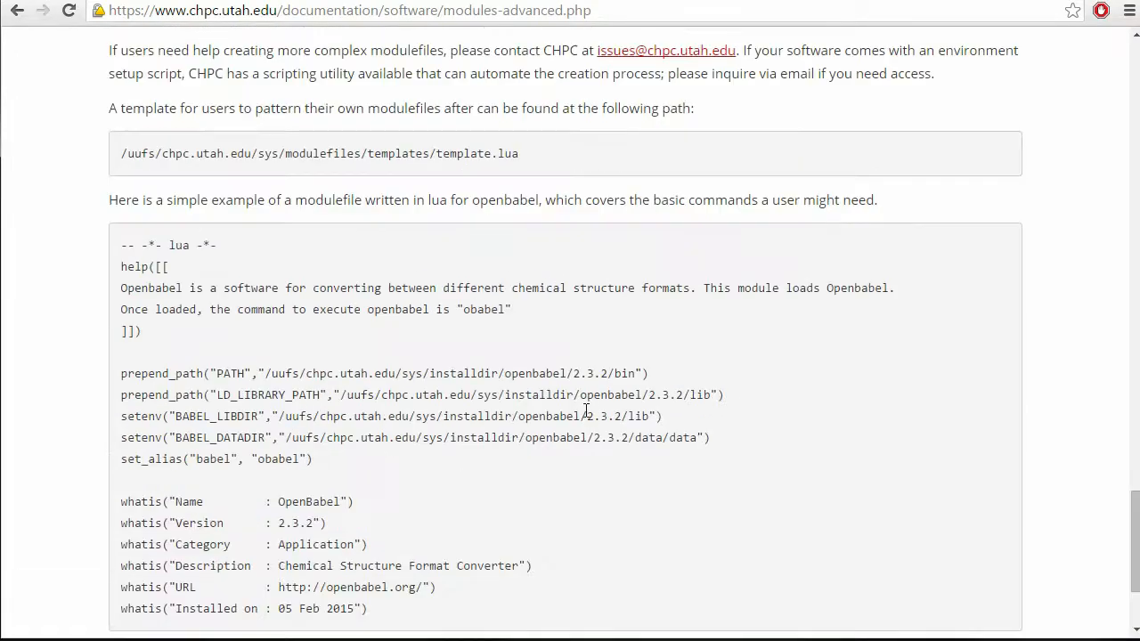
pyautogui.scroll(-3)
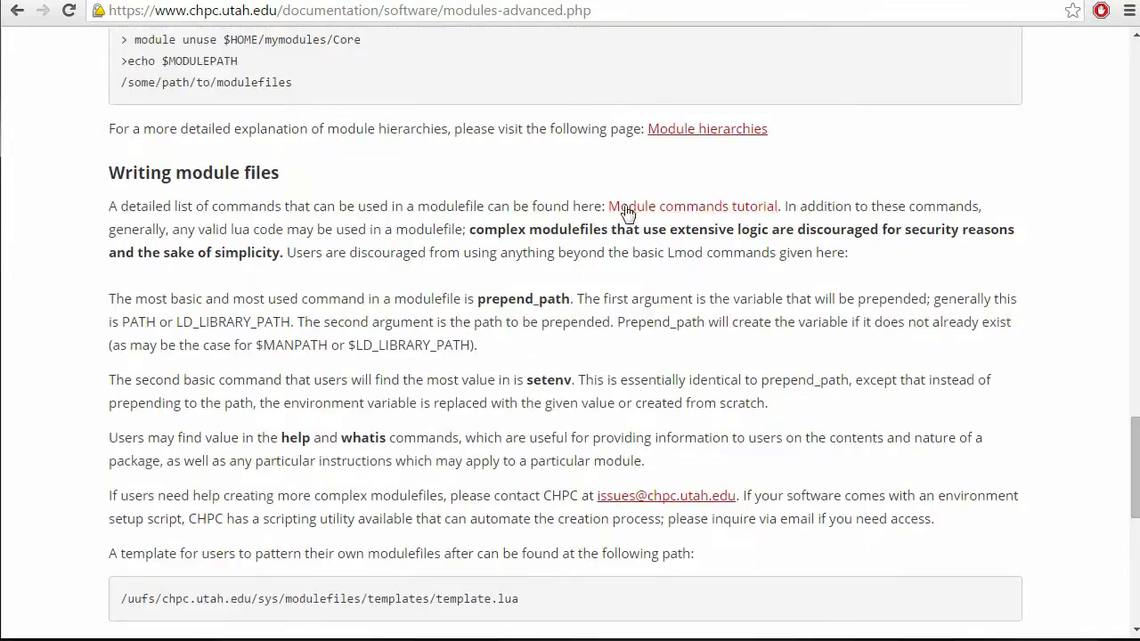
pyautogui.moveTo(681, 211)
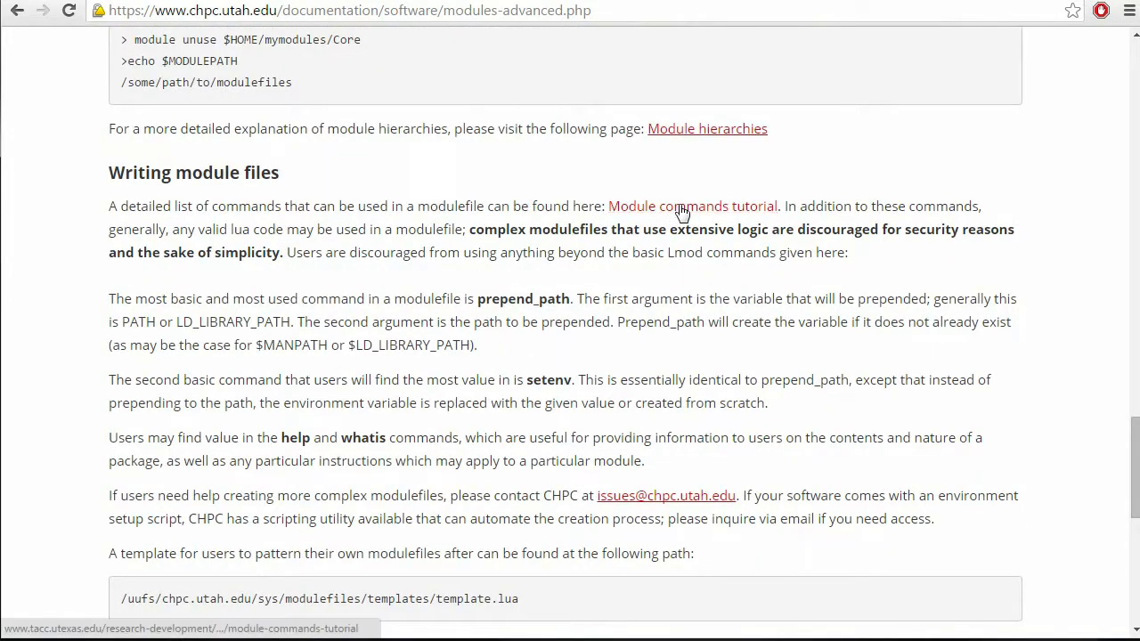
pyautogui.moveTo(583, 293)
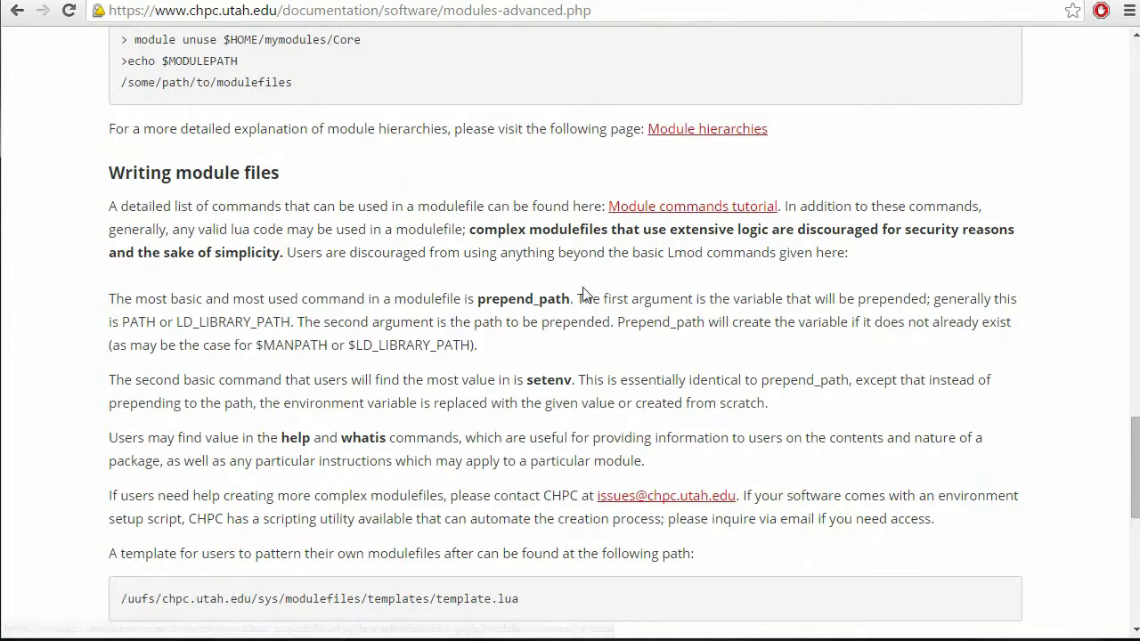
pyautogui.moveTo(524, 343)
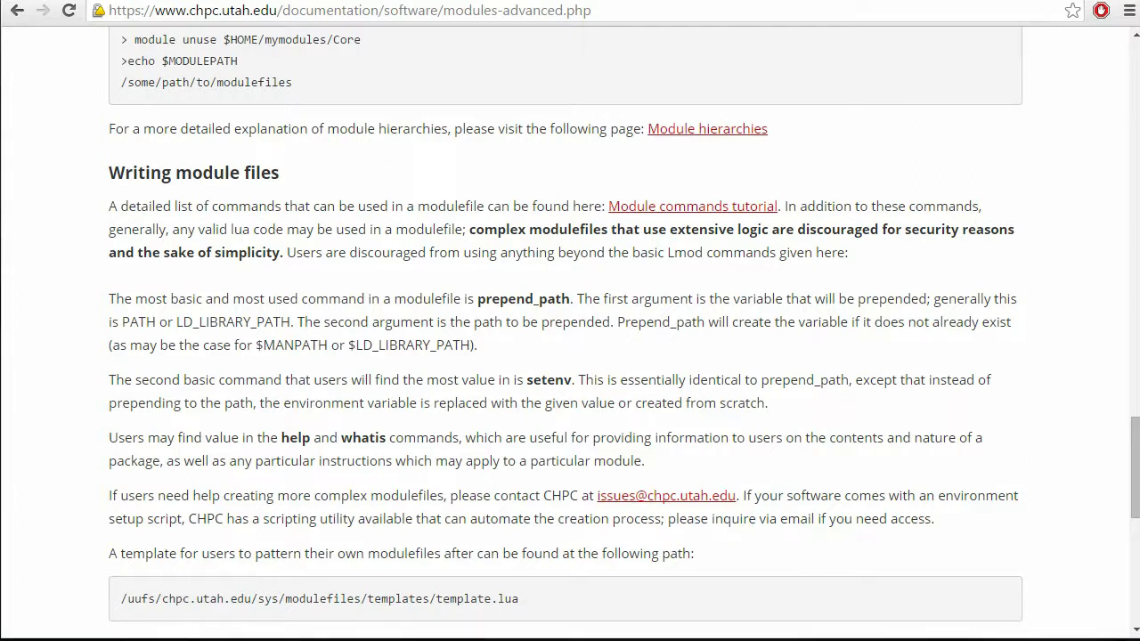
pyautogui.scroll(3)
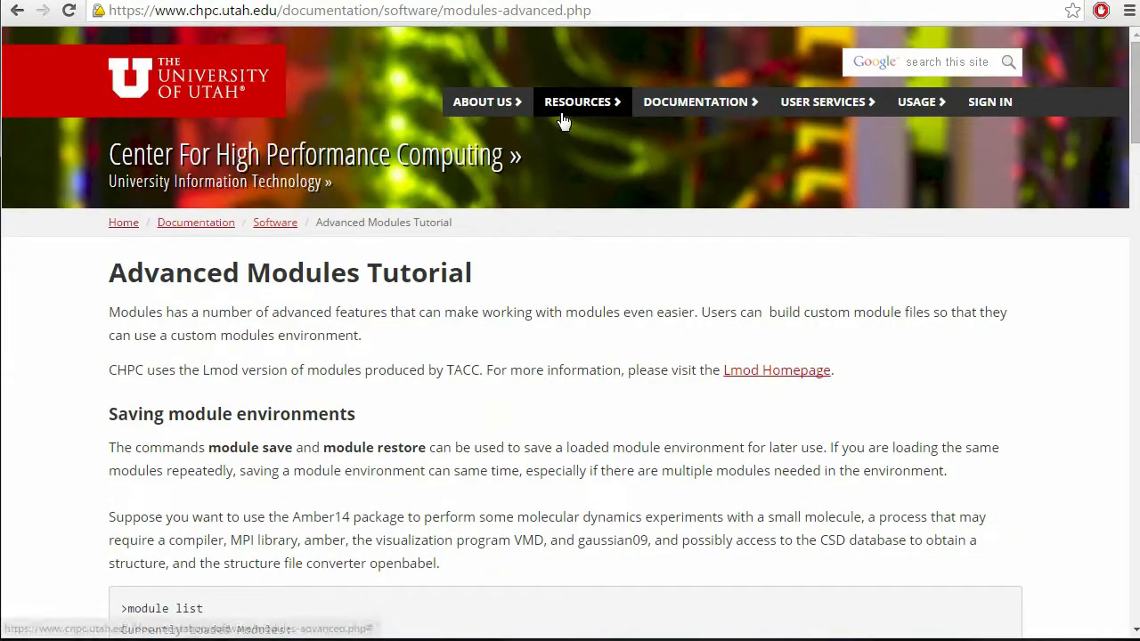
# Open About Us > Contact Information and scroll to the email, phone and address.
pyautogui.click(577, 101)
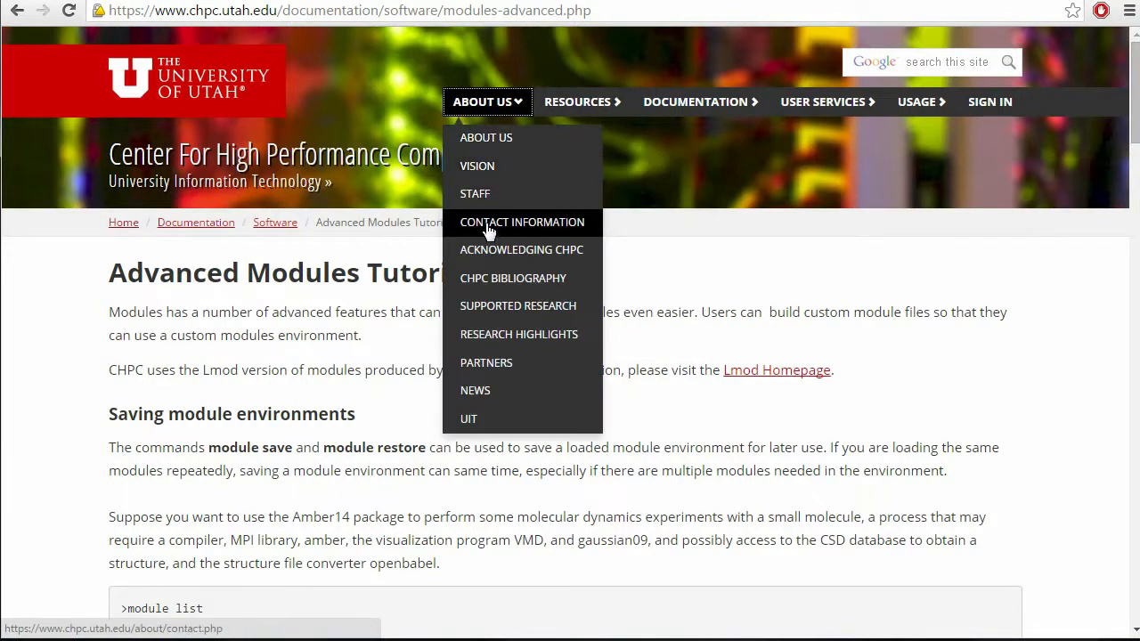
pyautogui.click(522, 222)
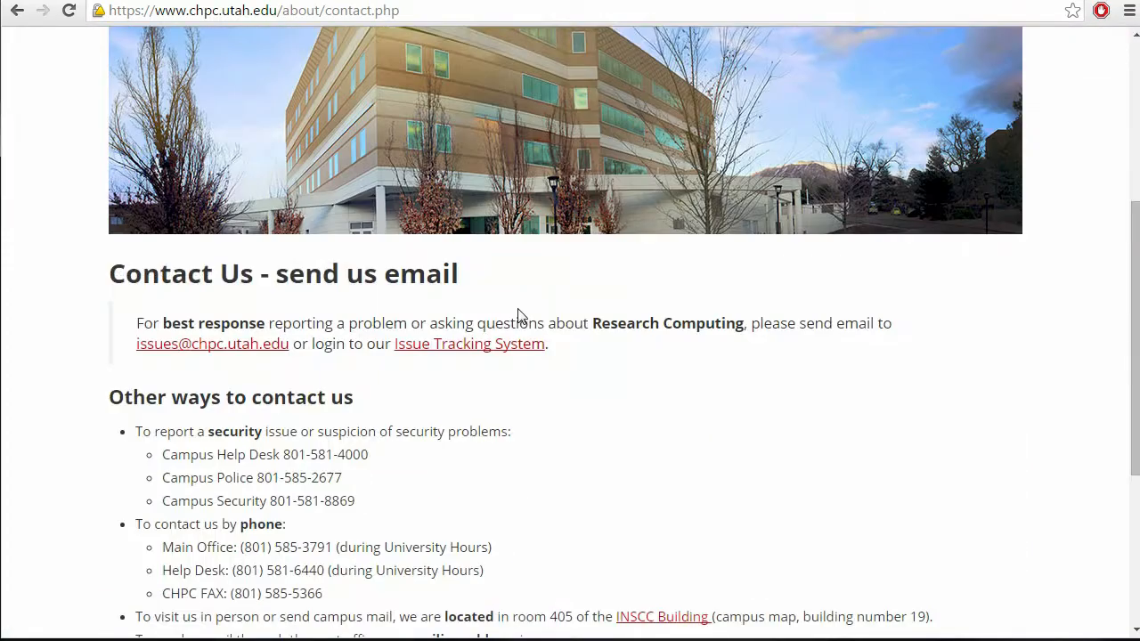
pyautogui.moveTo(131, 347)
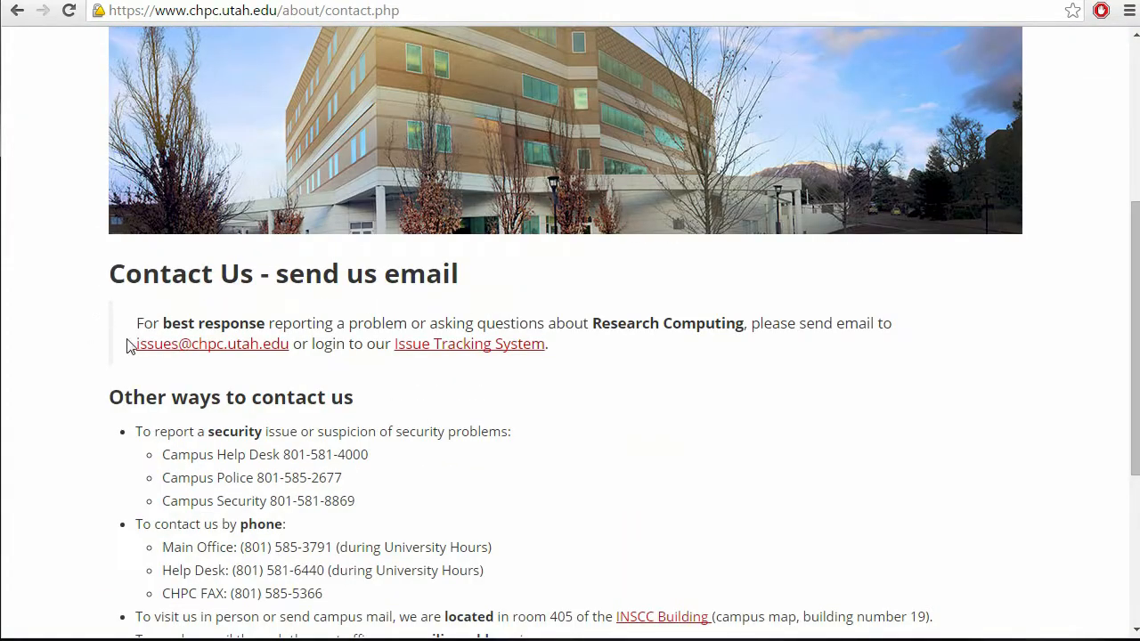
pyautogui.moveTo(122, 362)
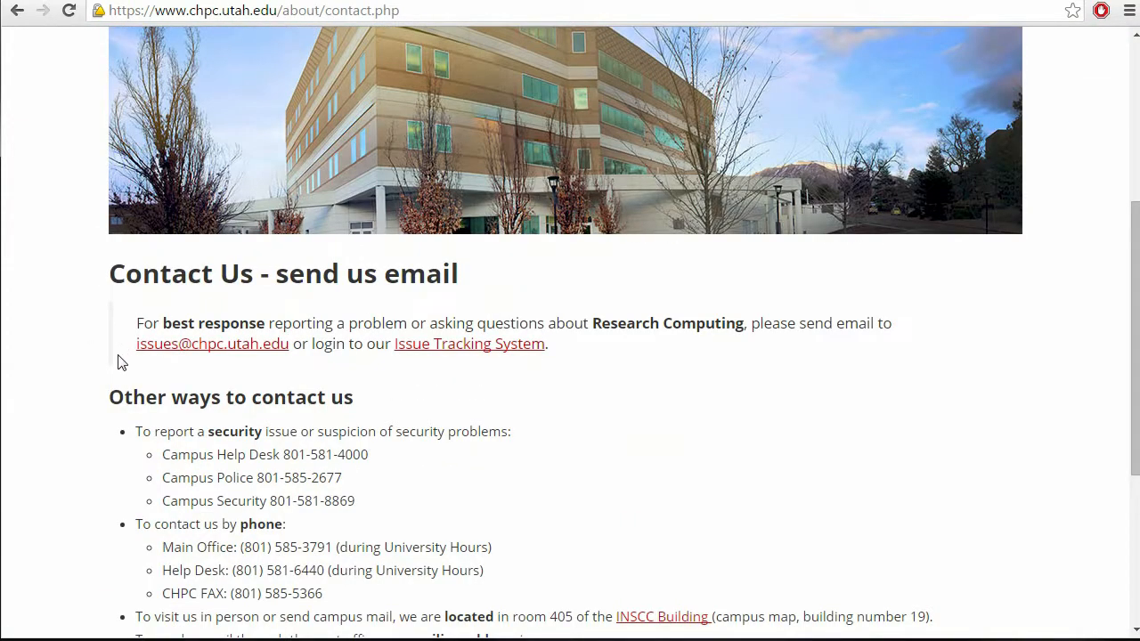
pyautogui.moveTo(730, 462)
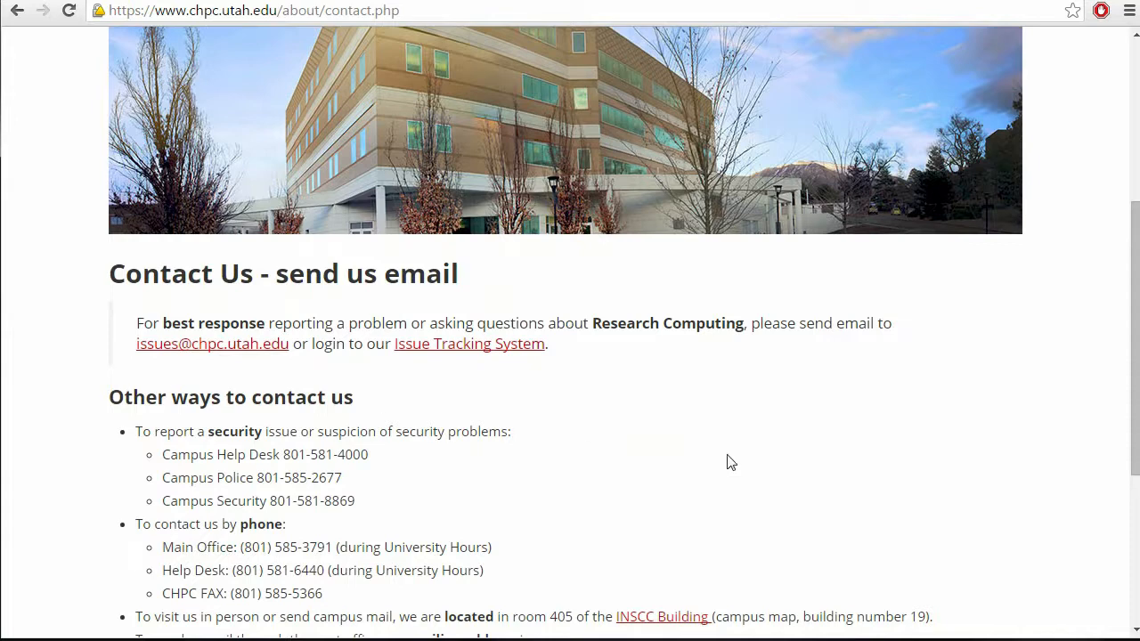
pyautogui.scroll(-3)
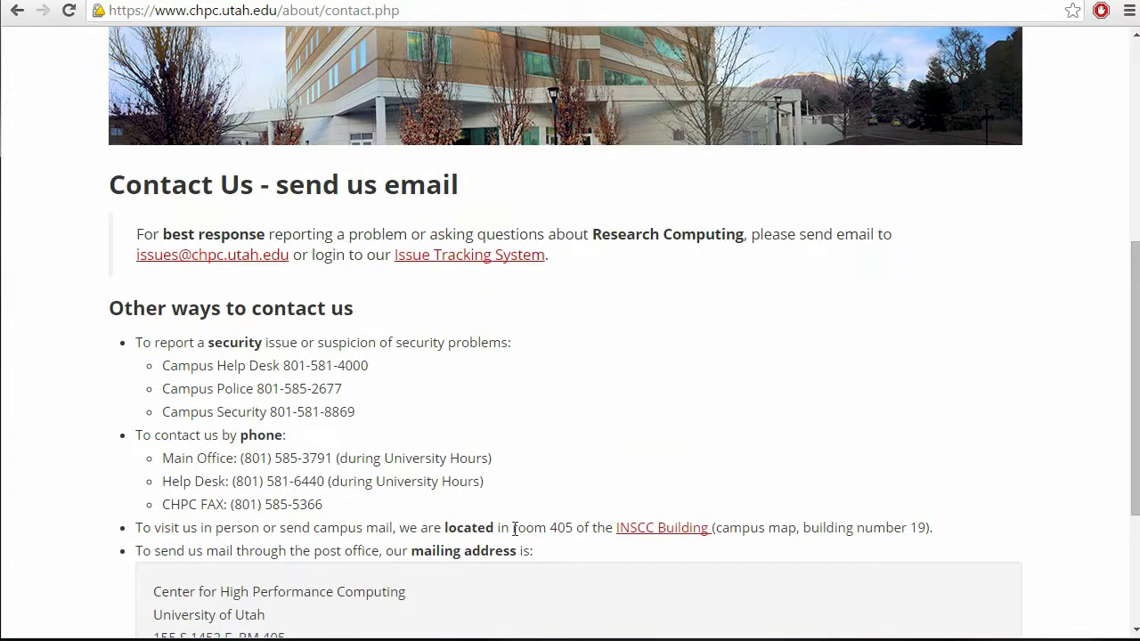